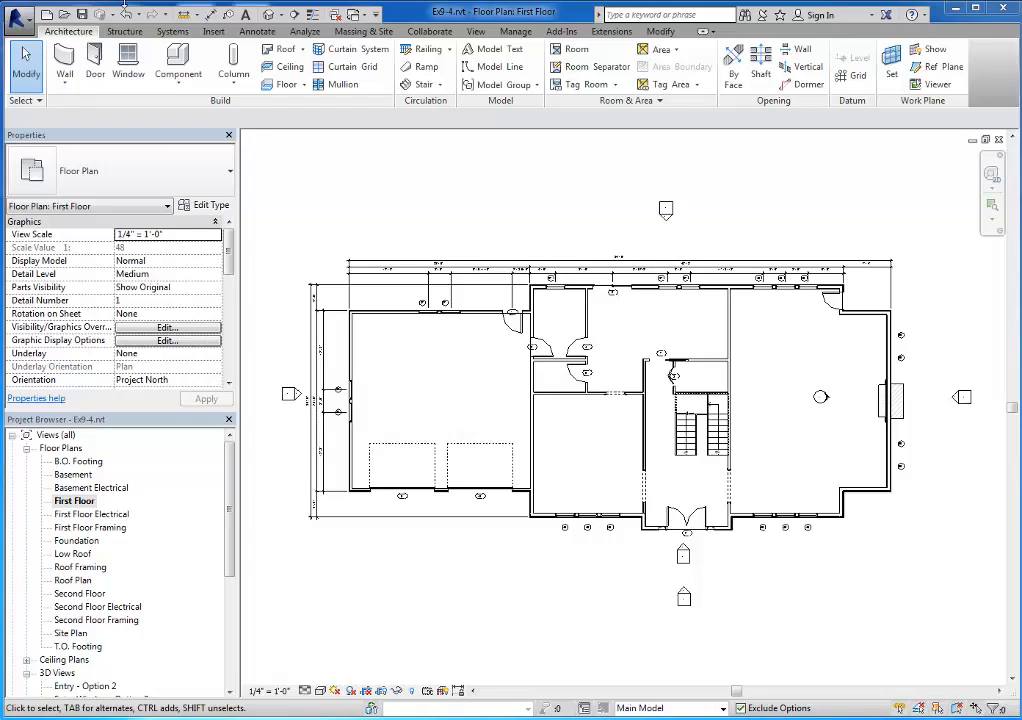
{"action": "mouse_move", "coordinate": [340, 178]}
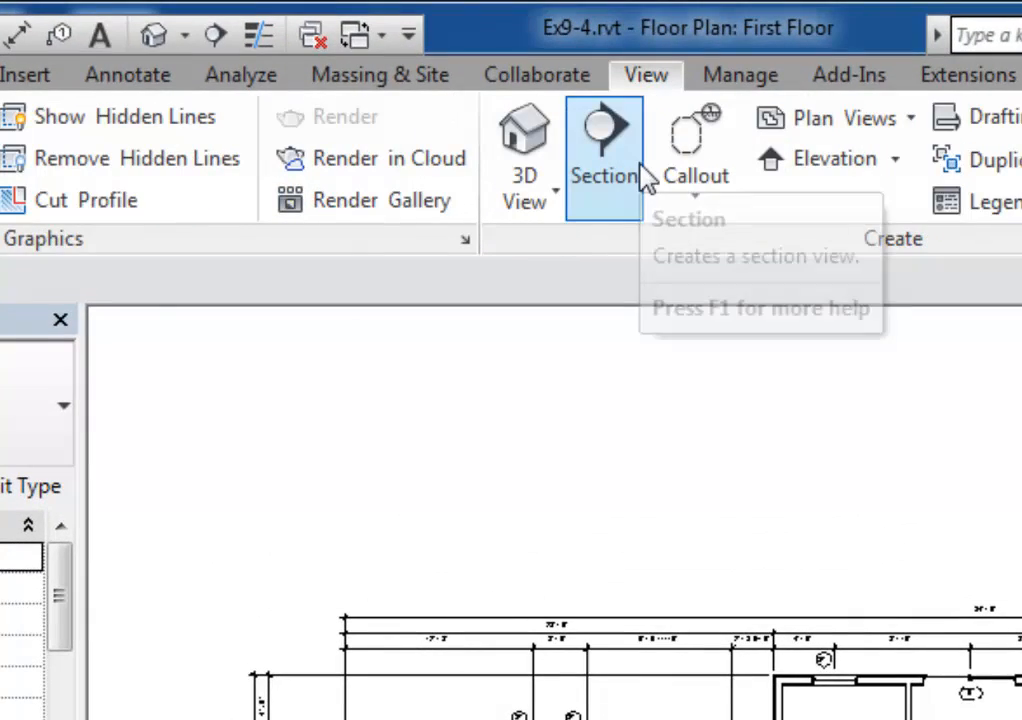
{"action": "mouse_move", "coordinate": [603, 160]}
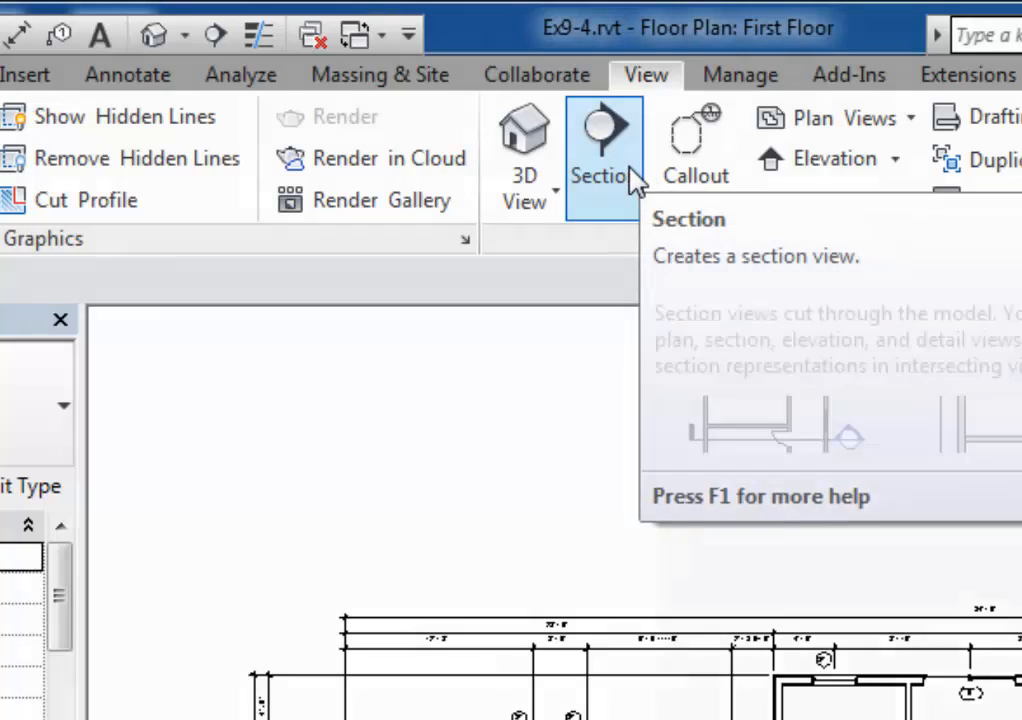
{"action": "mouse_move", "coordinate": [217, 35]}
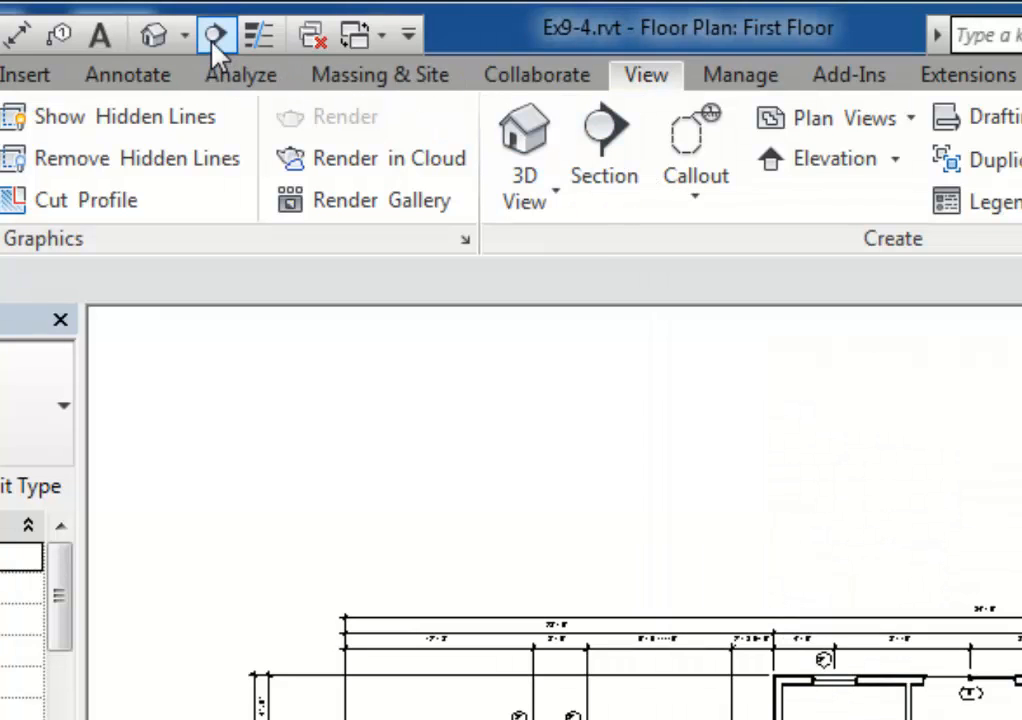
{"action": "mouse_move", "coordinate": [604, 140]}
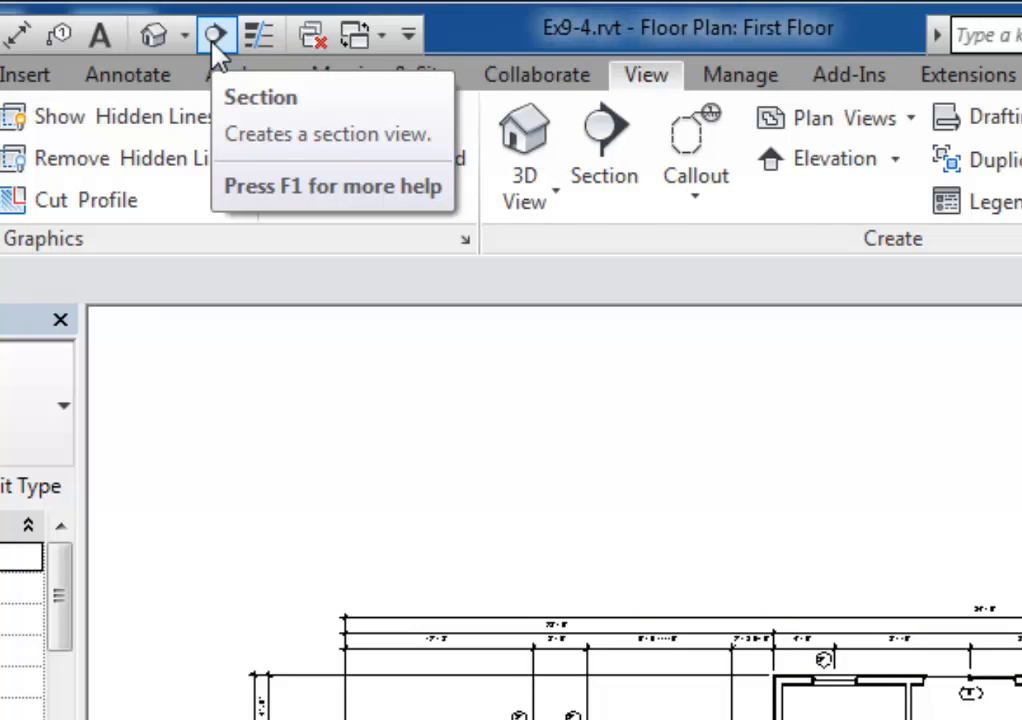
{"action": "mouse_move", "coordinate": [217, 33]}
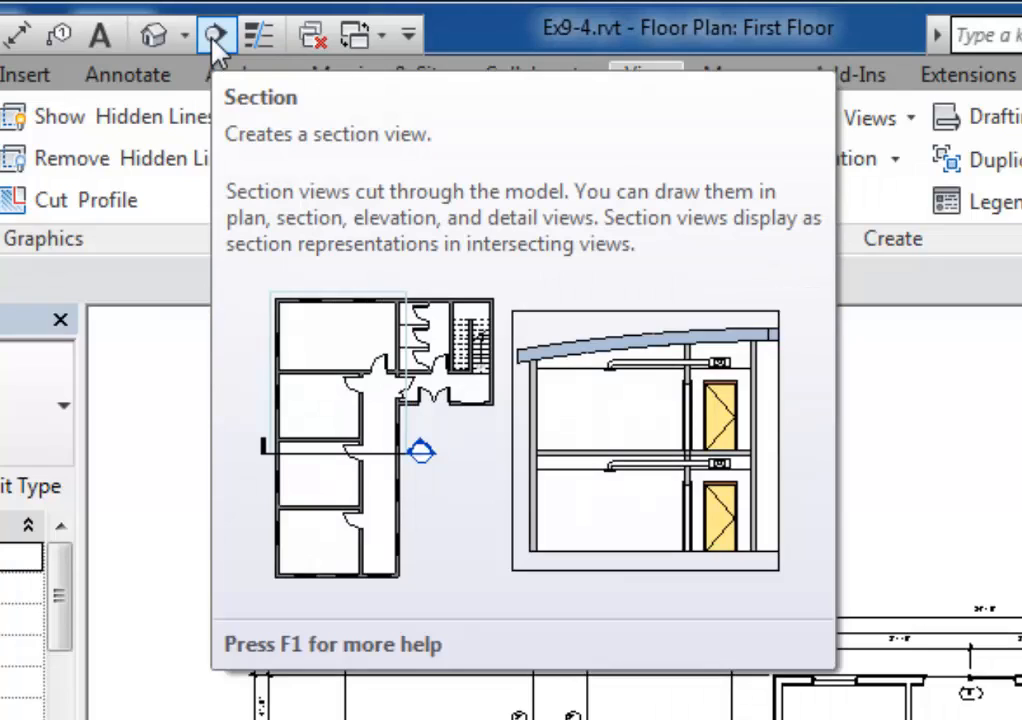
Start the Section tool on the First Floor plan
{"action": "left_click", "coordinate": [217, 33]}
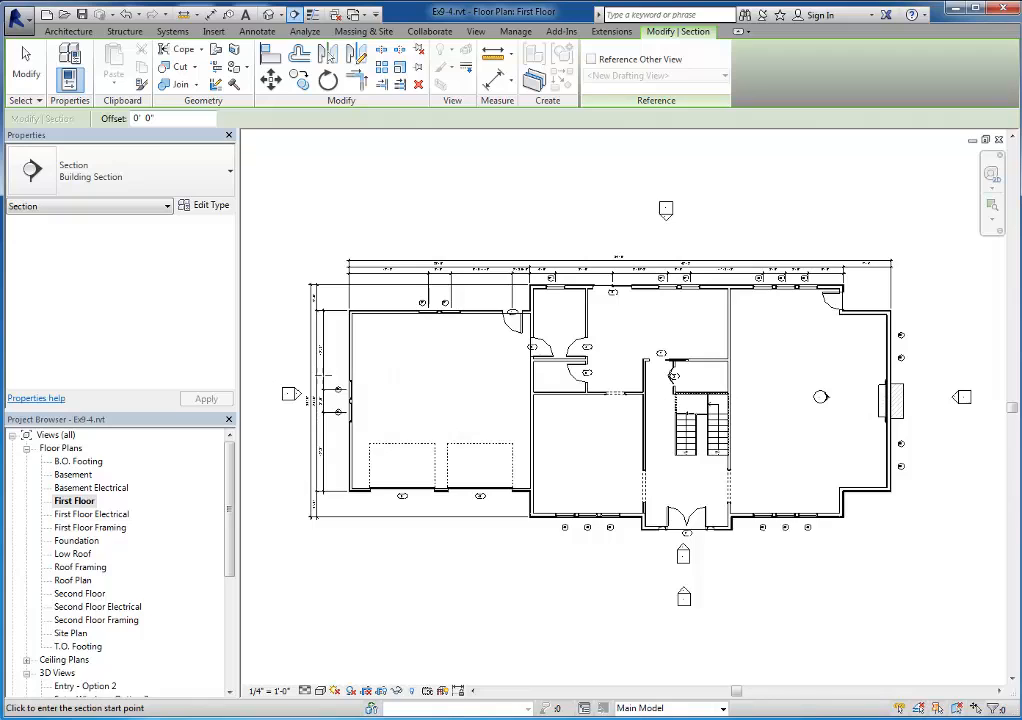
{"action": "mouse_move", "coordinate": [328, 363]}
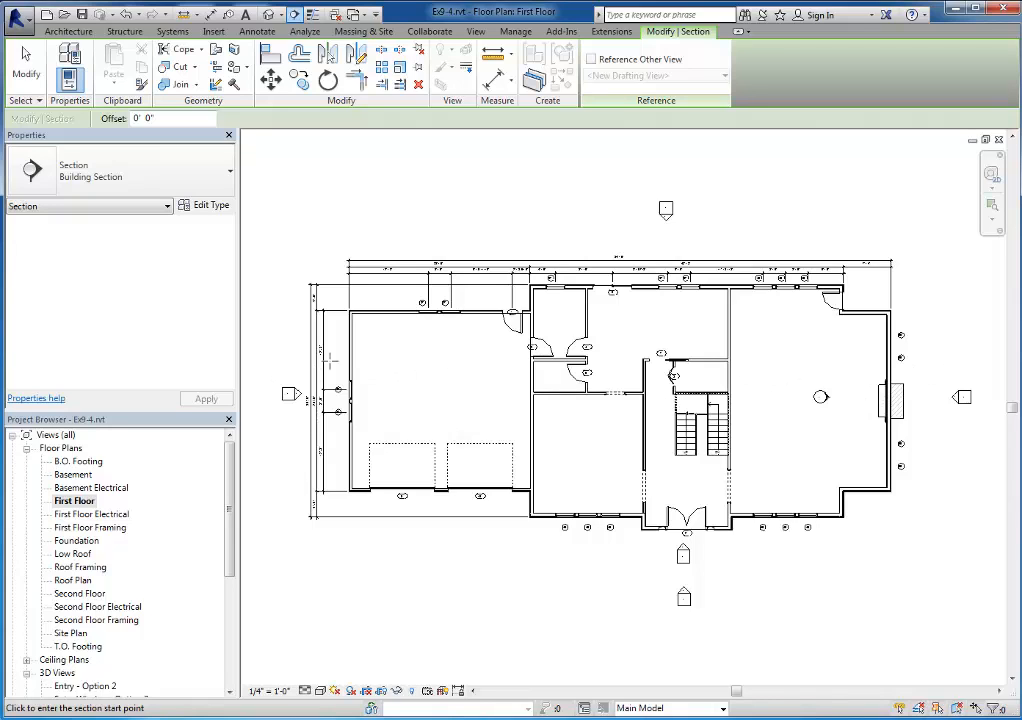
Draw a west-to-east section line across the house and shift it slightly lower
{"action": "left_click", "coordinate": [280, 371]}
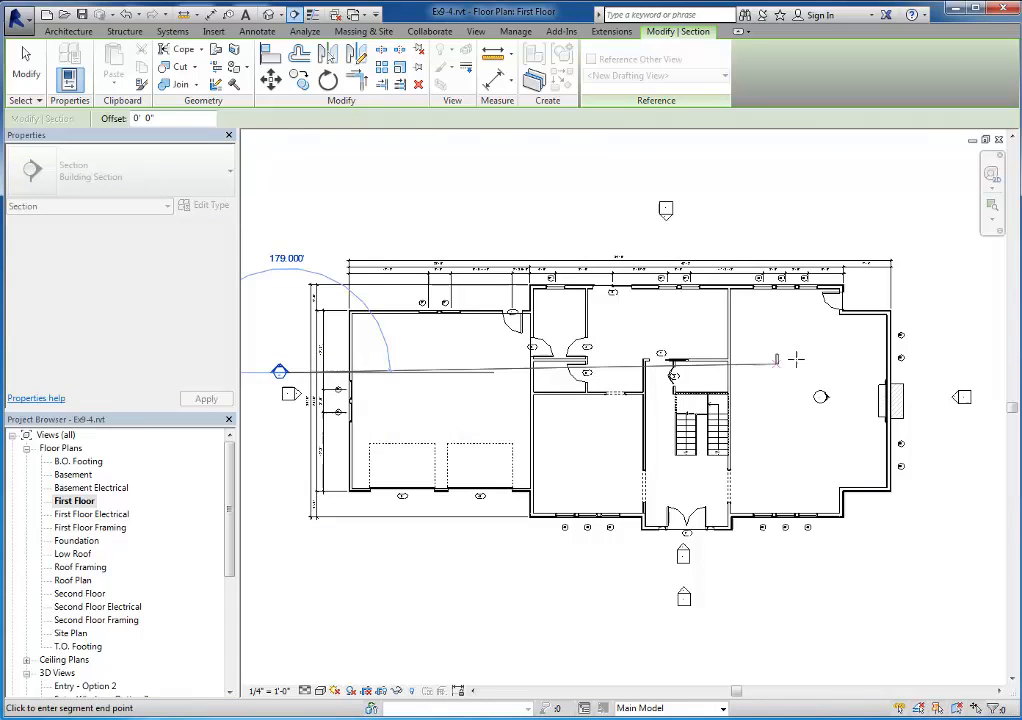
{"action": "mouse_move", "coordinate": [925, 370]}
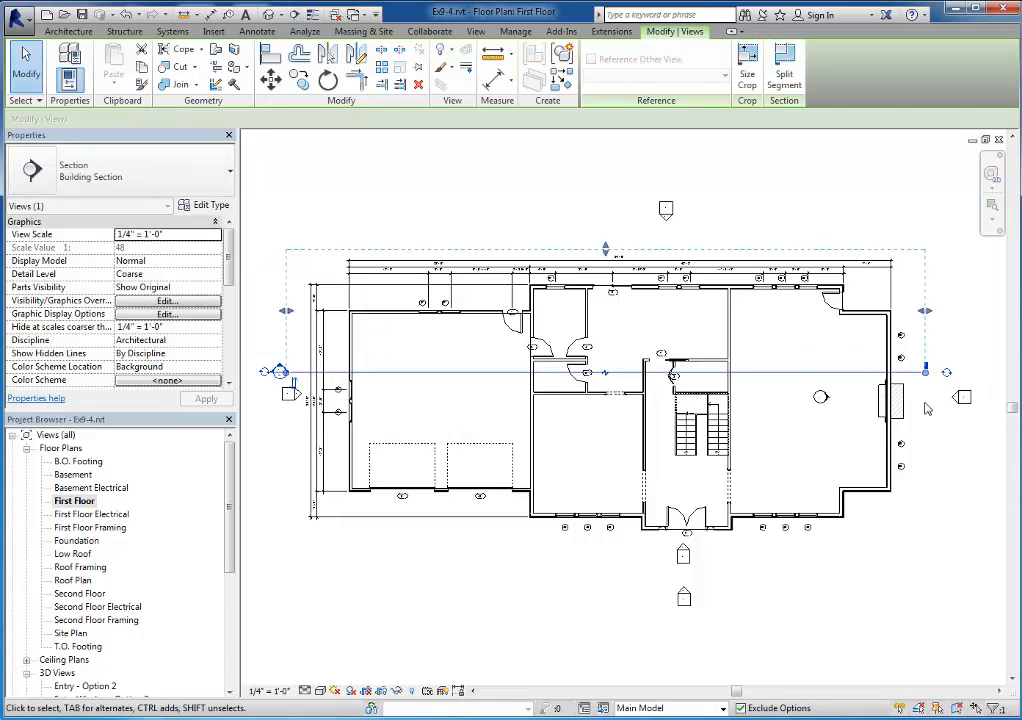
{"action": "mouse_move", "coordinate": [950, 447]}
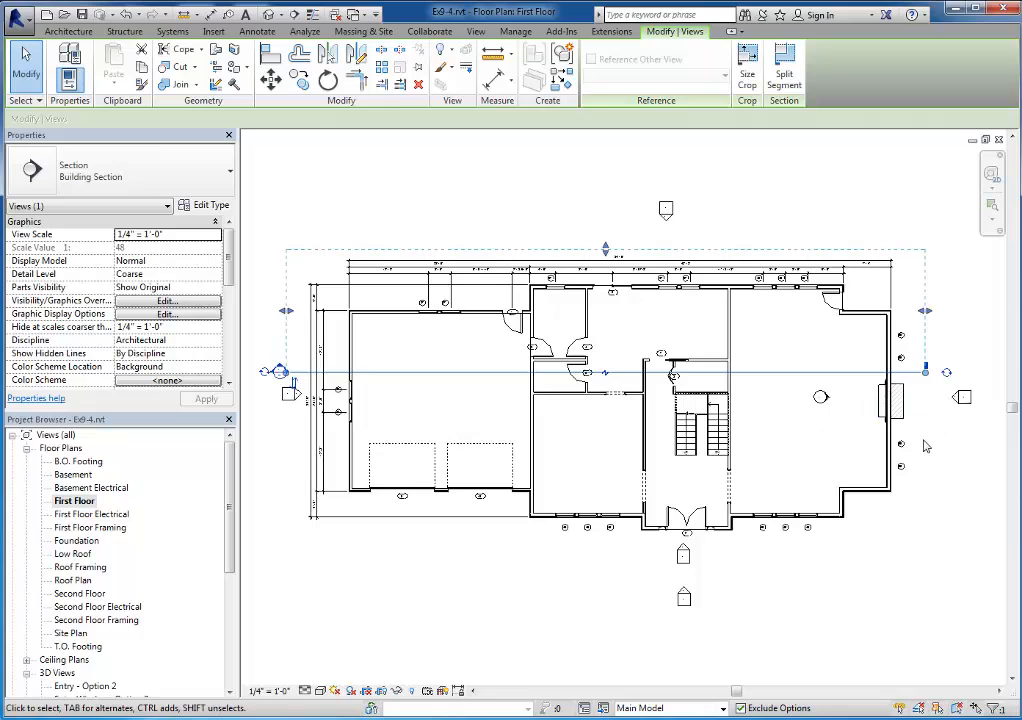
{"action": "mouse_move", "coordinate": [520, 555]}
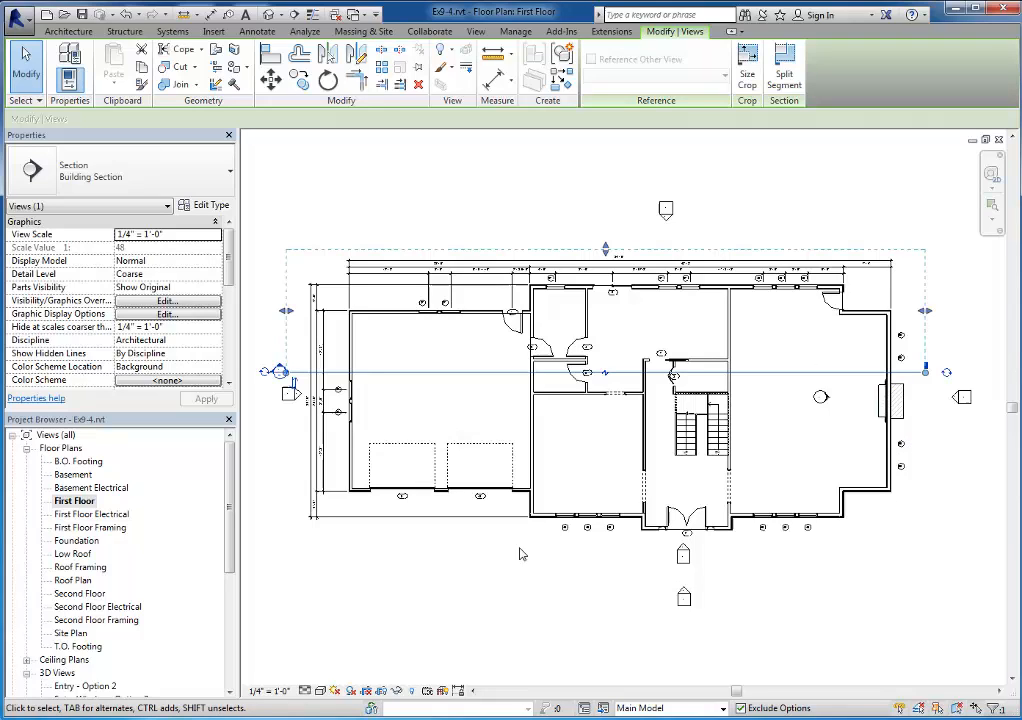
{"action": "mouse_move", "coordinate": [430, 394]}
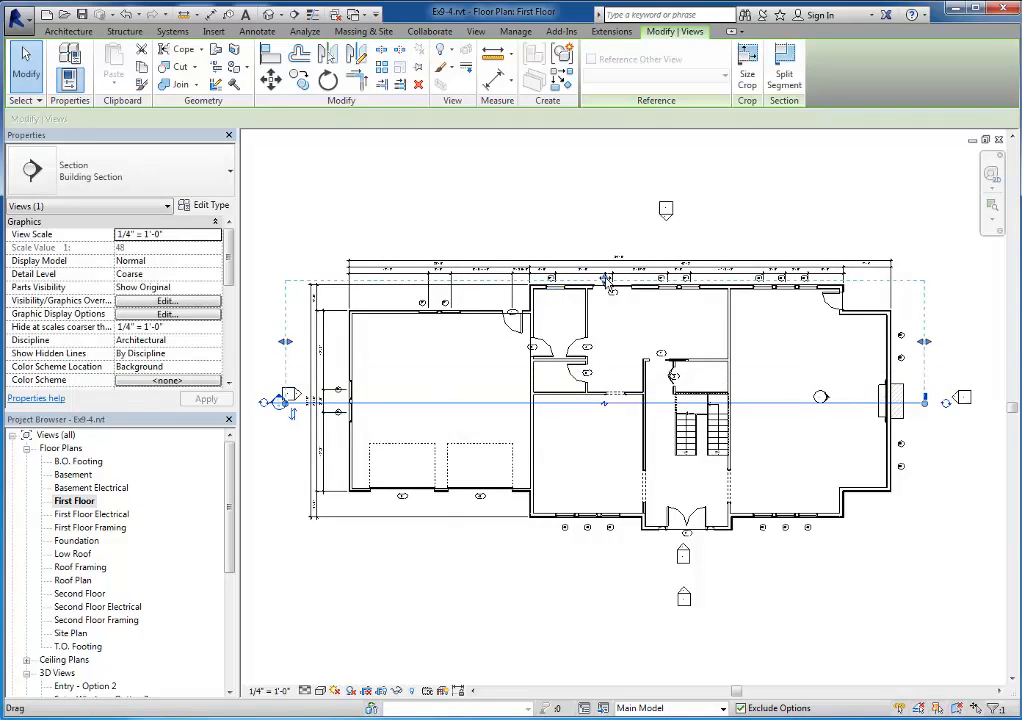
{"action": "left_click_drag", "start_coordinate": [605, 290], "coordinate": [605, 258]}
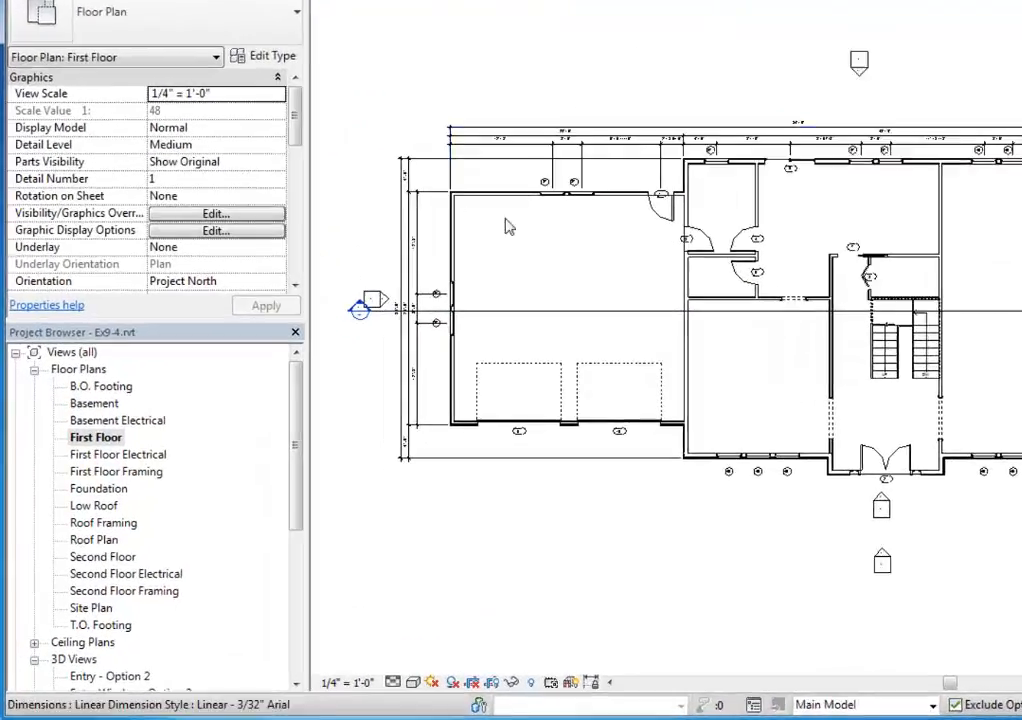
Rename the Section 1 building section to 'Longitudinal Section'
{"action": "scroll", "scroll_direction": "down", "scroll_amount": 3}
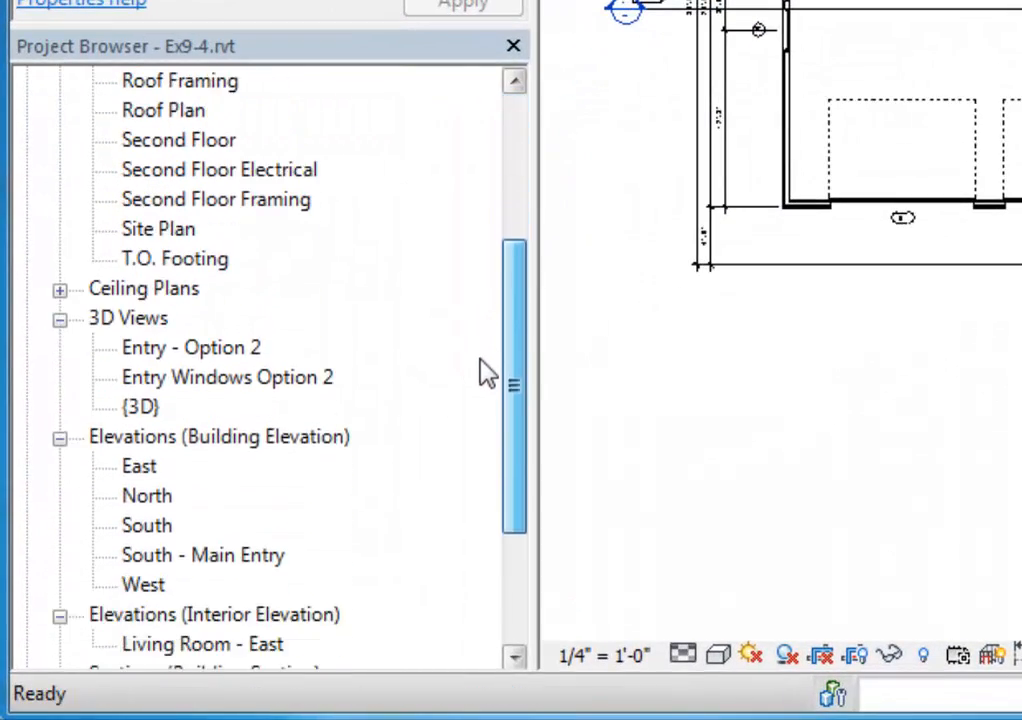
{"action": "scroll", "scroll_direction": "down", "scroll_amount": 3}
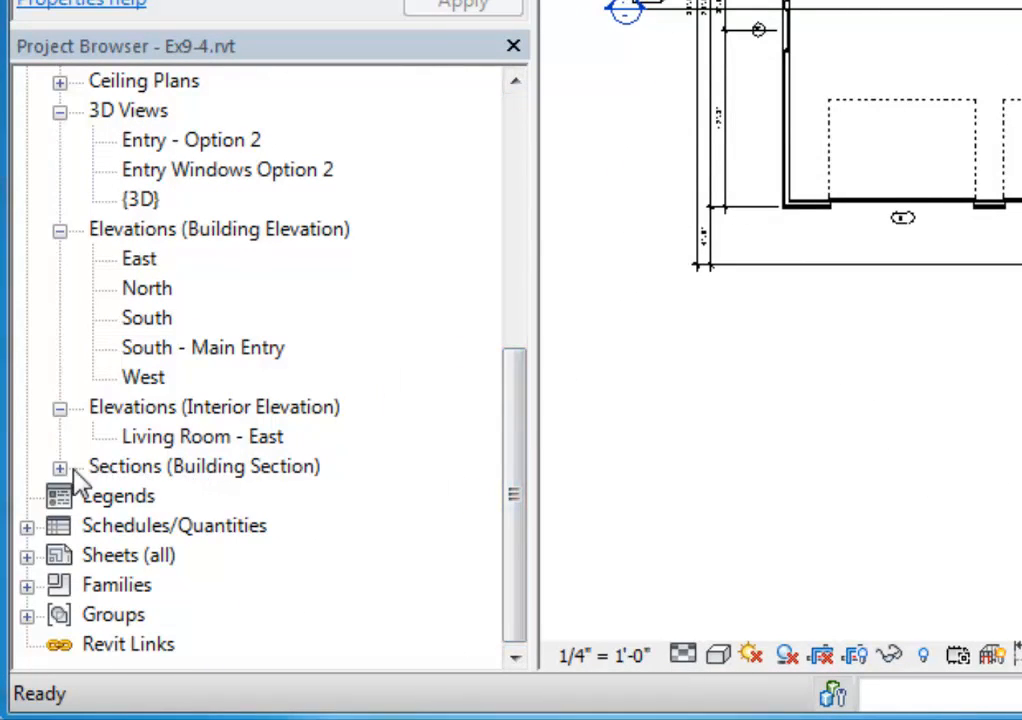
{"action": "left_click", "coordinate": [59, 466]}
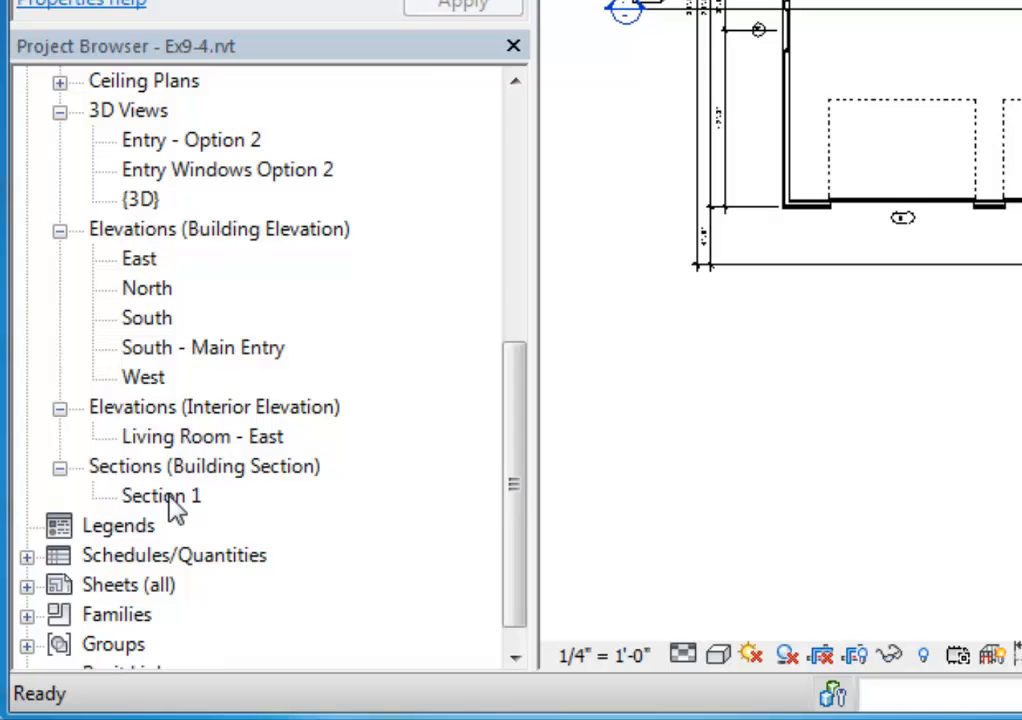
{"action": "right_click", "coordinate": [161, 495]}
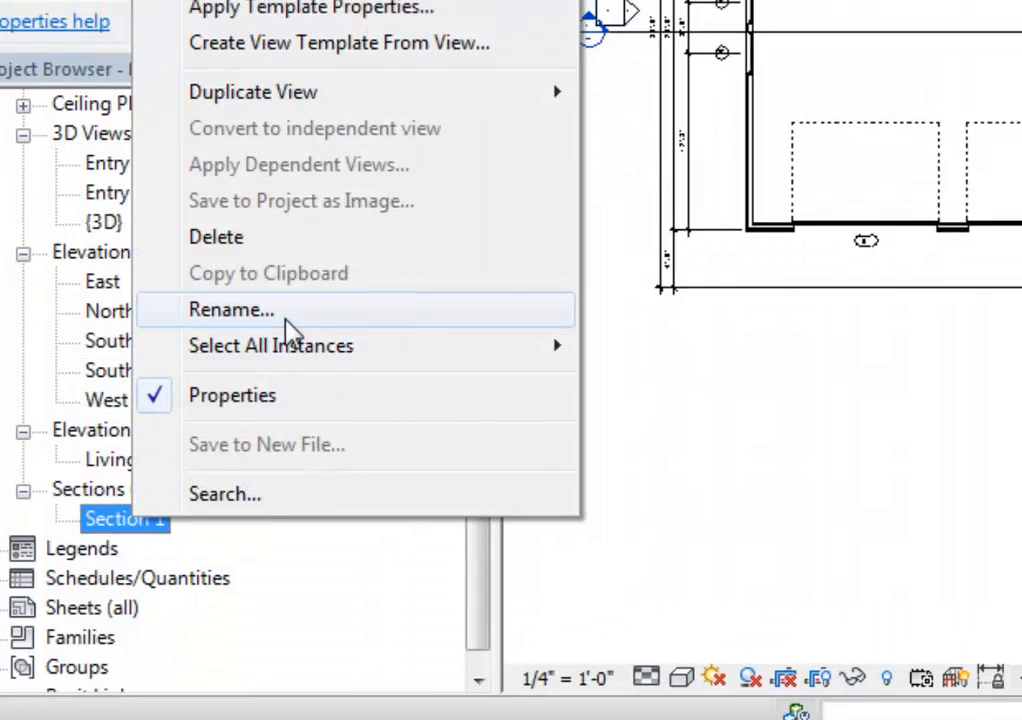
{"action": "left_click", "coordinate": [231, 309]}
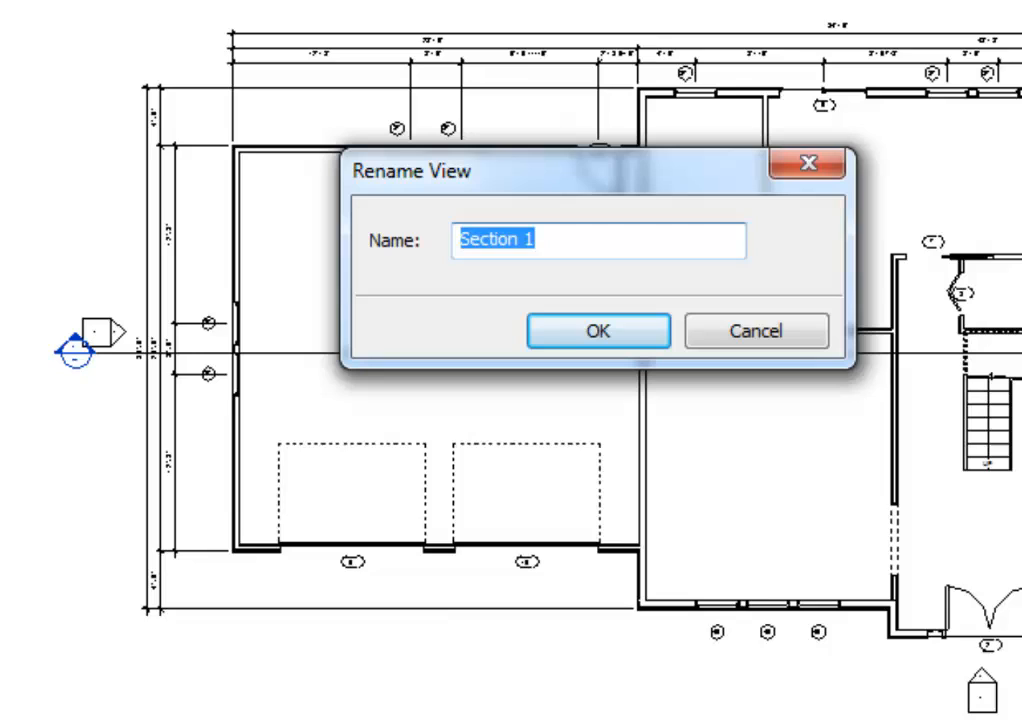
{"action": "type", "text": "Longin"}
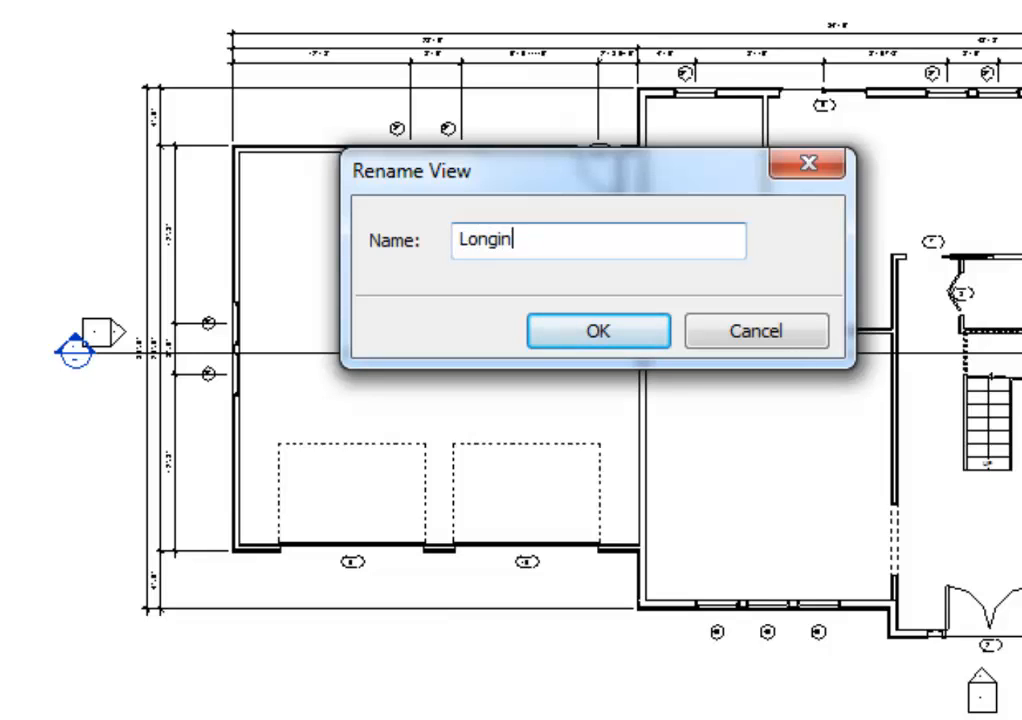
{"action": "type", "text": "tudin"}
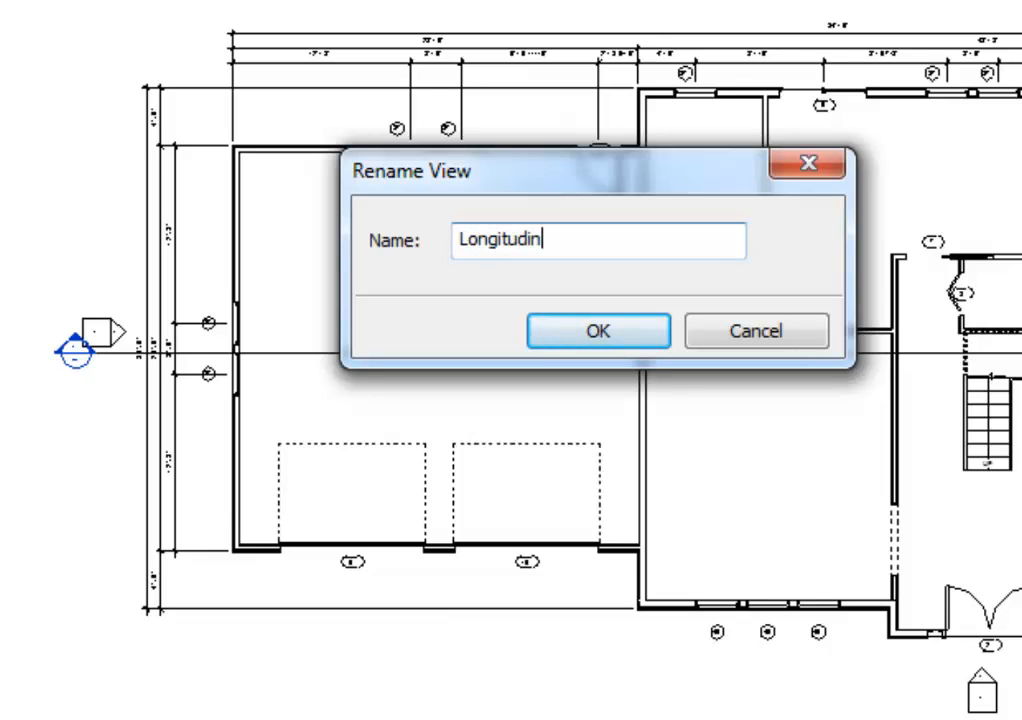
{"action": "type", "text": "al Sect"}
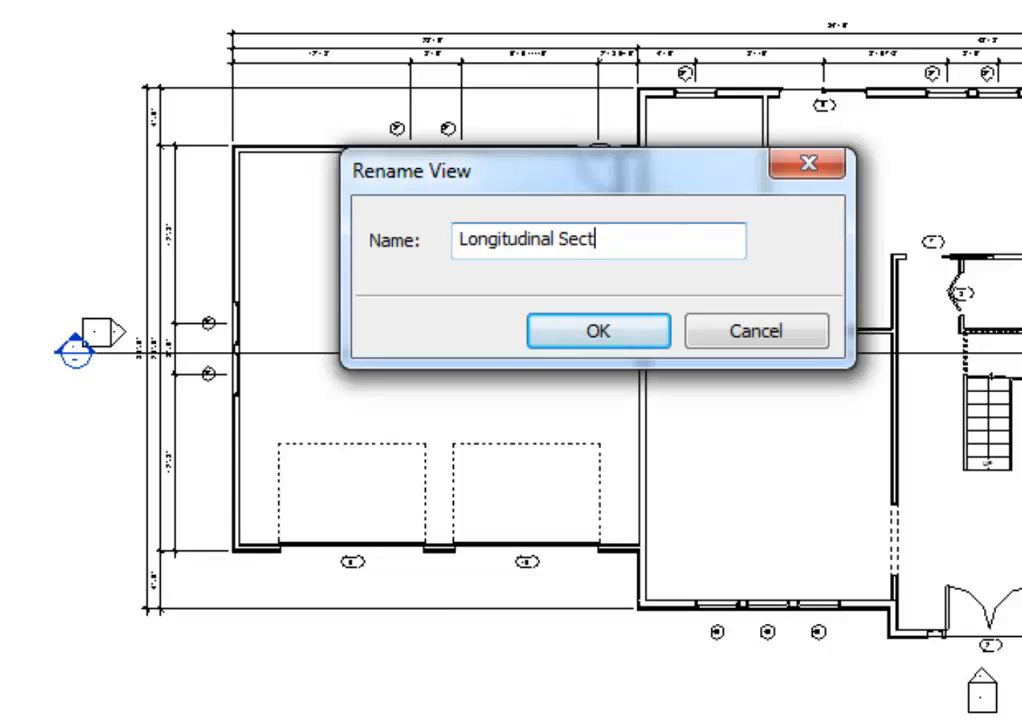
{"action": "type", "text": "ion"}
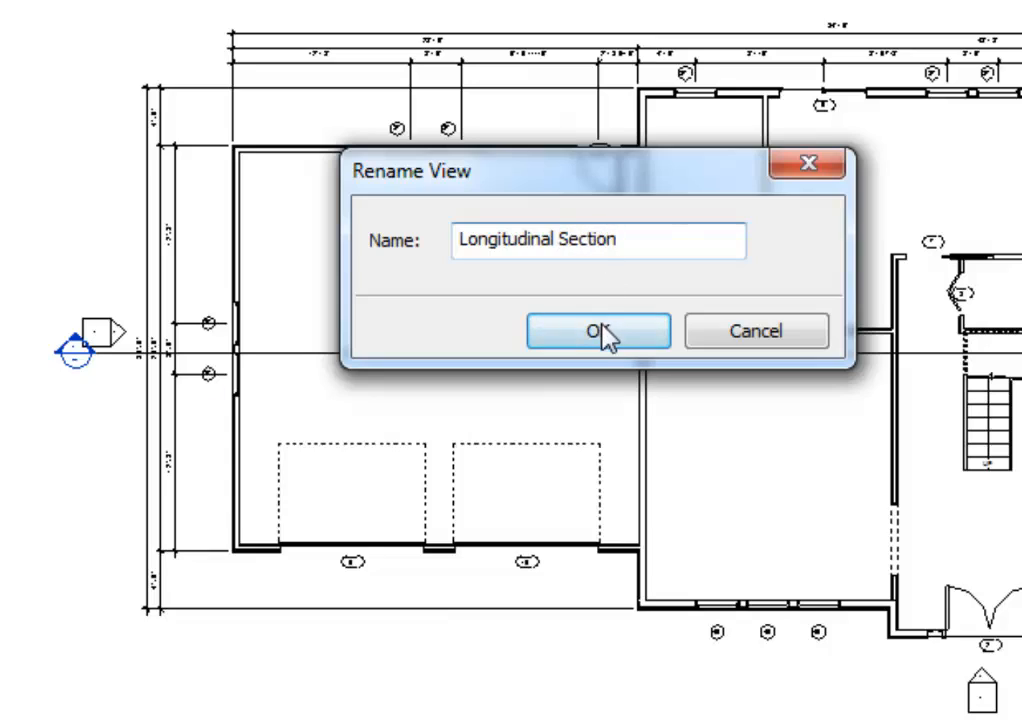
{"action": "left_click", "coordinate": [597, 331]}
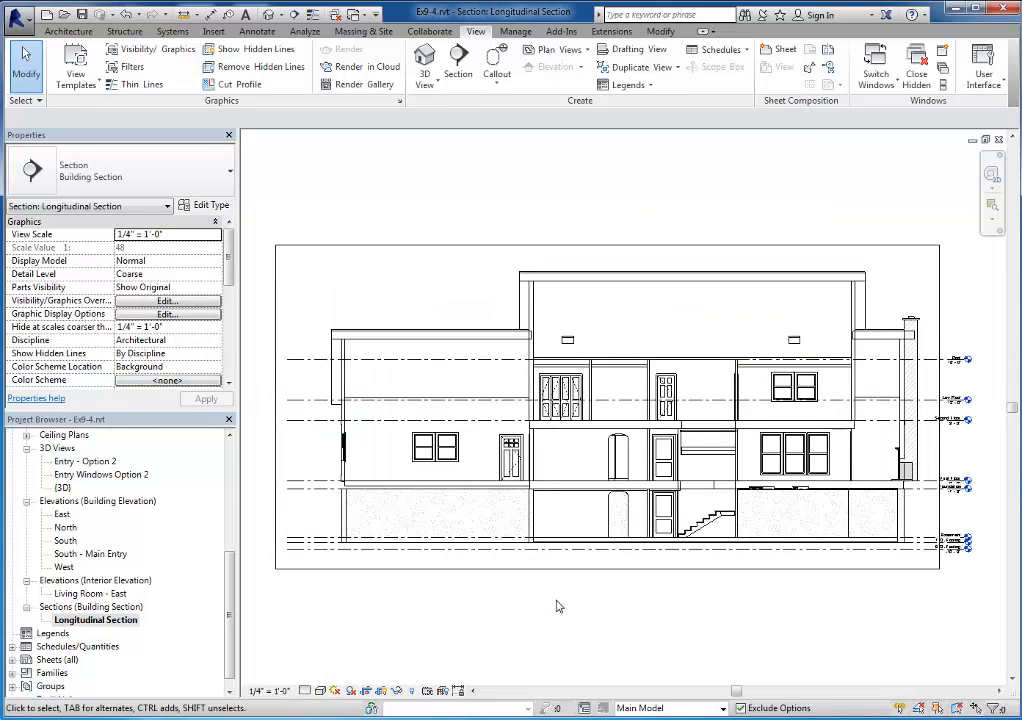
{"action": "mouse_move", "coordinate": [747, 607]}
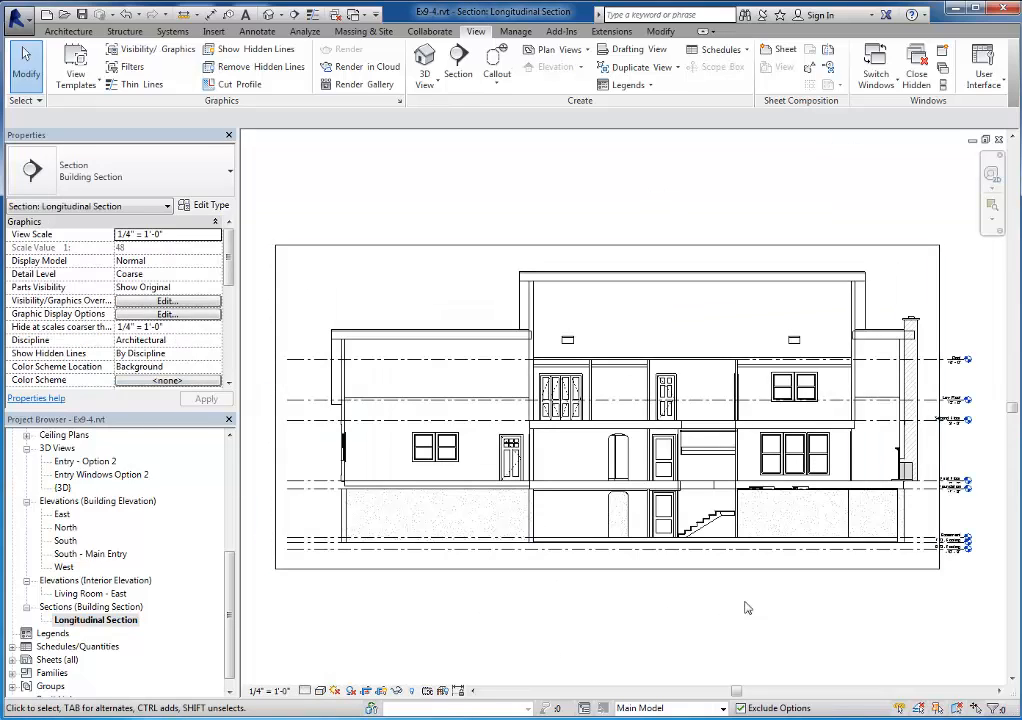
{"action": "mouse_move", "coordinate": [921, 603]}
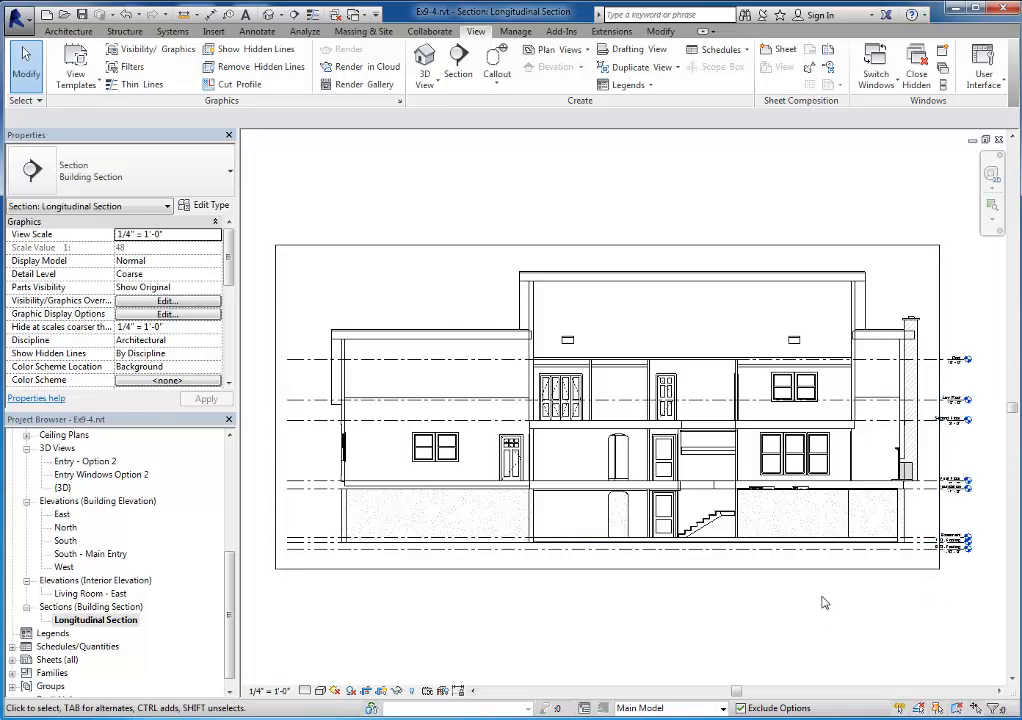
{"action": "mouse_move", "coordinate": [800, 514]}
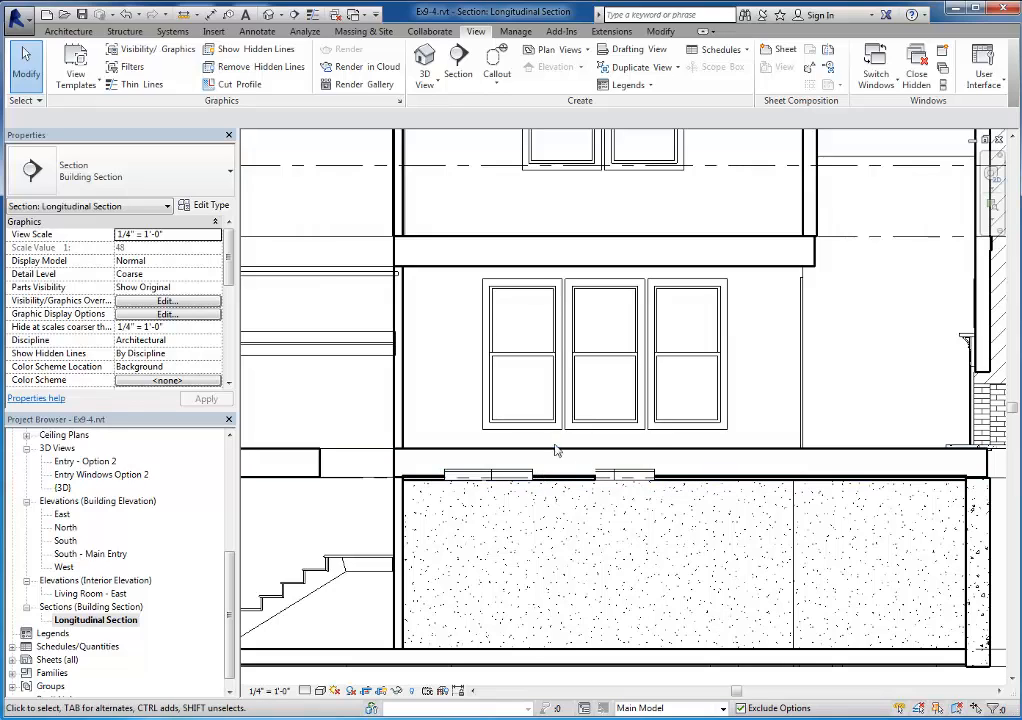
Zoom the Longitudinal Section in on the main floor windows and basement wall
{"action": "left_click", "coordinate": [715, 477]}
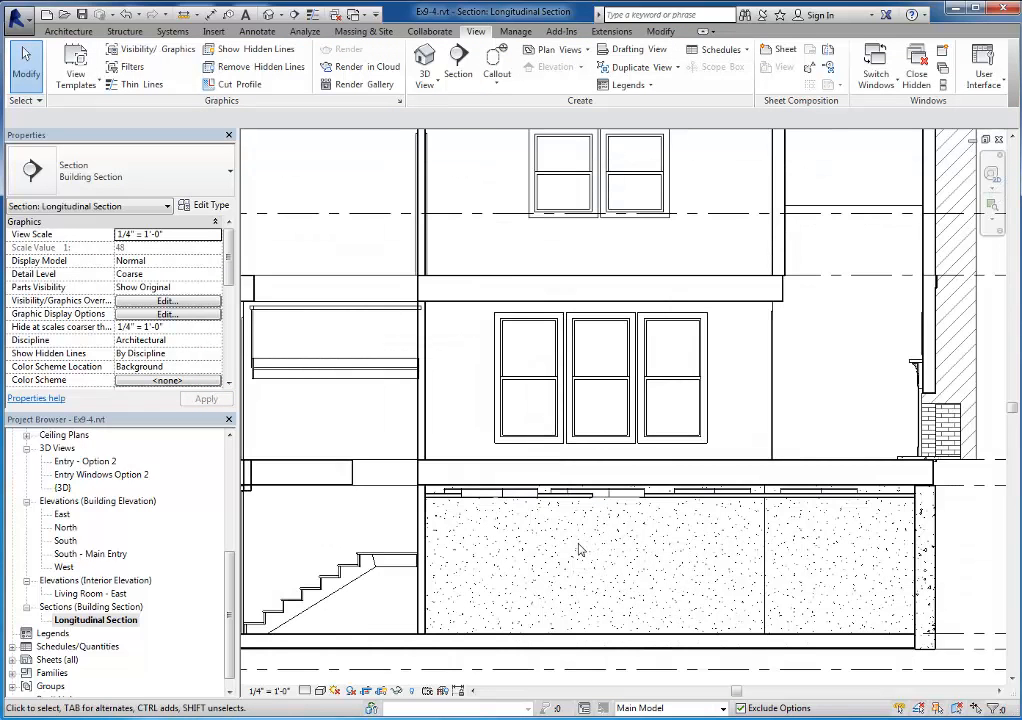
{"action": "mouse_move", "coordinate": [603, 549]}
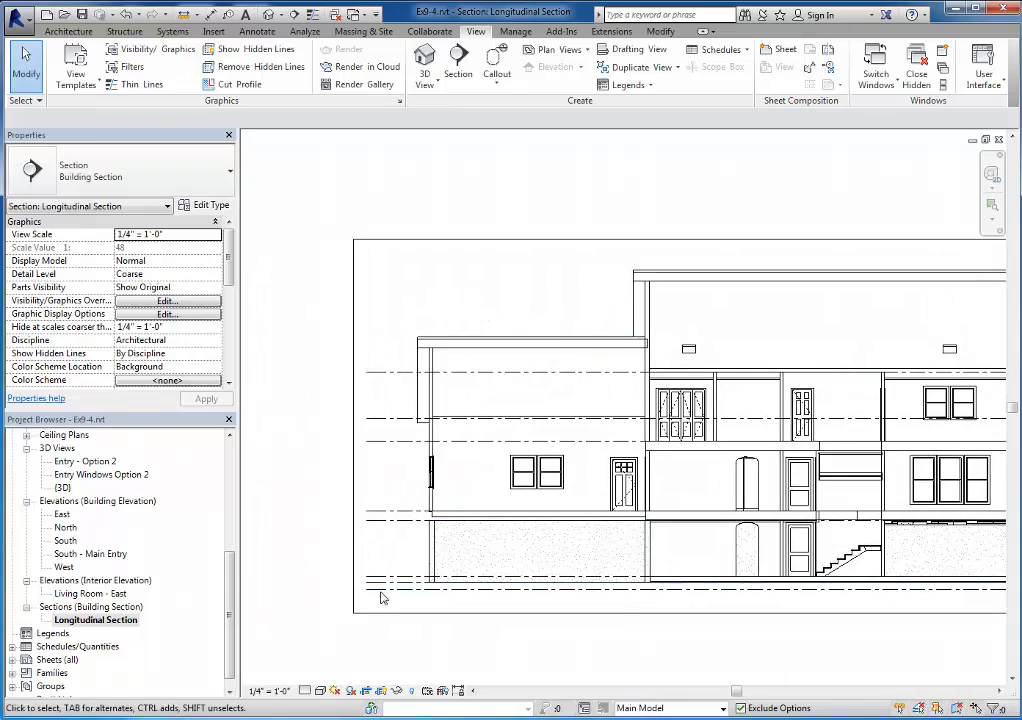
{"action": "mouse_move", "coordinate": [577, 301]}
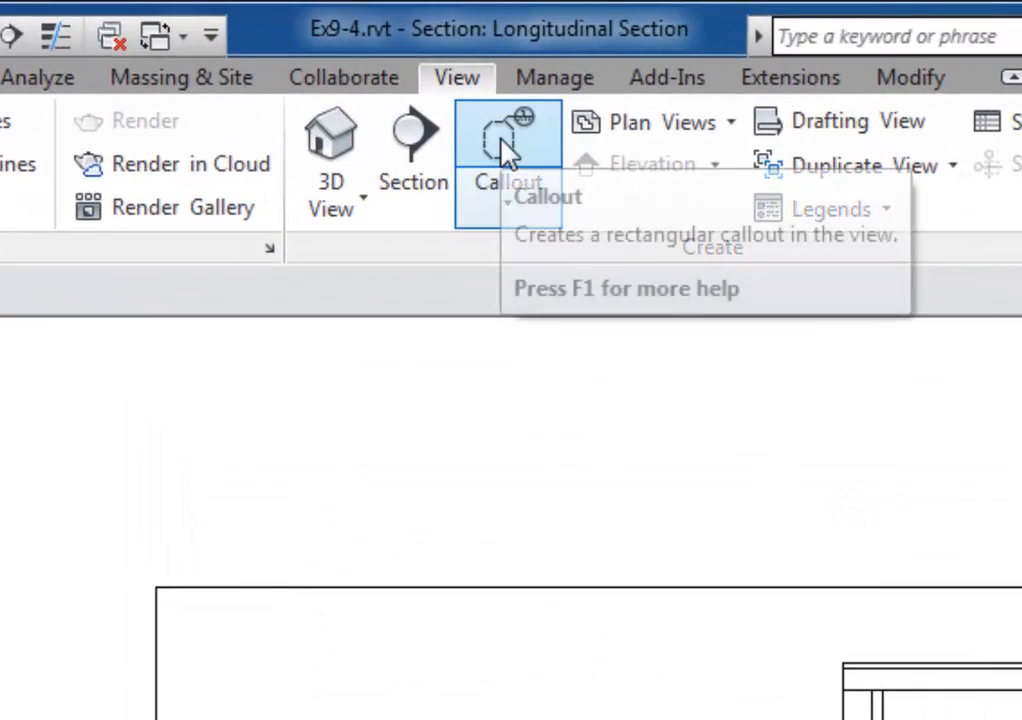
Add a detail callout and open the Longitudinal Section - Callout 1 view
{"action": "left_click", "coordinate": [508, 135]}
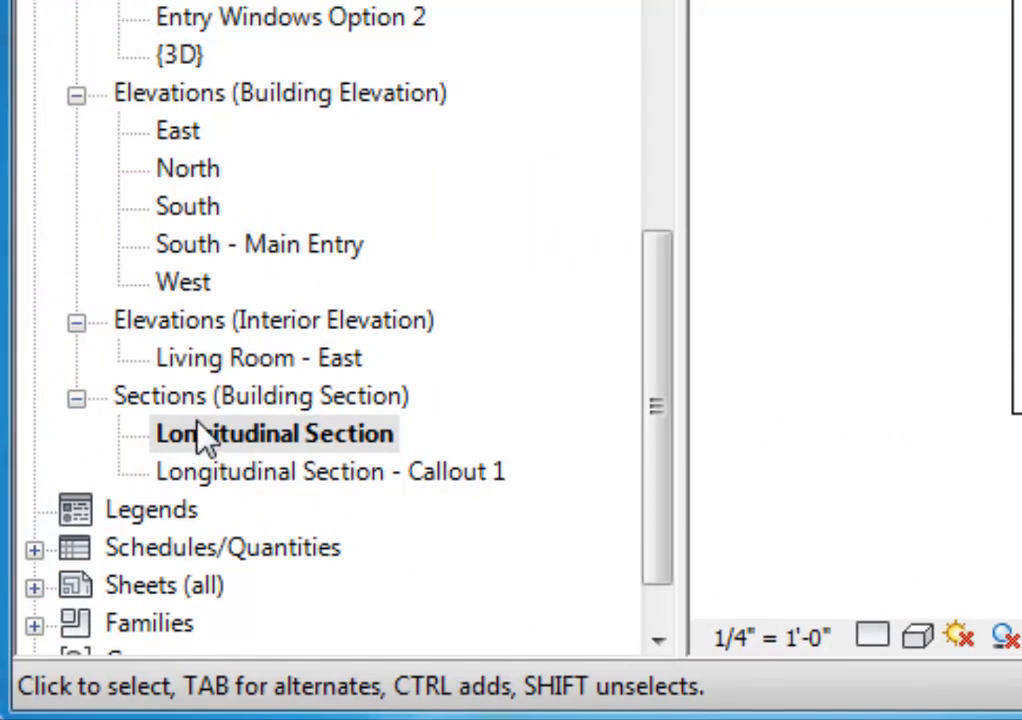
{"action": "mouse_move", "coordinate": [293, 505]}
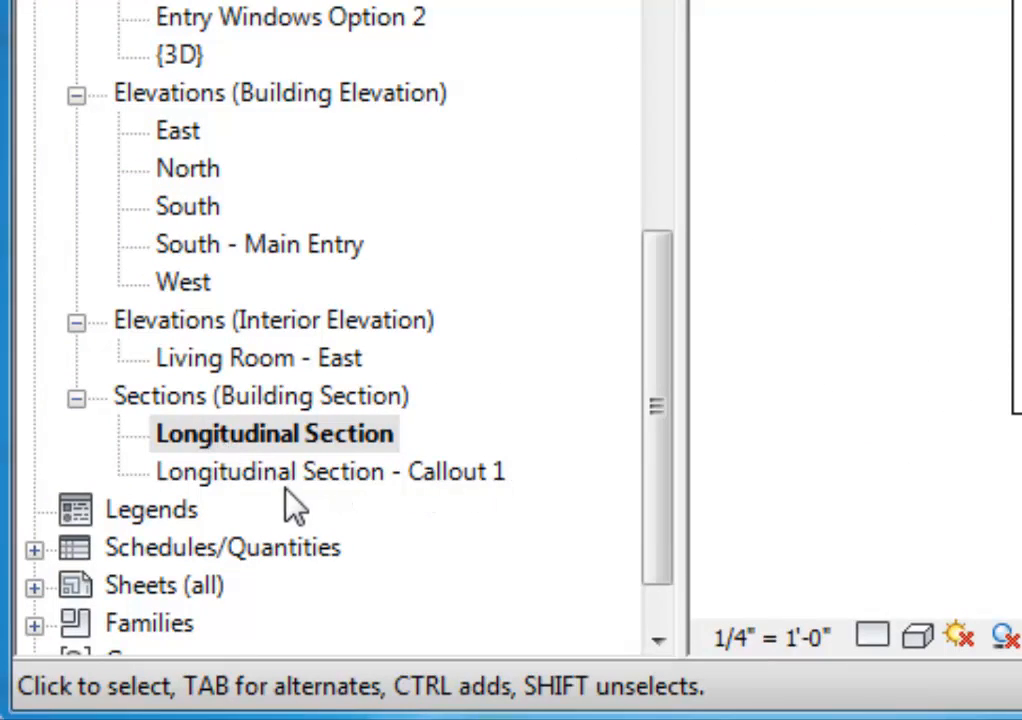
{"action": "mouse_move", "coordinate": [371, 498]}
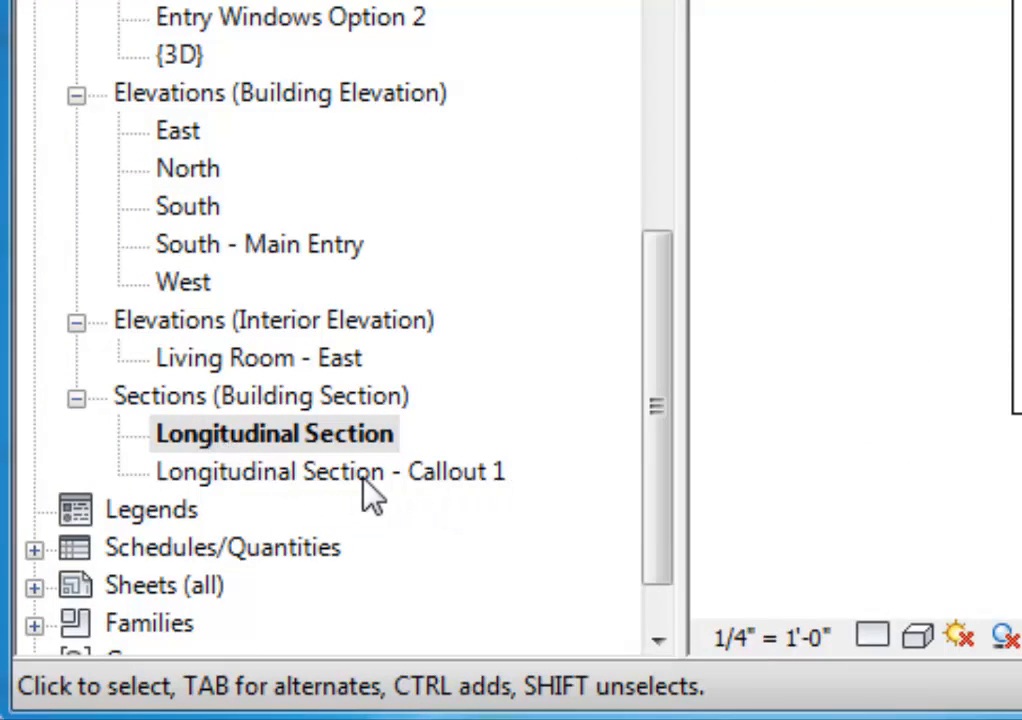
{"action": "double_click", "coordinate": [328, 471]}
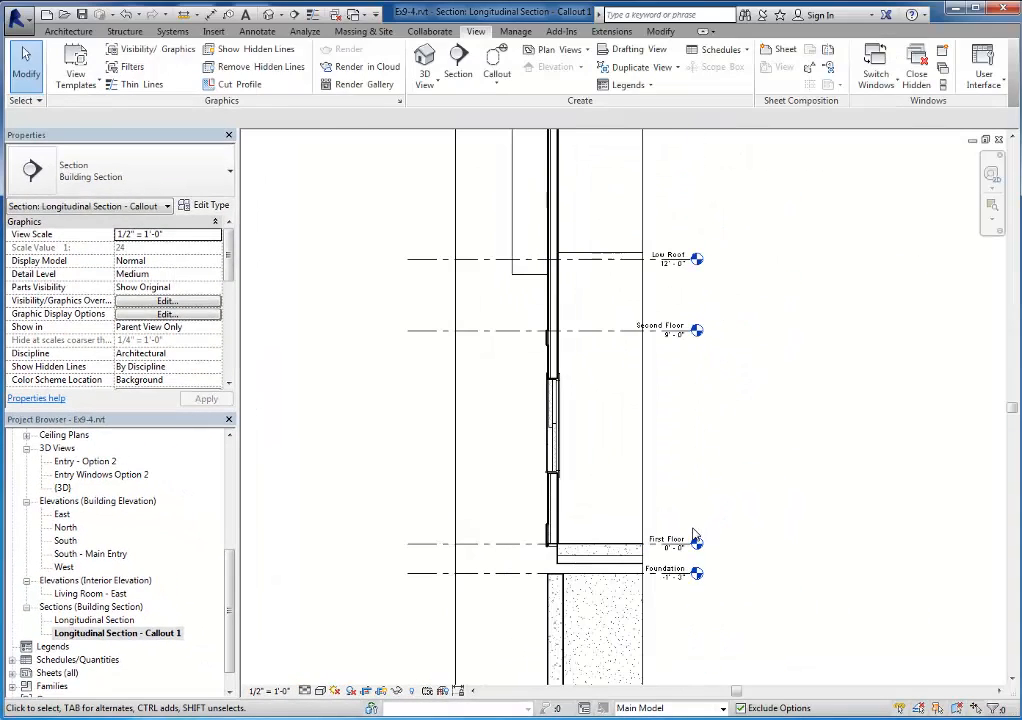
{"action": "mouse_move", "coordinate": [730, 578]}
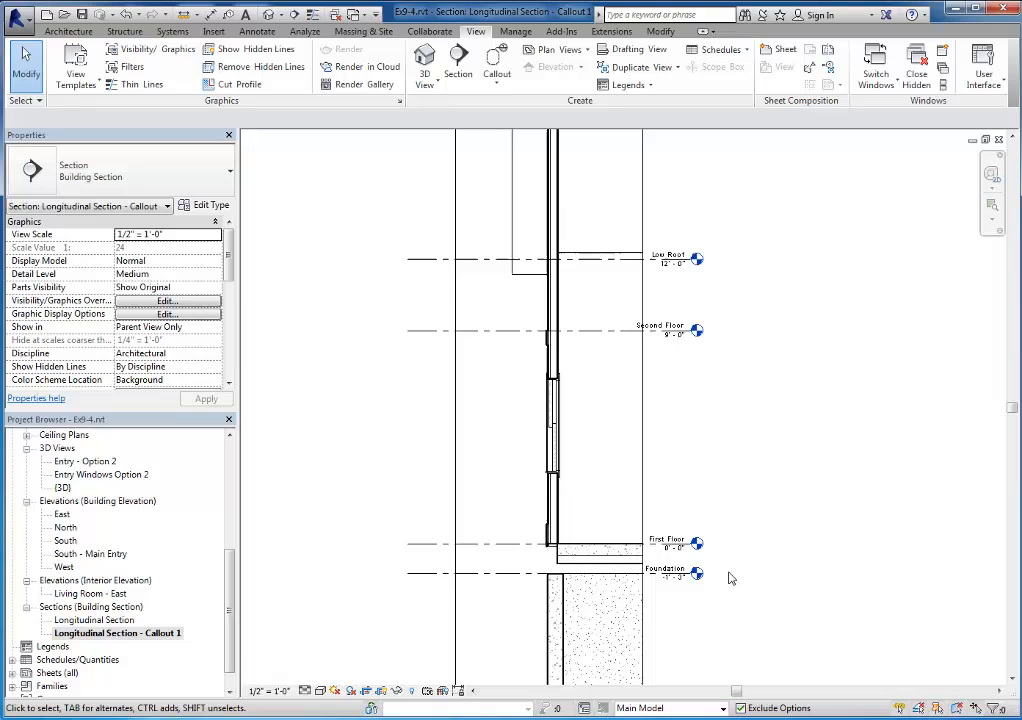
{"action": "mouse_move", "coordinate": [713, 610]}
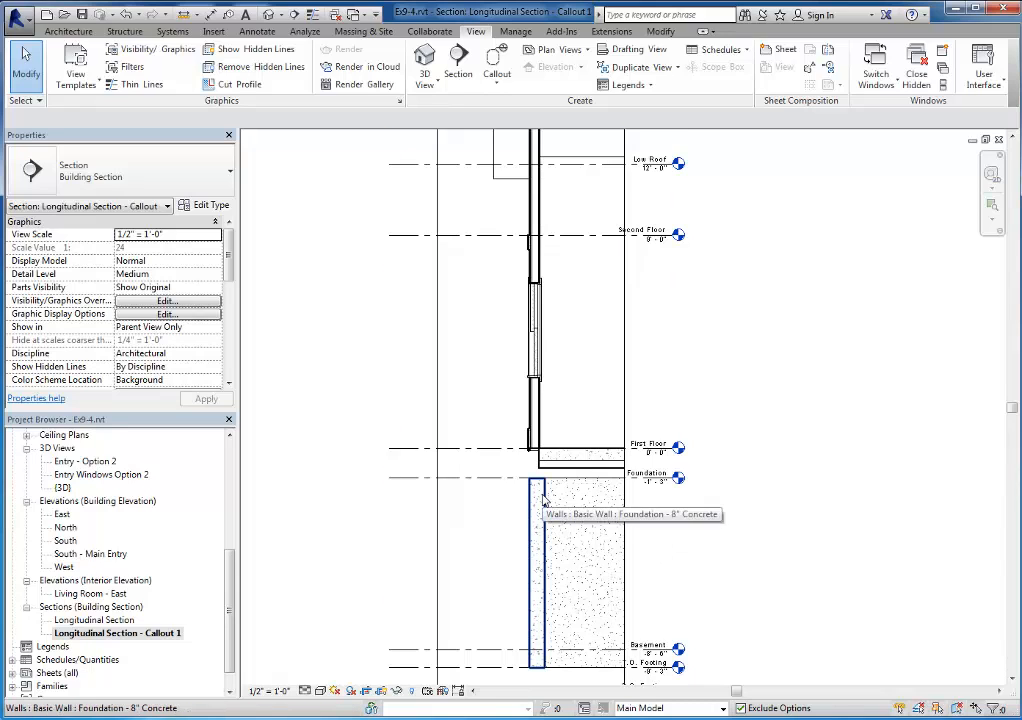
Select both 8-inch foundation walls and set their Top Constraint to First Floor
{"action": "scroll", "scroll_direction": "down", "scroll_amount": 3}
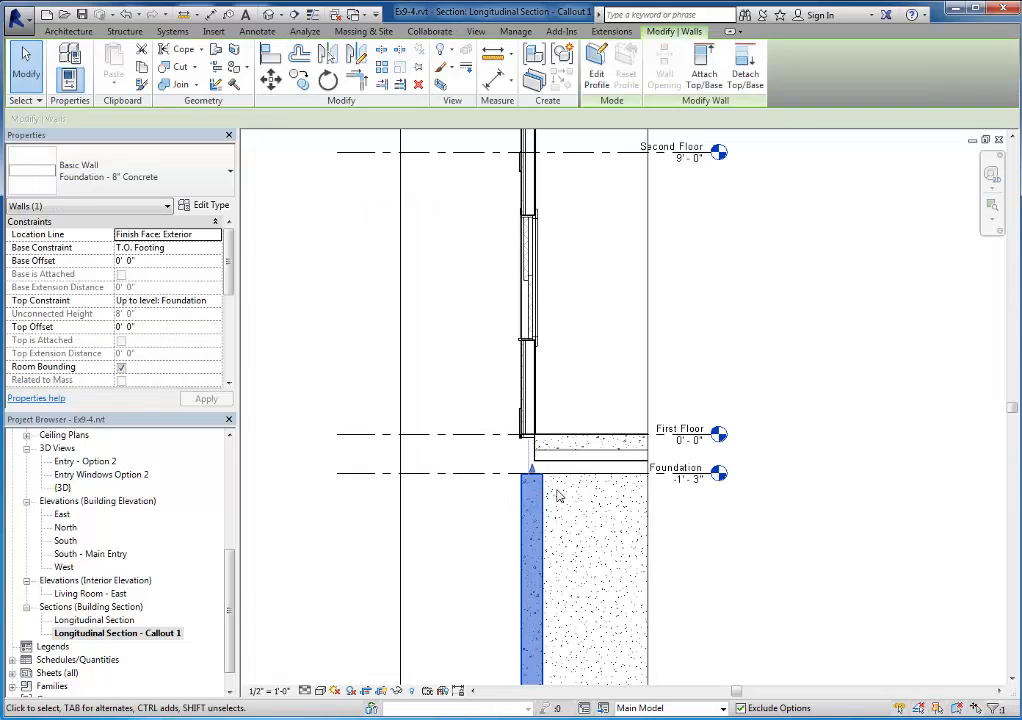
{"action": "left_click", "coordinate": [585, 570]}
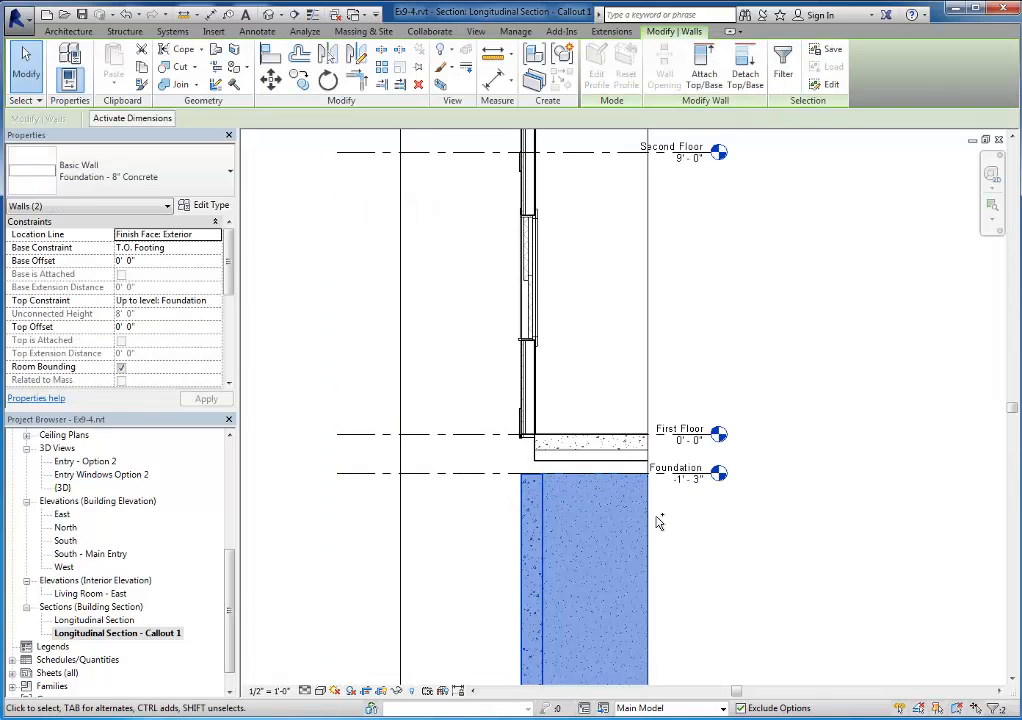
{"action": "mouse_move", "coordinate": [610, 503]}
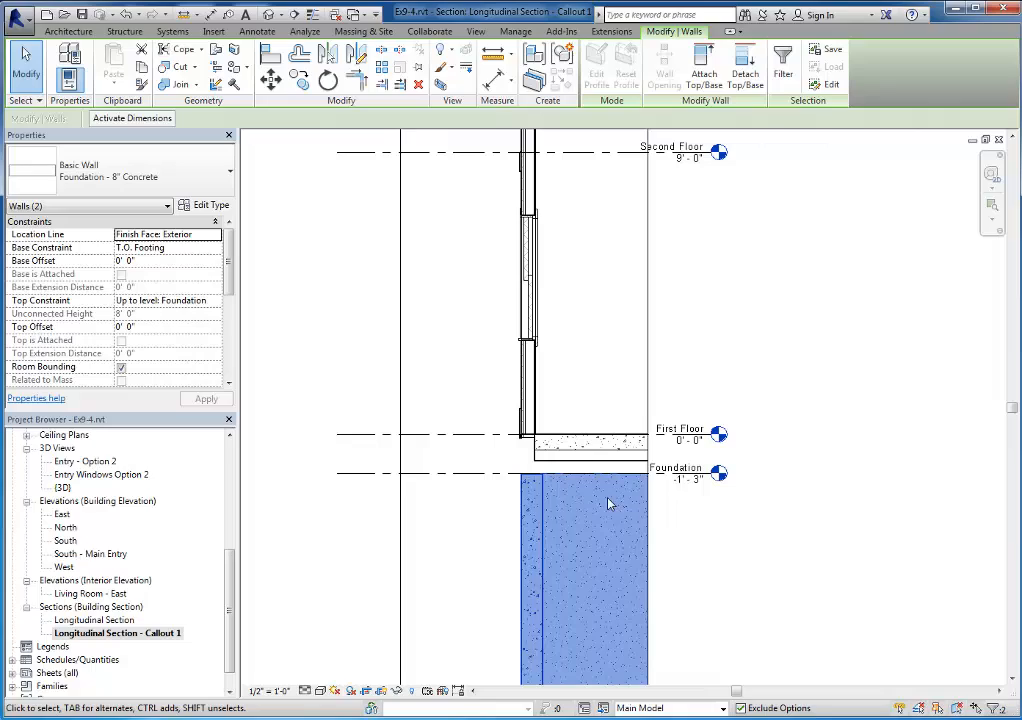
{"action": "mouse_move", "coordinate": [503, 520]}
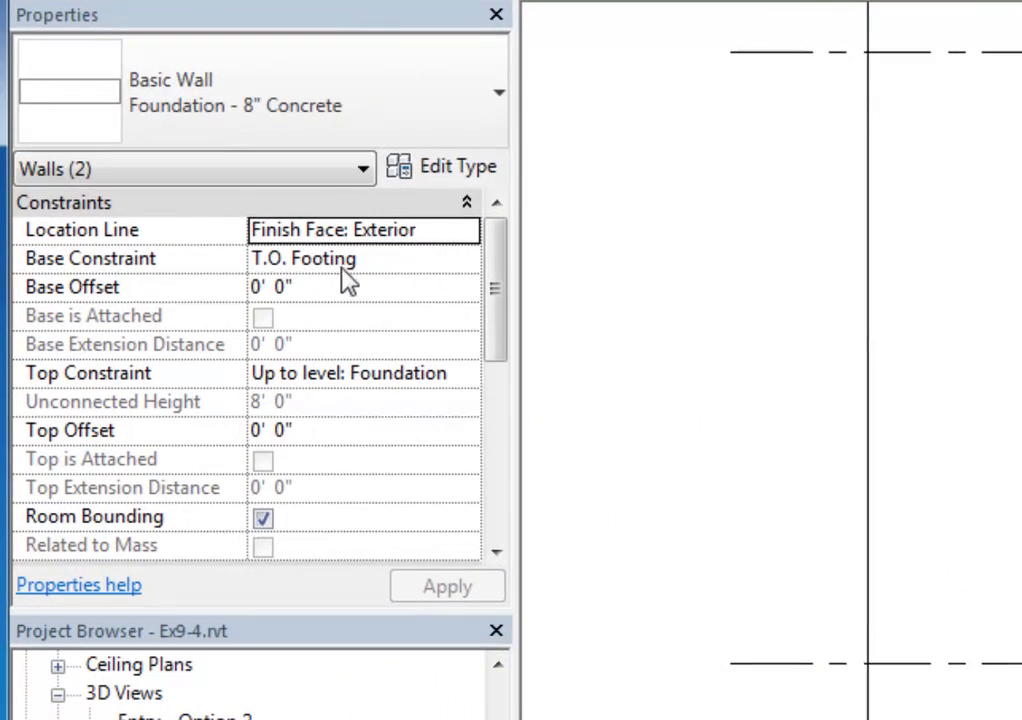
{"action": "left_click", "coordinate": [350, 373]}
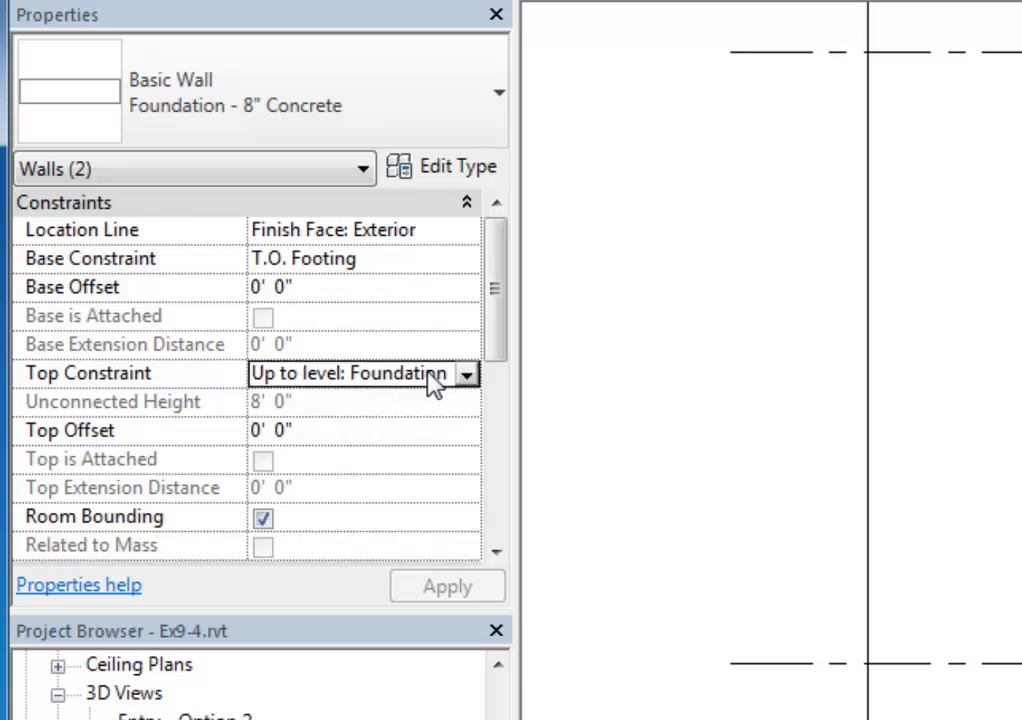
{"action": "left_click", "coordinate": [464, 373]}
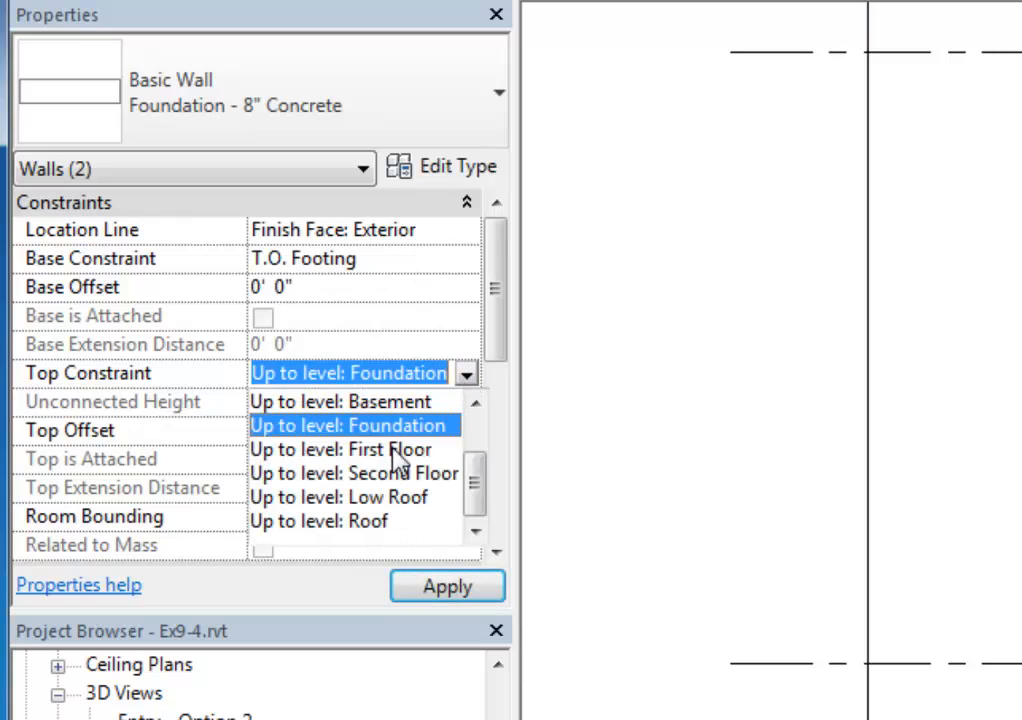
{"action": "left_click", "coordinate": [340, 449]}
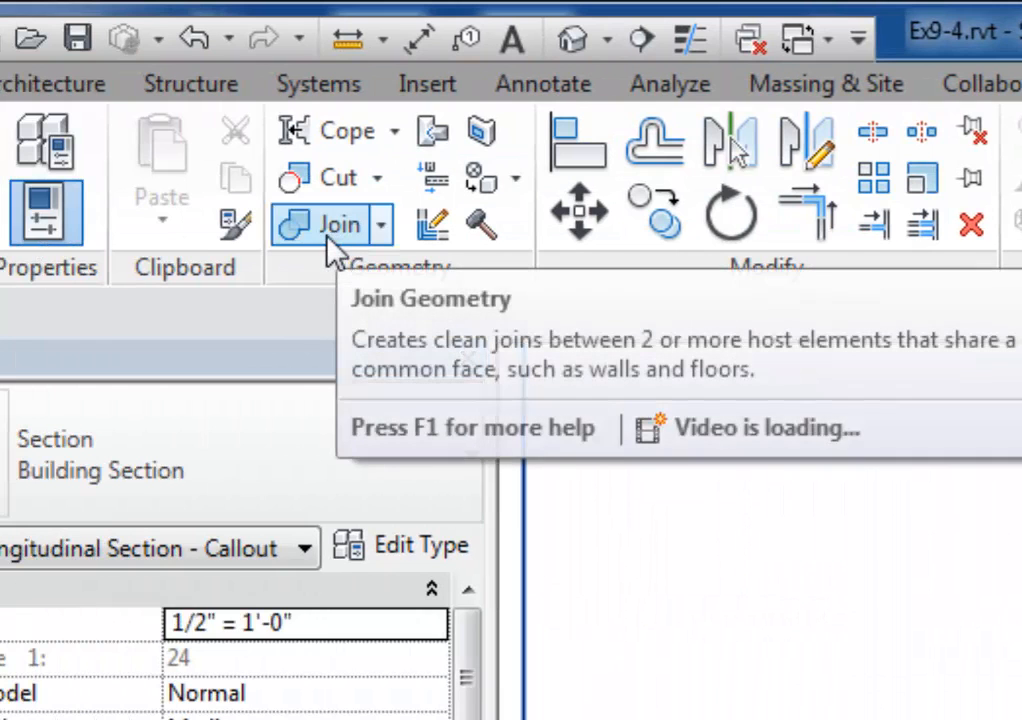
{"action": "mouse_move", "coordinate": [343, 282]}
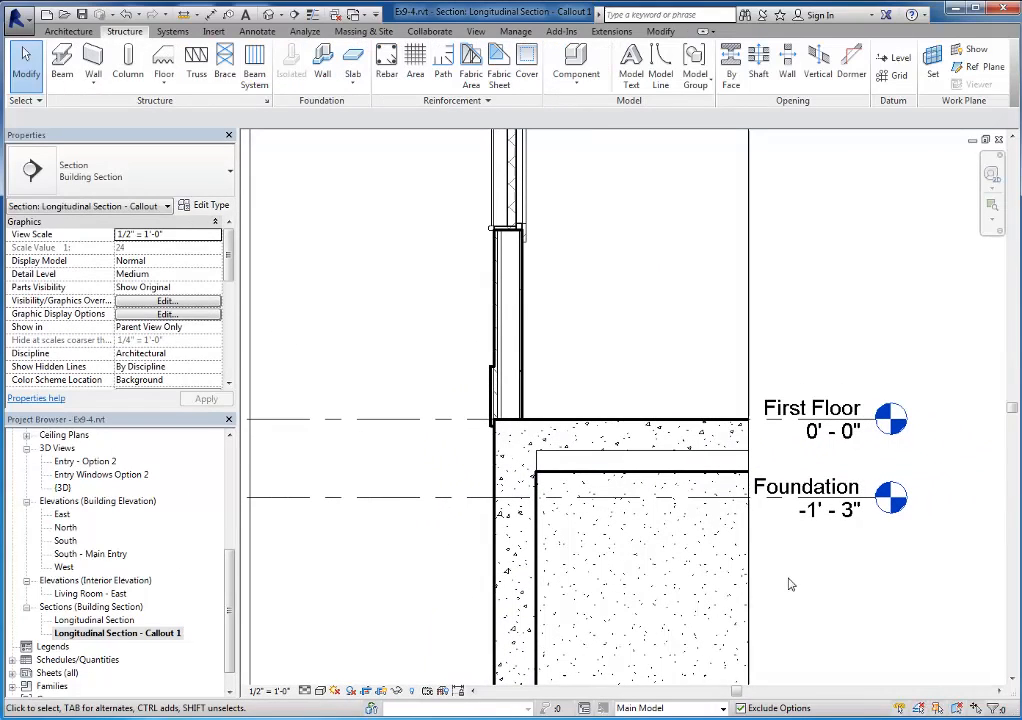
Join the foundation wall with the first-floor slab in the callout
{"action": "scroll", "scroll_direction": "up", "scroll_amount": 3}
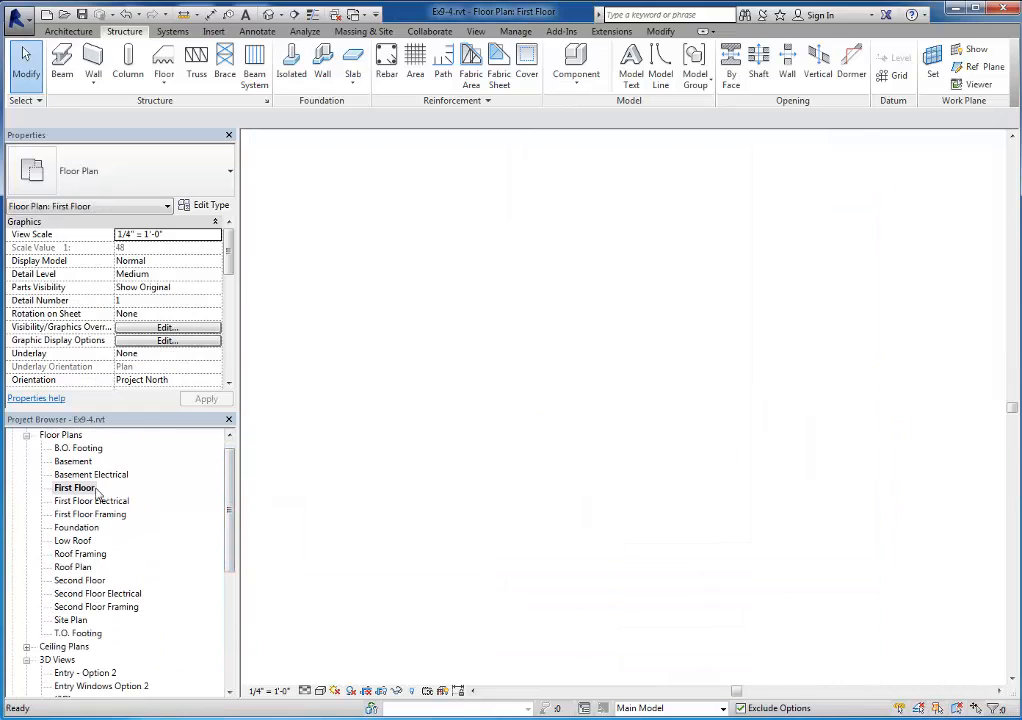
Draw a vertical section through the entry and stair, then open the Section 1 view
{"action": "double_click", "coordinate": [74, 487]}
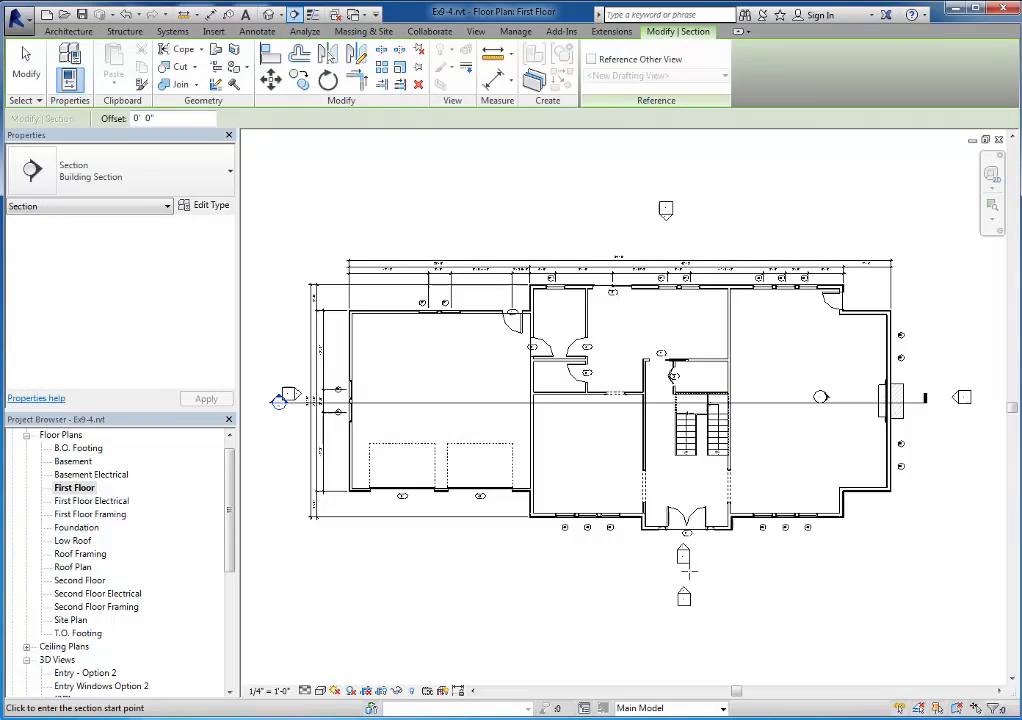
{"action": "mouse_move", "coordinate": [720, 571]}
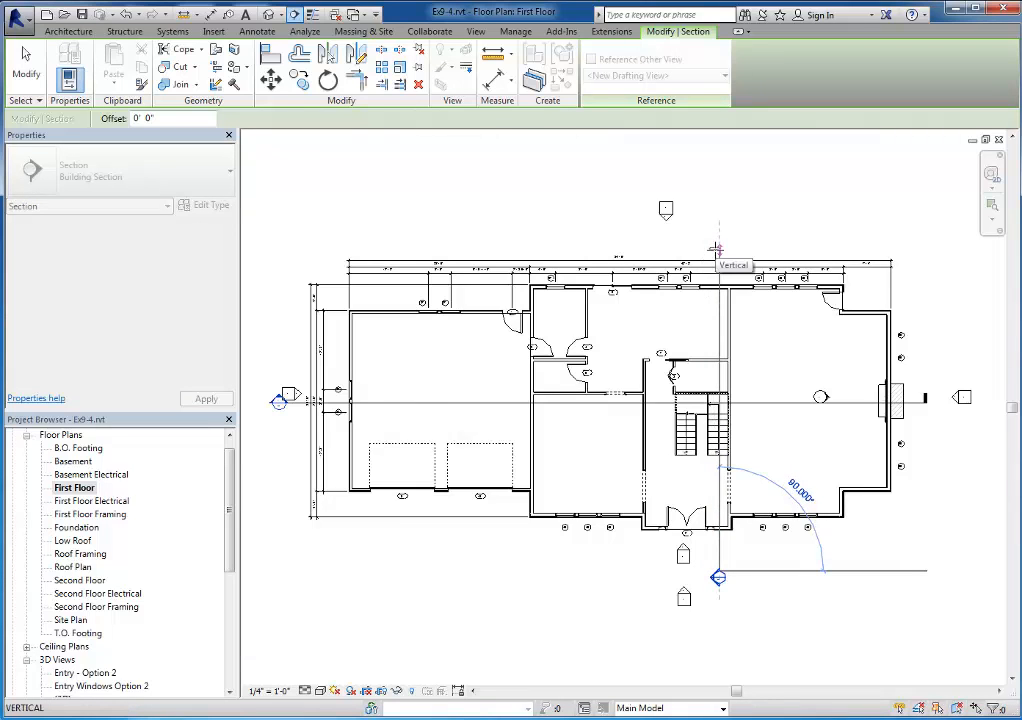
{"action": "left_click", "coordinate": [718, 578]}
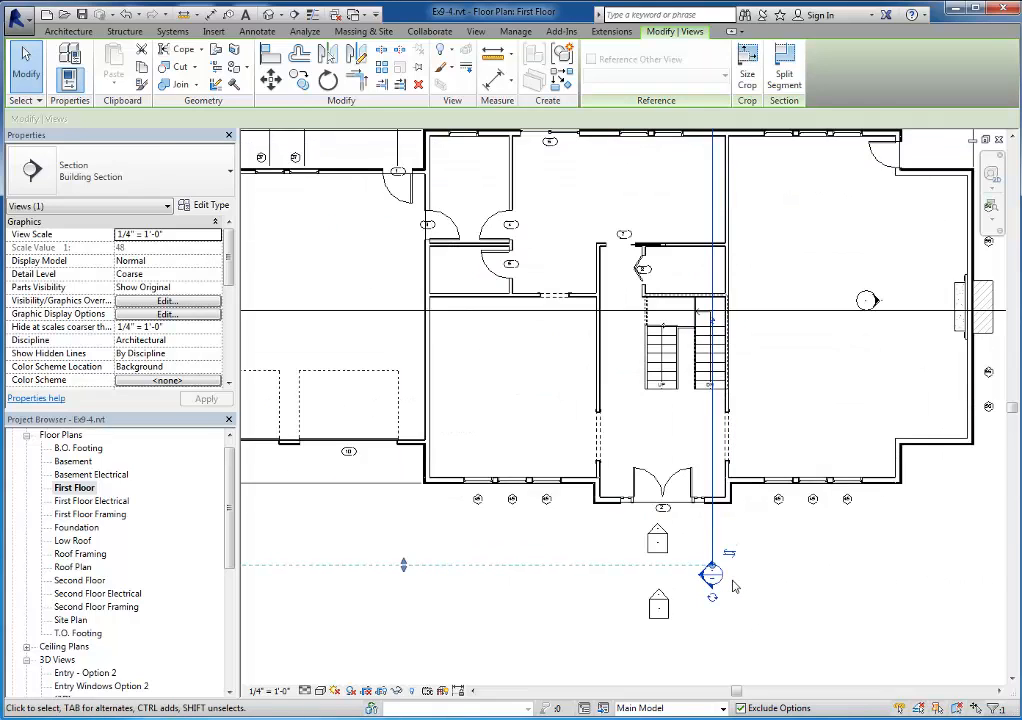
{"action": "mouse_move", "coordinate": [711, 575]}
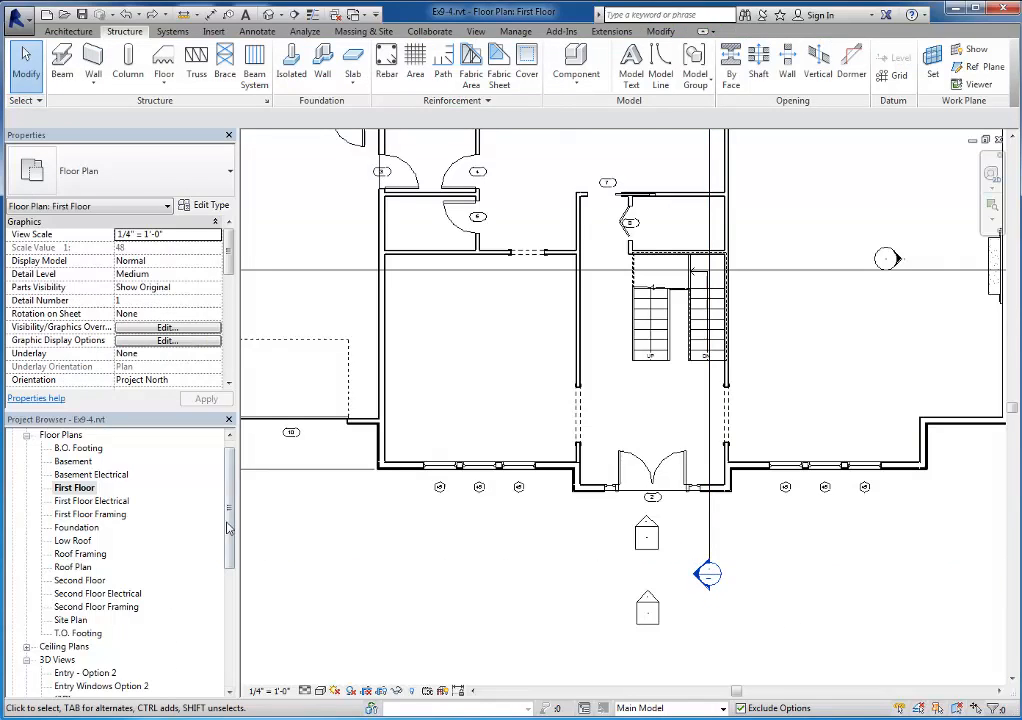
{"action": "scroll", "scroll_direction": "down", "scroll_amount": 3}
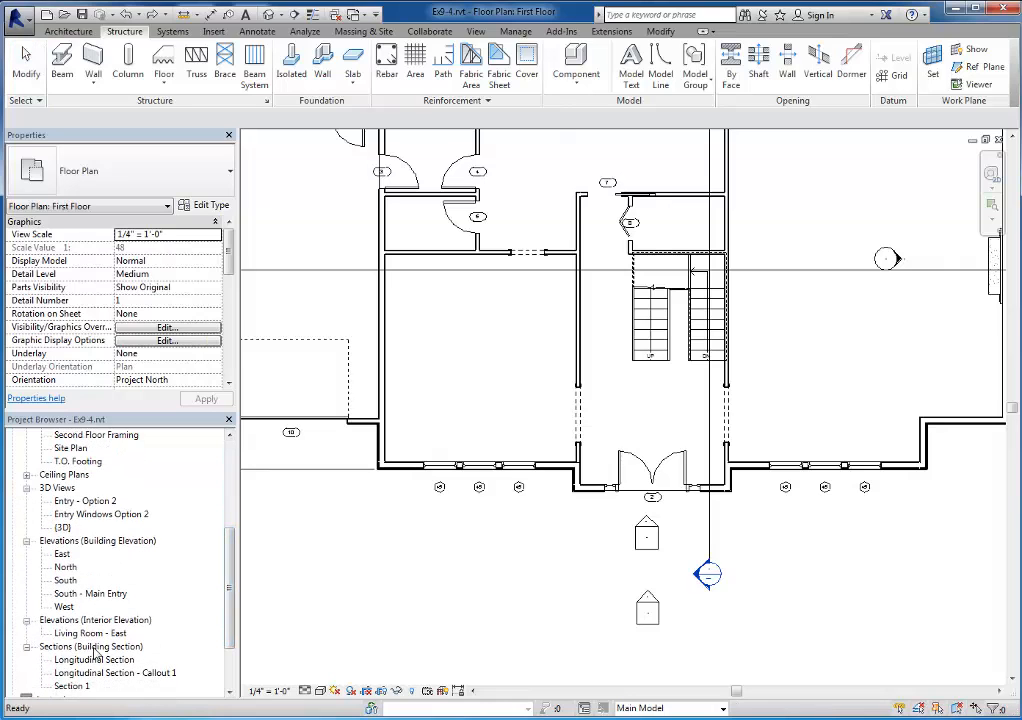
{"action": "scroll", "scroll_direction": "down", "scroll_amount": 3}
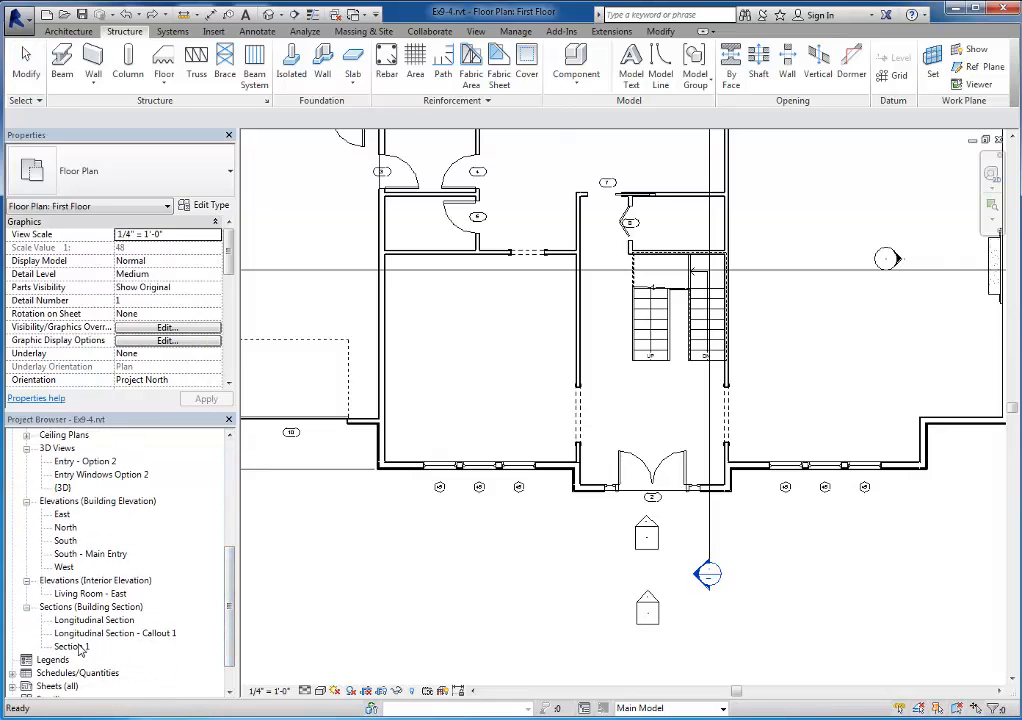
{"action": "double_click", "coordinate": [73, 646]}
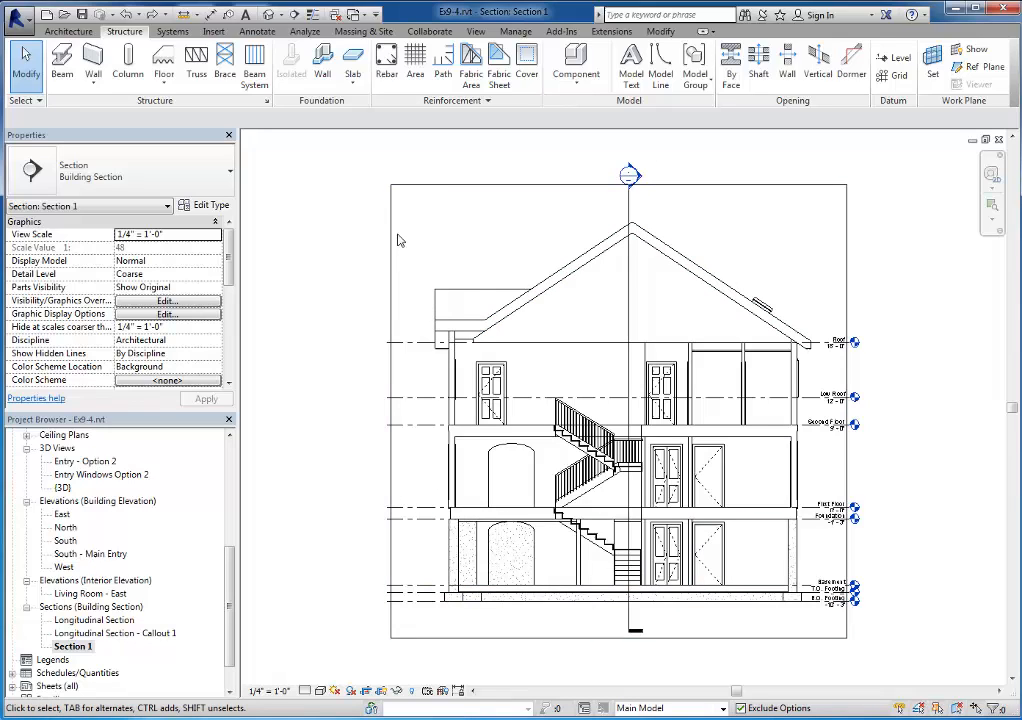
{"action": "mouse_move", "coordinate": [393, 160]}
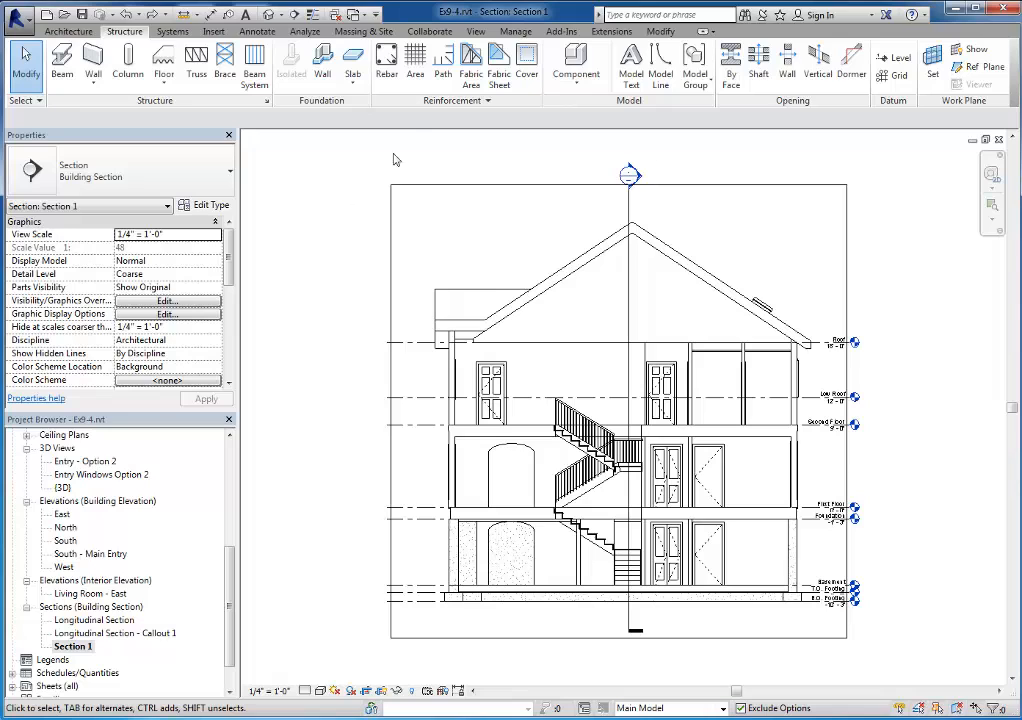
{"action": "left_click", "coordinate": [475, 31]}
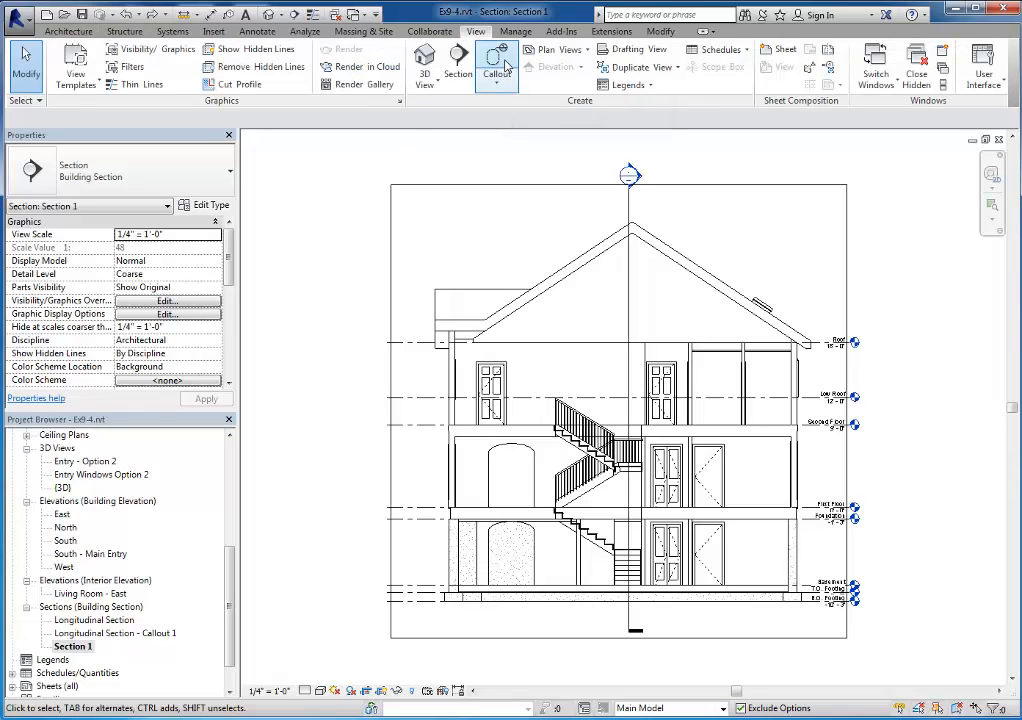
Draw a callout around the wall base in Section 1
{"action": "left_click", "coordinate": [497, 64]}
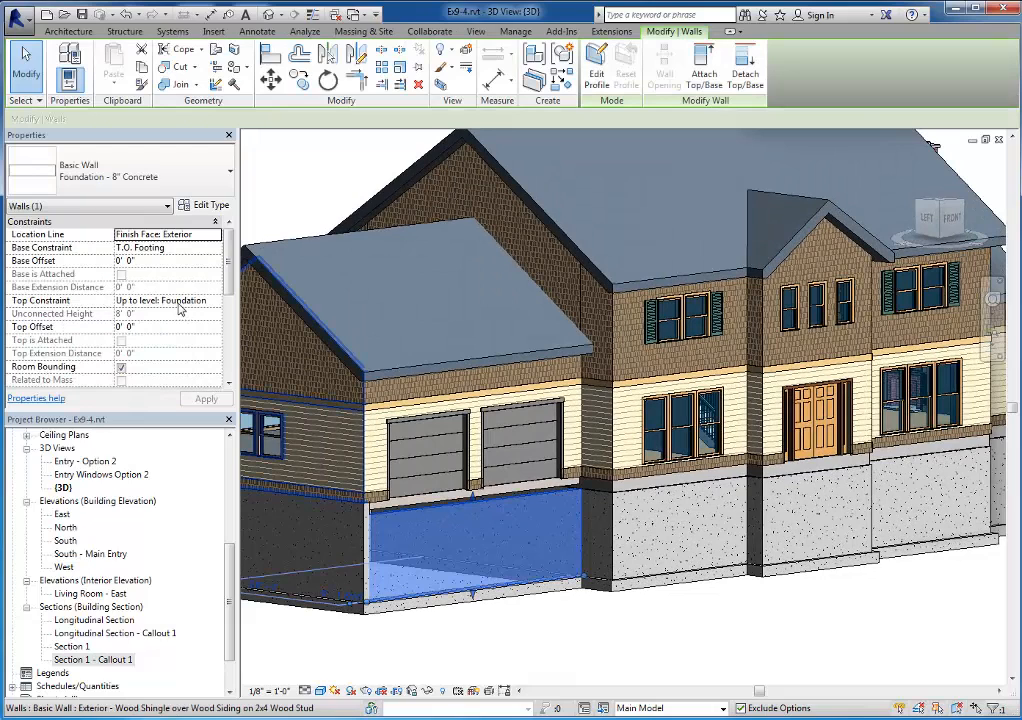
Set the garage foundation wall's top to First Floor and reopen Section 1 - Callout 1
{"action": "left_click", "coordinate": [213, 300]}
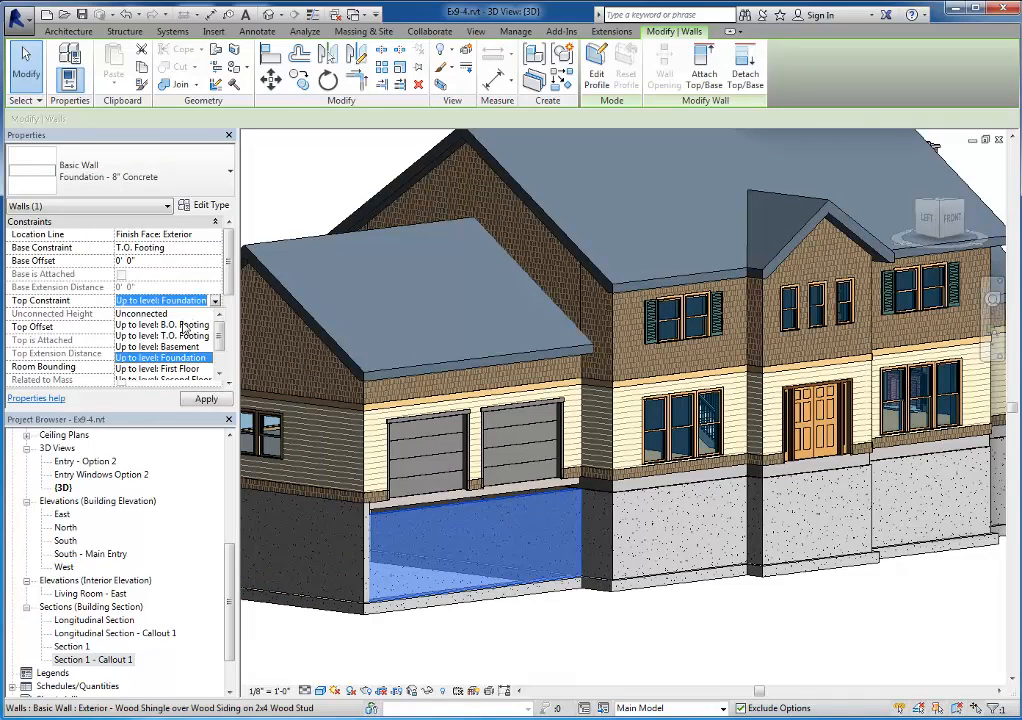
{"action": "left_click", "coordinate": [161, 368]}
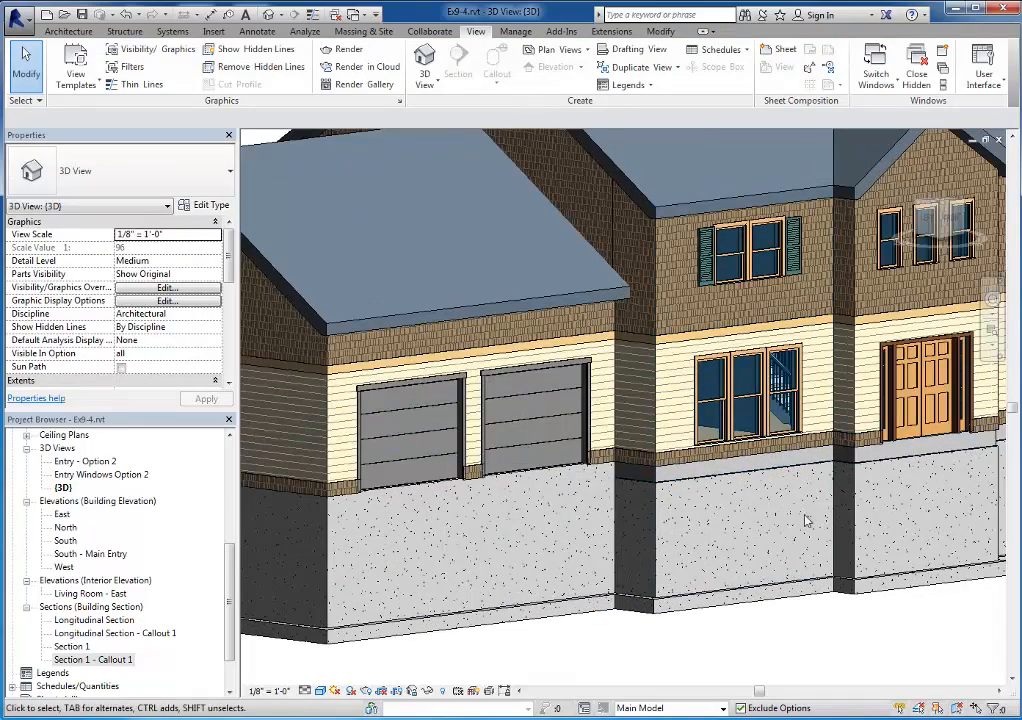
{"action": "scroll", "scroll_direction": "up", "scroll_amount": 3}
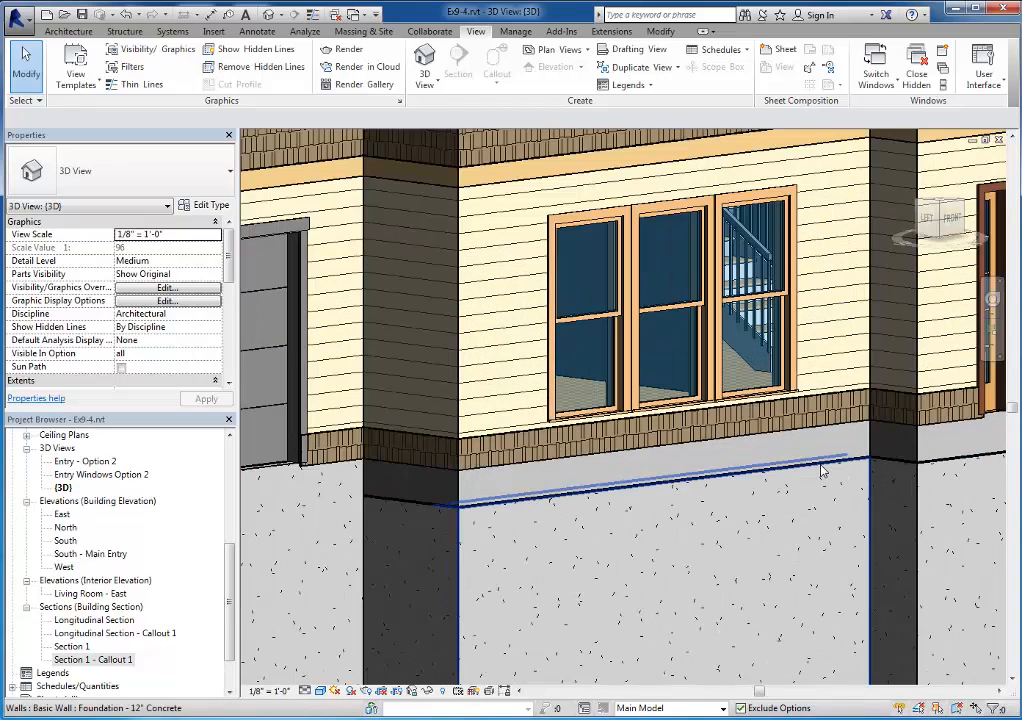
{"action": "mouse_move", "coordinate": [835, 470]}
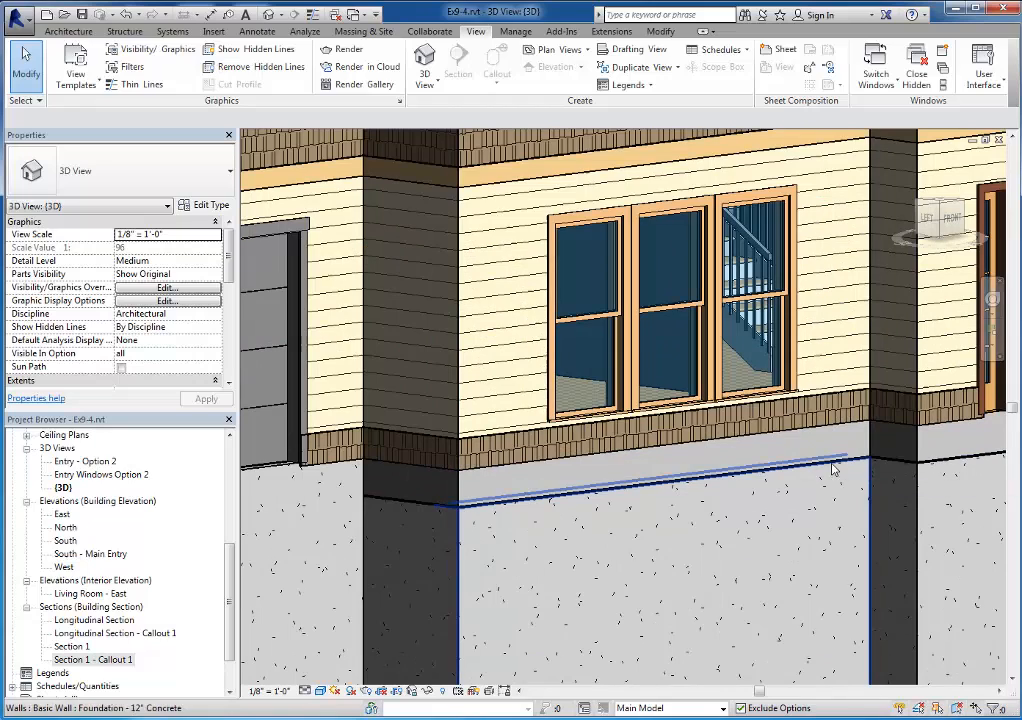
{"action": "left_click", "coordinate": [818, 467]}
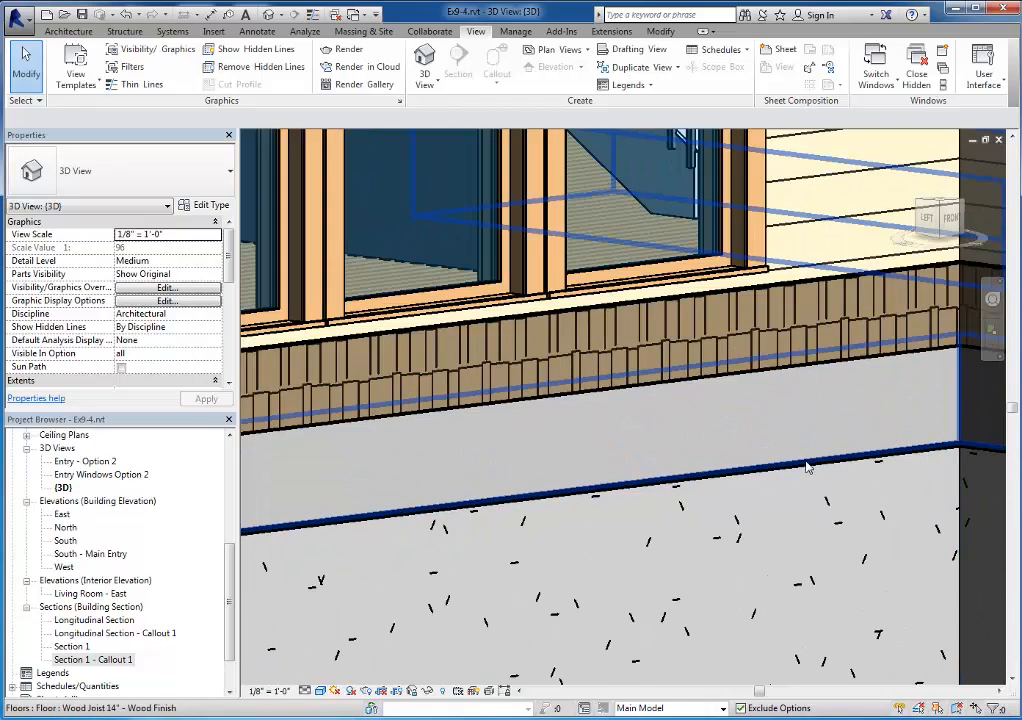
{"action": "double_click", "coordinate": [93, 659]}
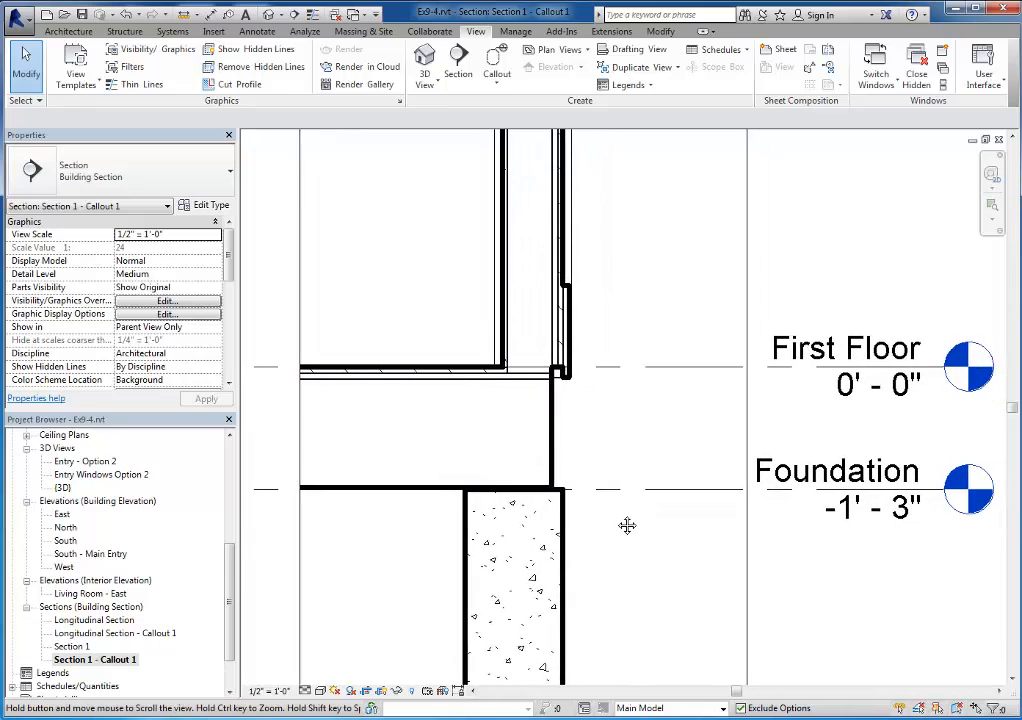
{"action": "left_click", "coordinate": [837, 471]}
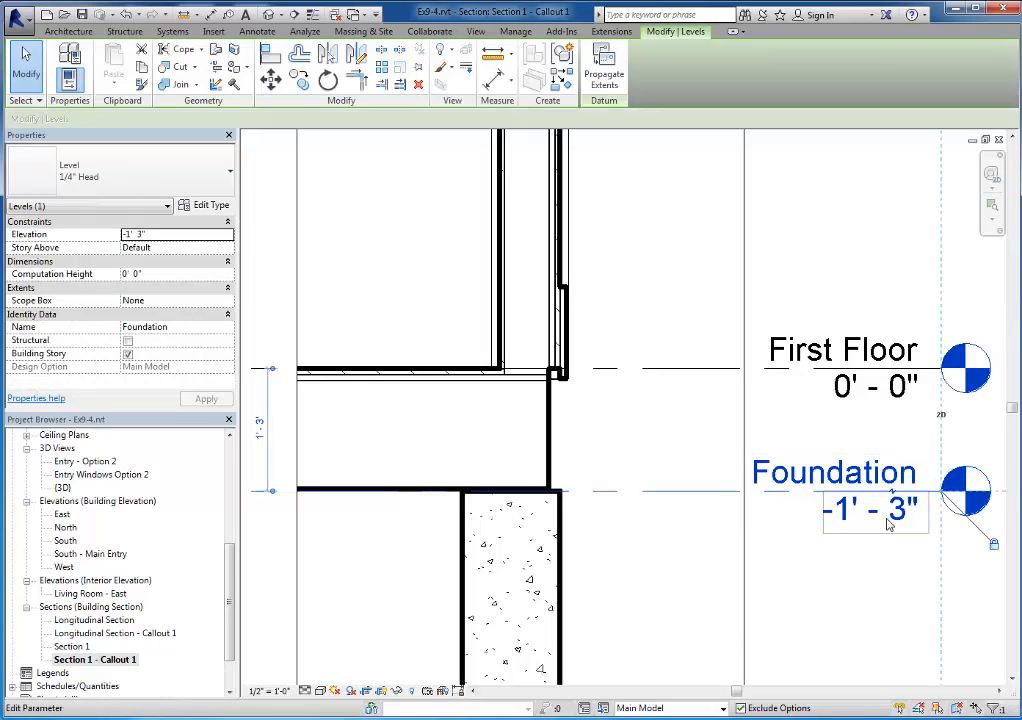
{"action": "double_click", "coordinate": [874, 510]}
{"action": "type", "text": "4 1/2"}
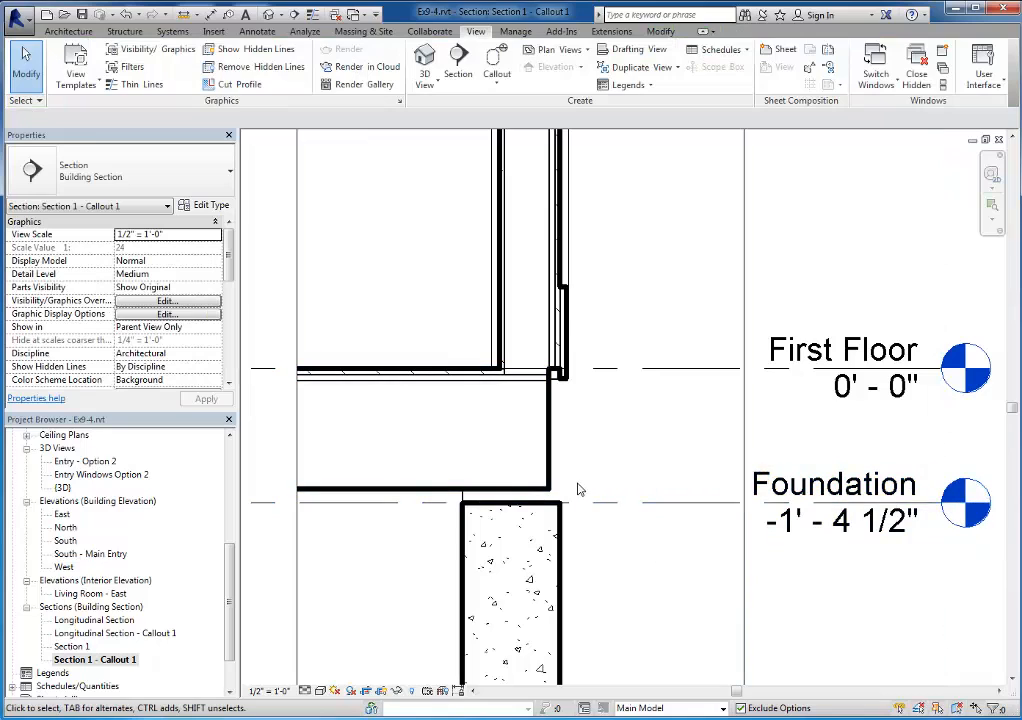
{"action": "mouse_move", "coordinate": [575, 473]}
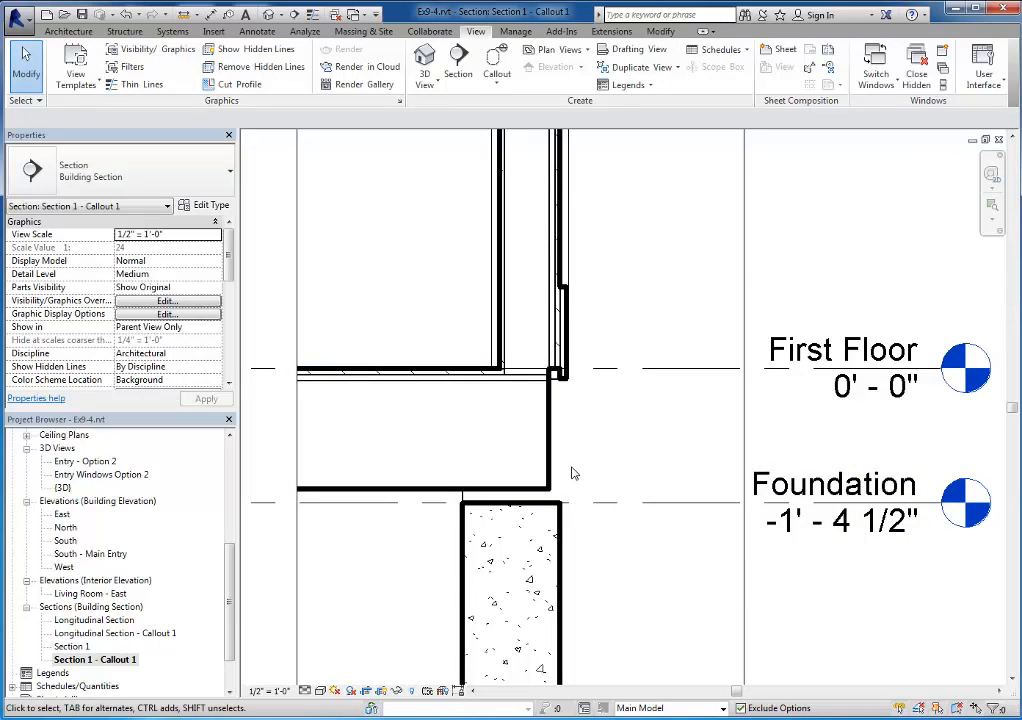
{"action": "mouse_move", "coordinate": [588, 470]}
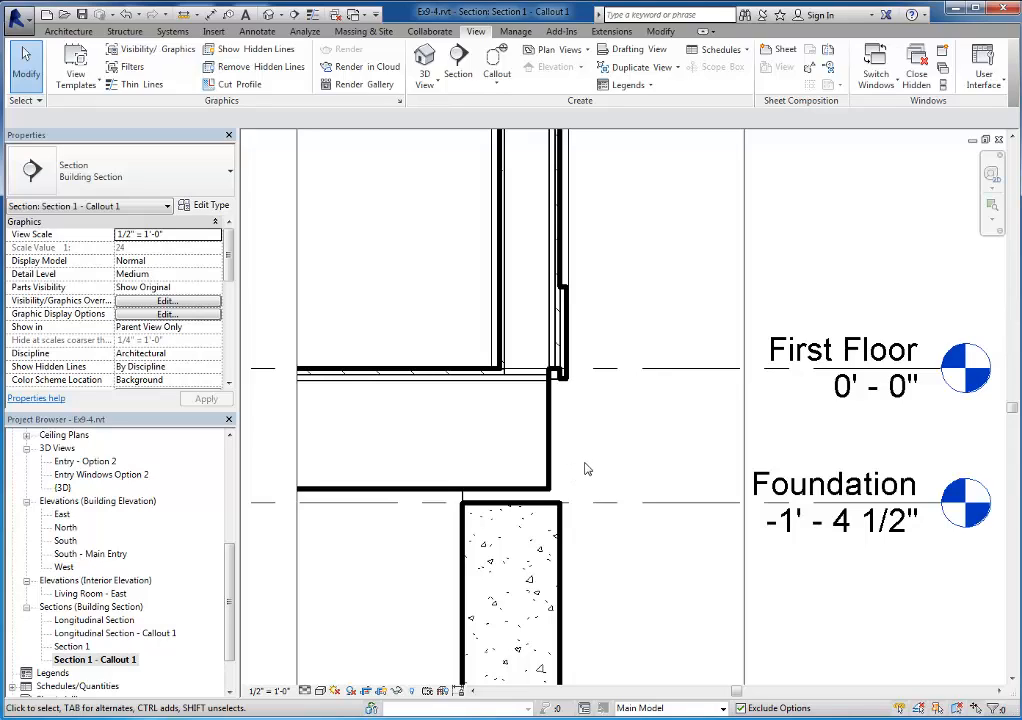
{"action": "mouse_move", "coordinate": [663, 460]}
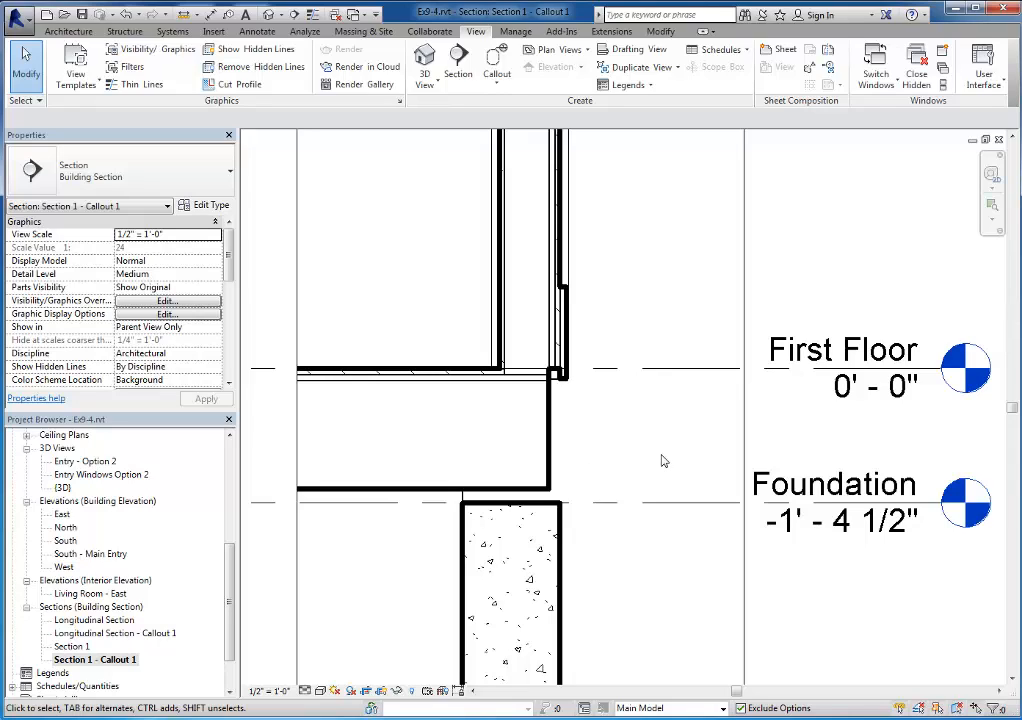
{"action": "mouse_move", "coordinate": [697, 392]}
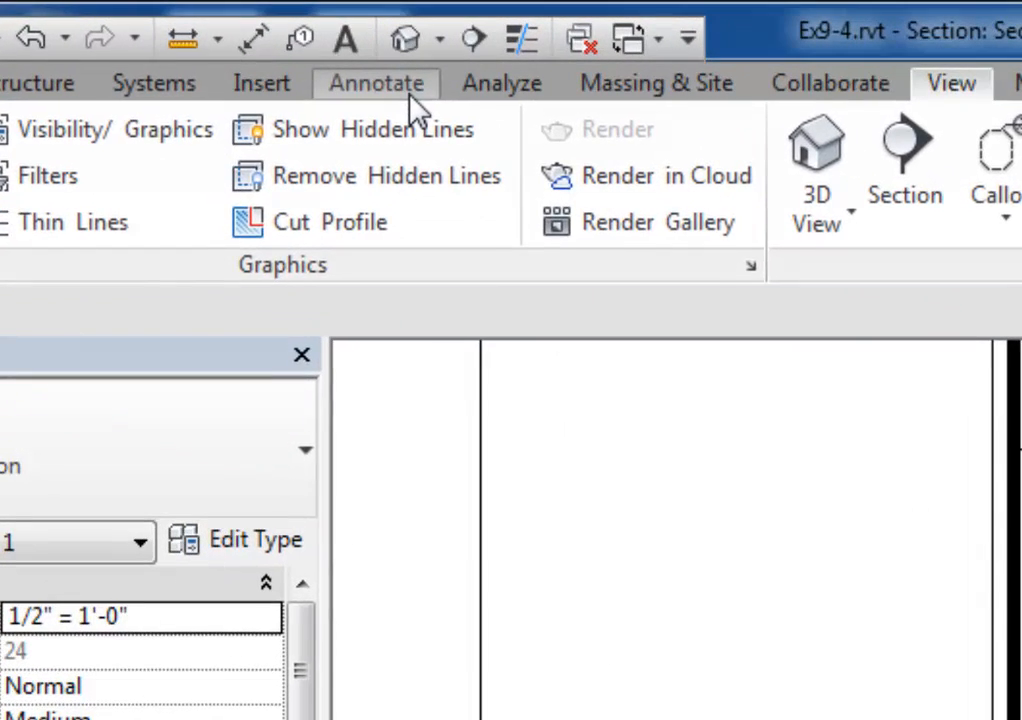
Start a Detail Component with the Dimension Lumber-Section 2x6 type
{"action": "left_click", "coordinate": [375, 83]}
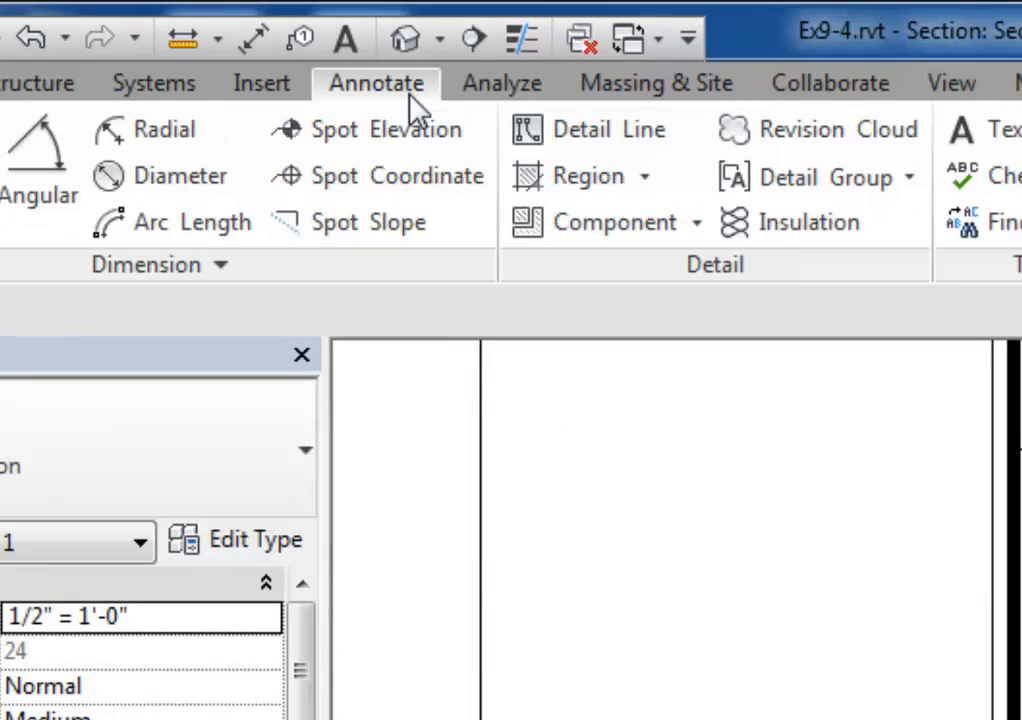
{"action": "mouse_move", "coordinate": [600, 221]}
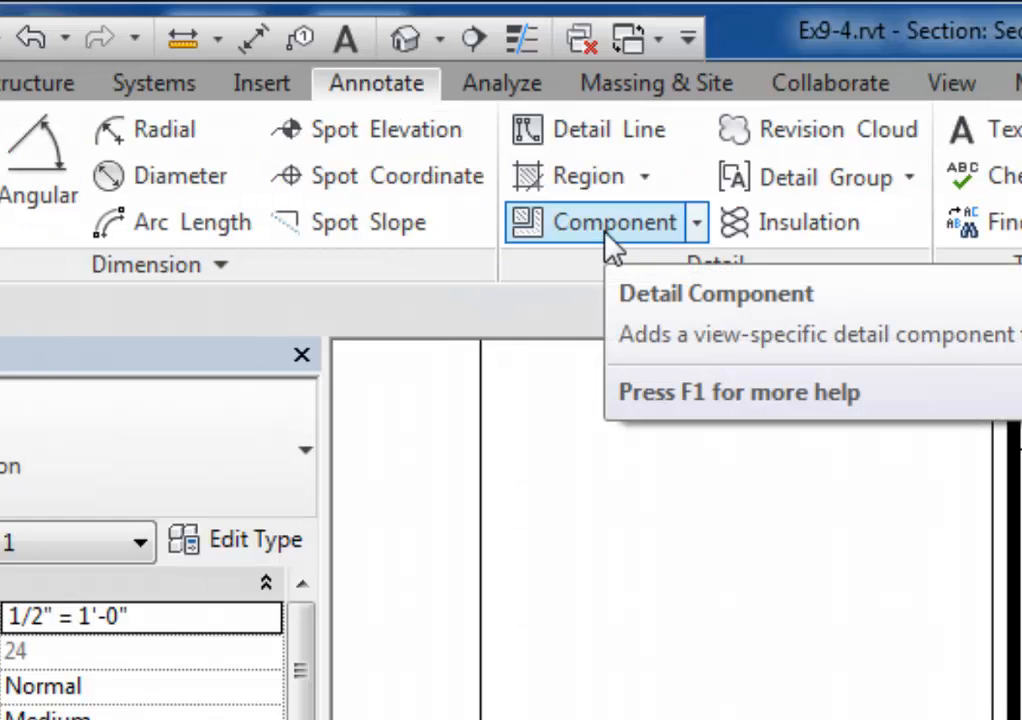
{"action": "left_click", "coordinate": [603, 221]}
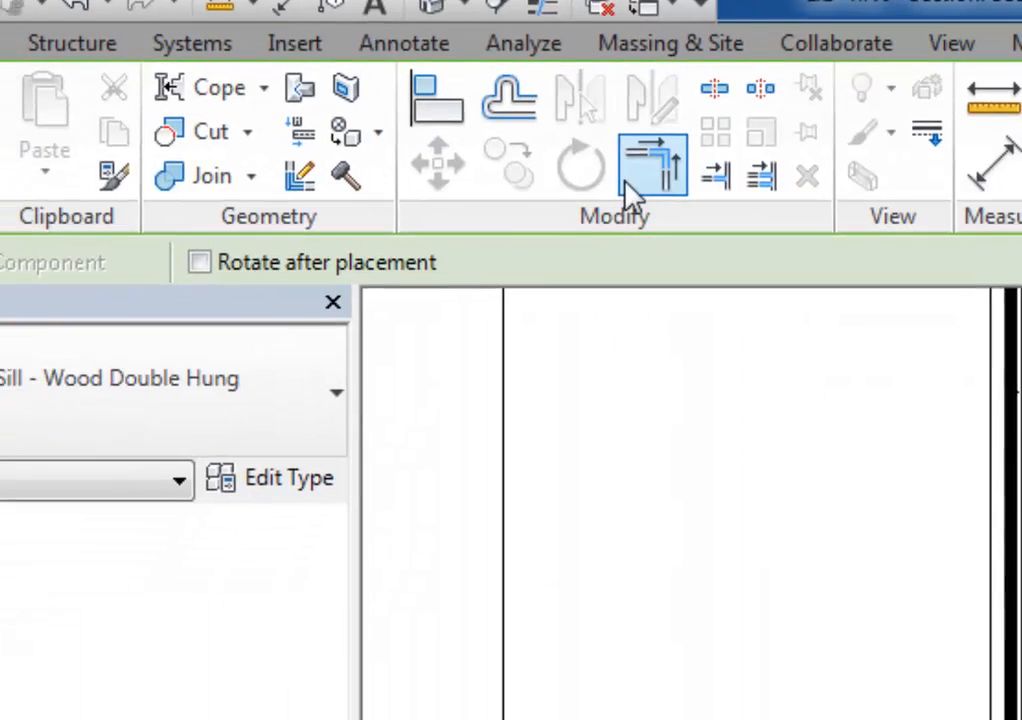
{"action": "left_click", "coordinate": [336, 392]}
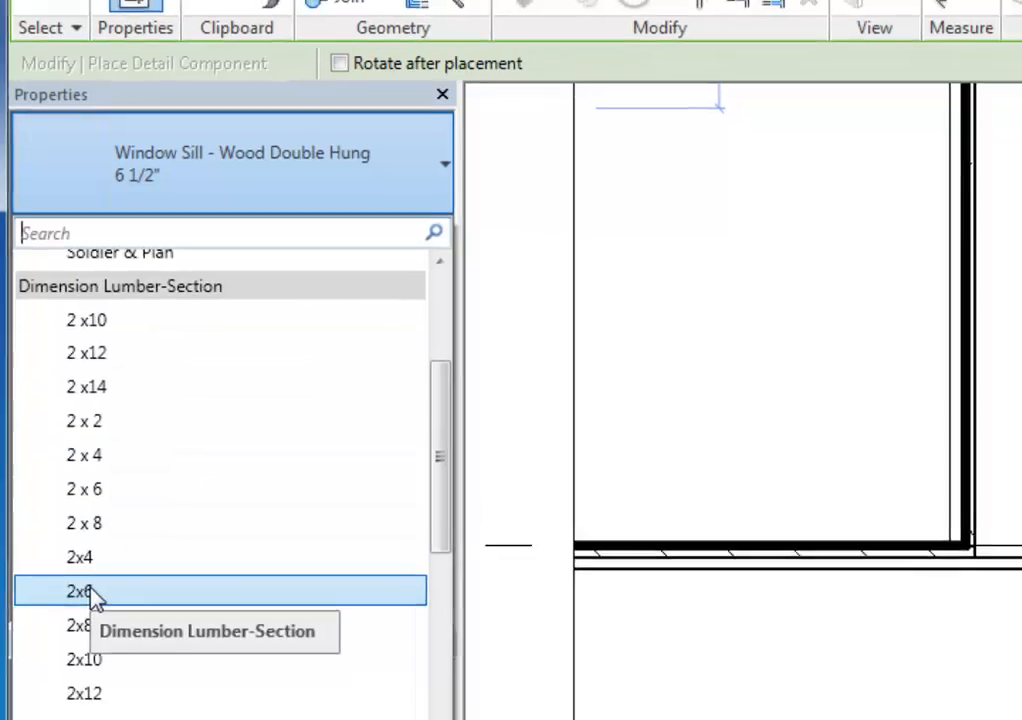
{"action": "left_click", "coordinate": [83, 590]}
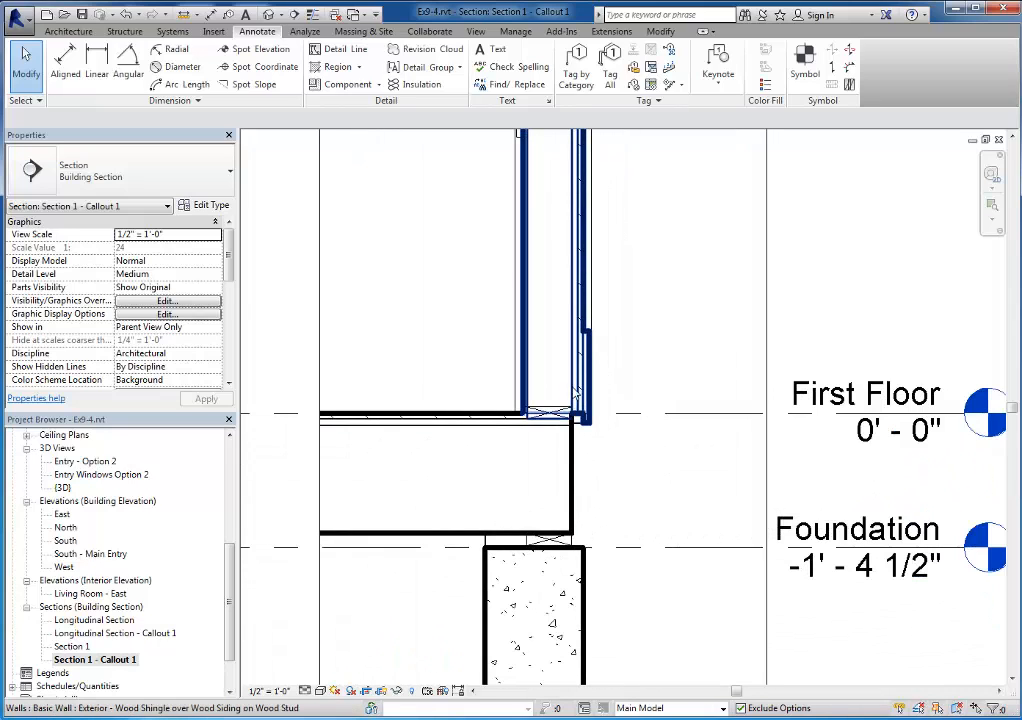
Place 2x6 pieces at the first floor line and atop the foundation wall
{"action": "left_click", "coordinate": [555, 390]}
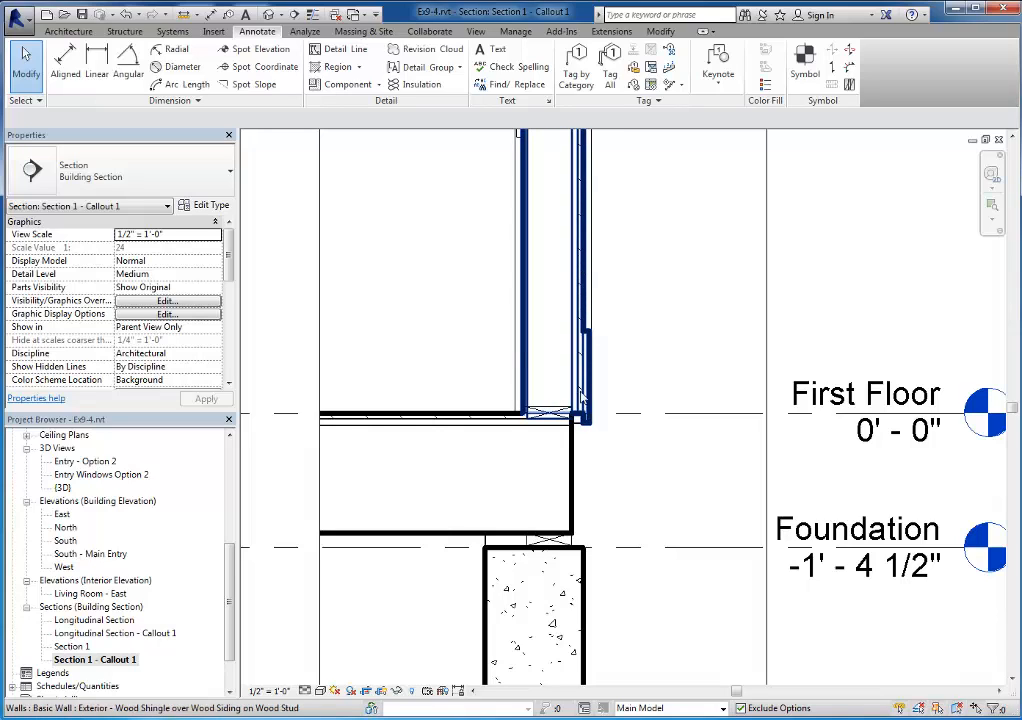
{"action": "left_click", "coordinate": [550, 545]}
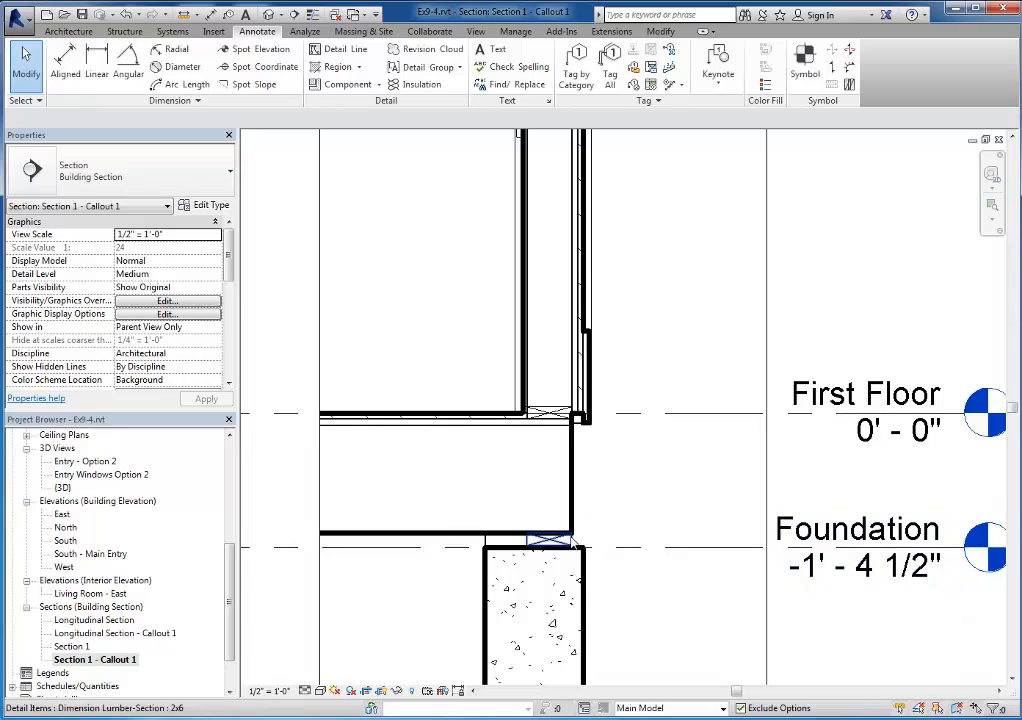
{"action": "mouse_move", "coordinate": [585, 300]}
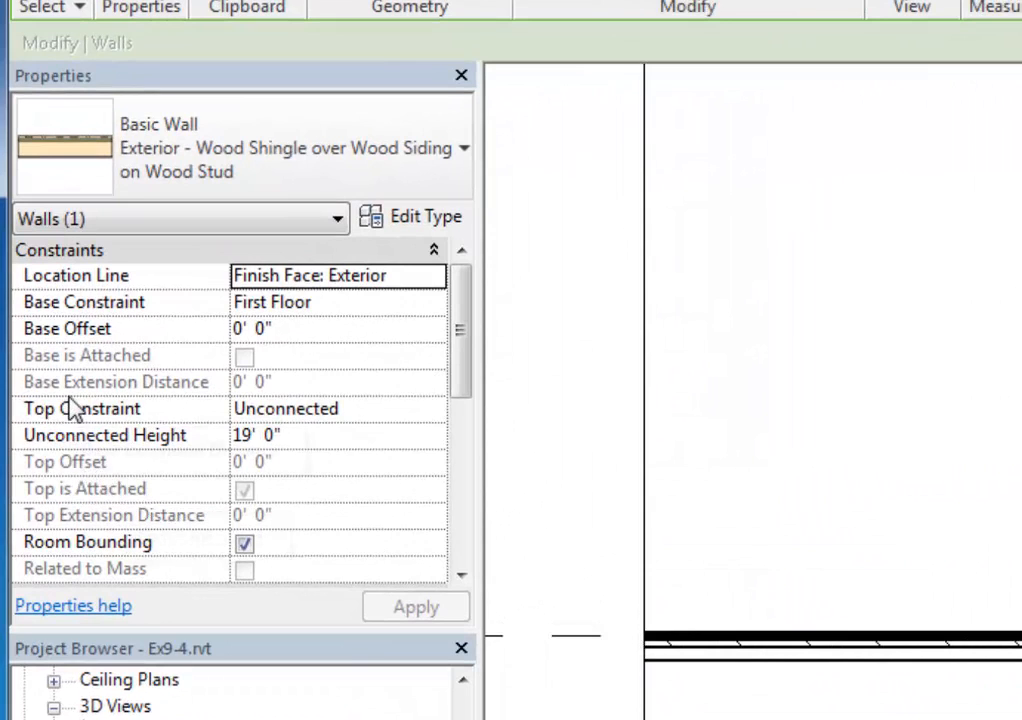
{"action": "mouse_move", "coordinate": [113, 398]}
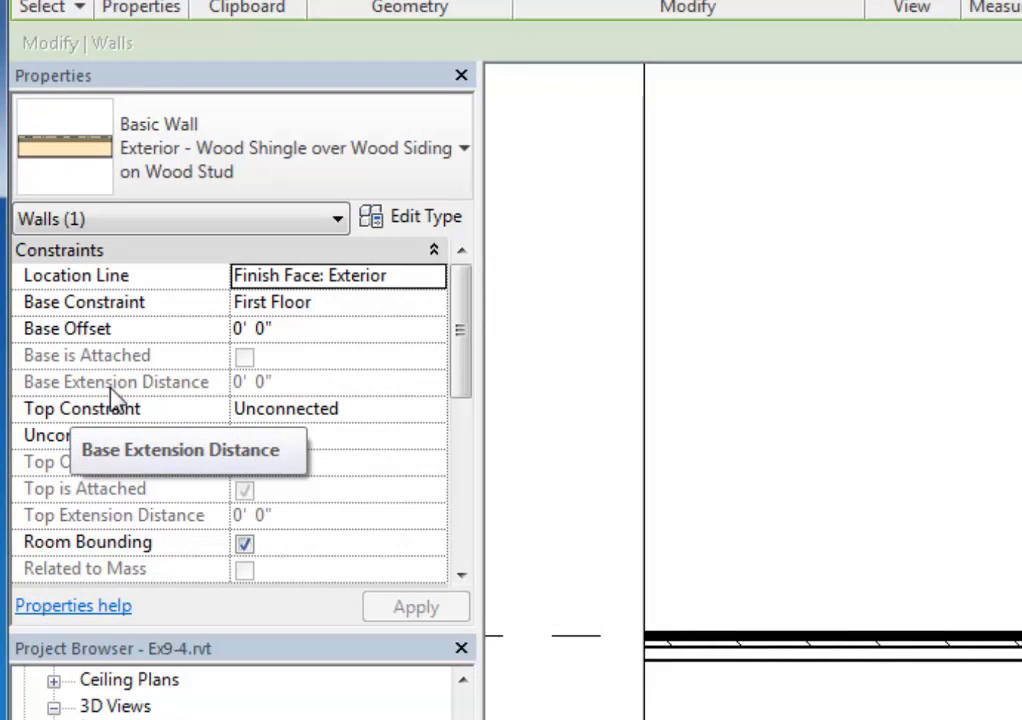
{"action": "mouse_move", "coordinate": [230, 384]}
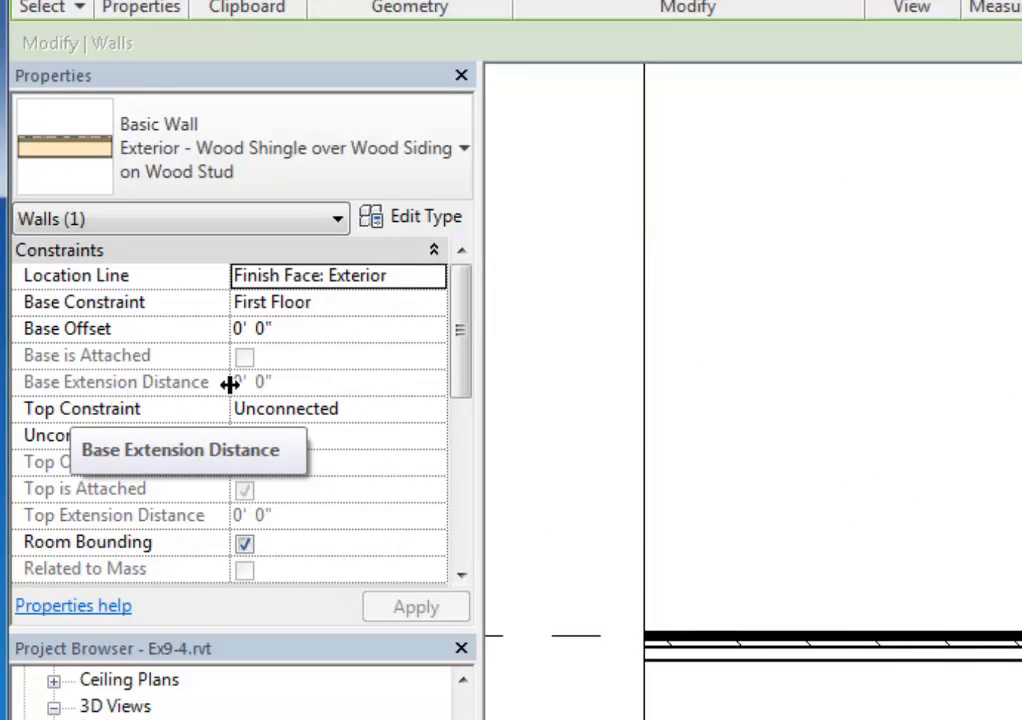
{"action": "mouse_move", "coordinate": [275, 398]}
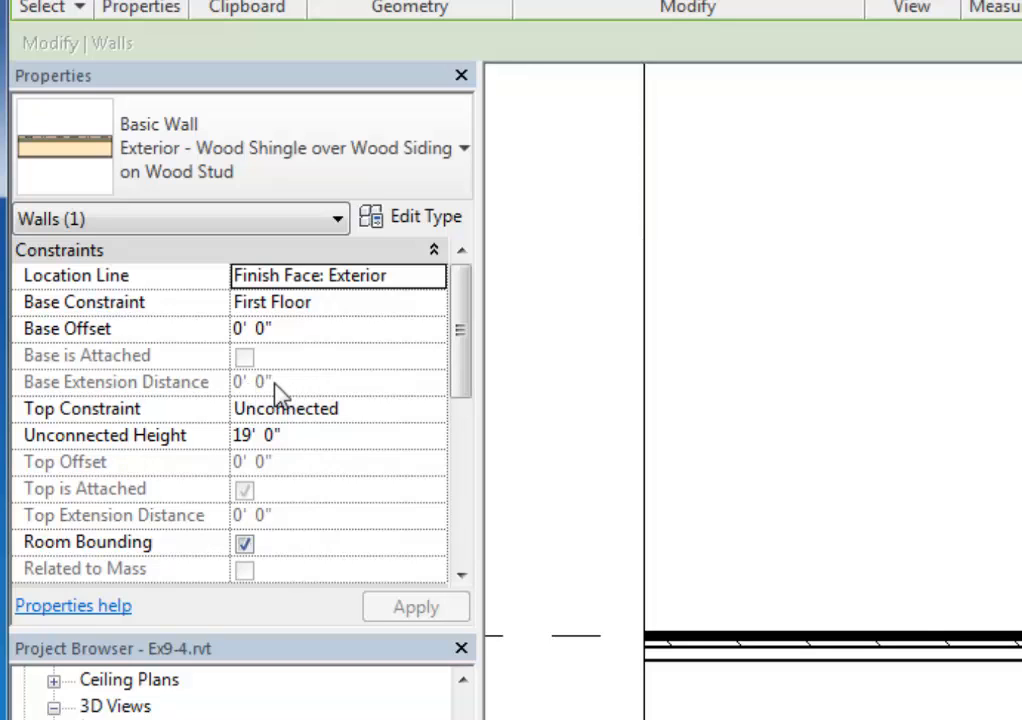
{"action": "mouse_move", "coordinate": [415, 240]}
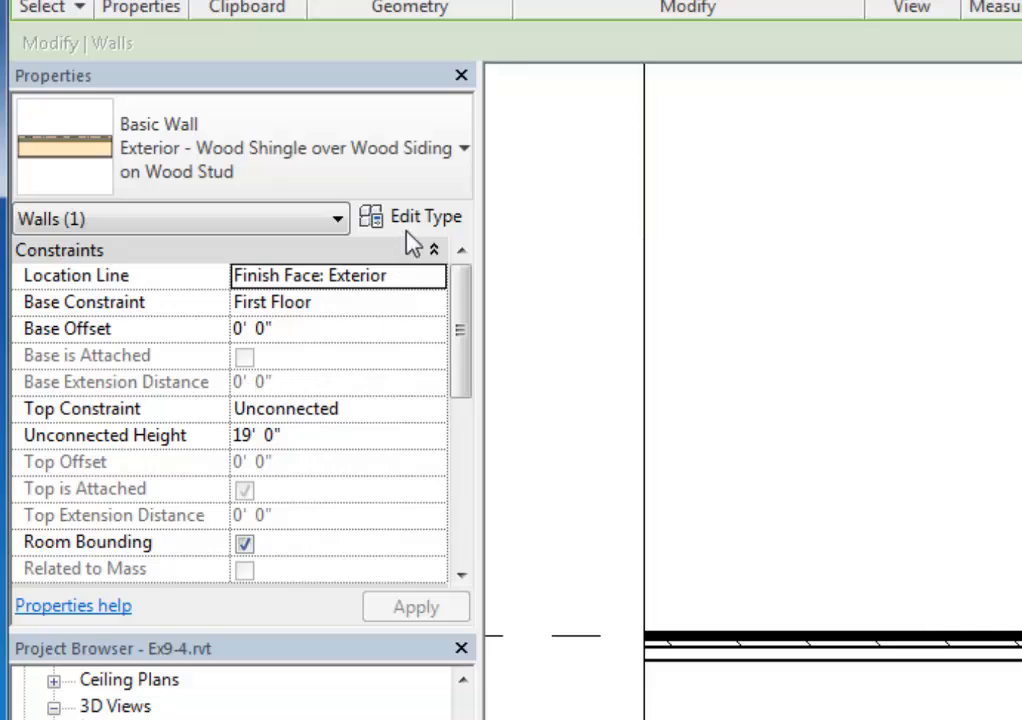
{"action": "mouse_move", "coordinate": [428, 230]}
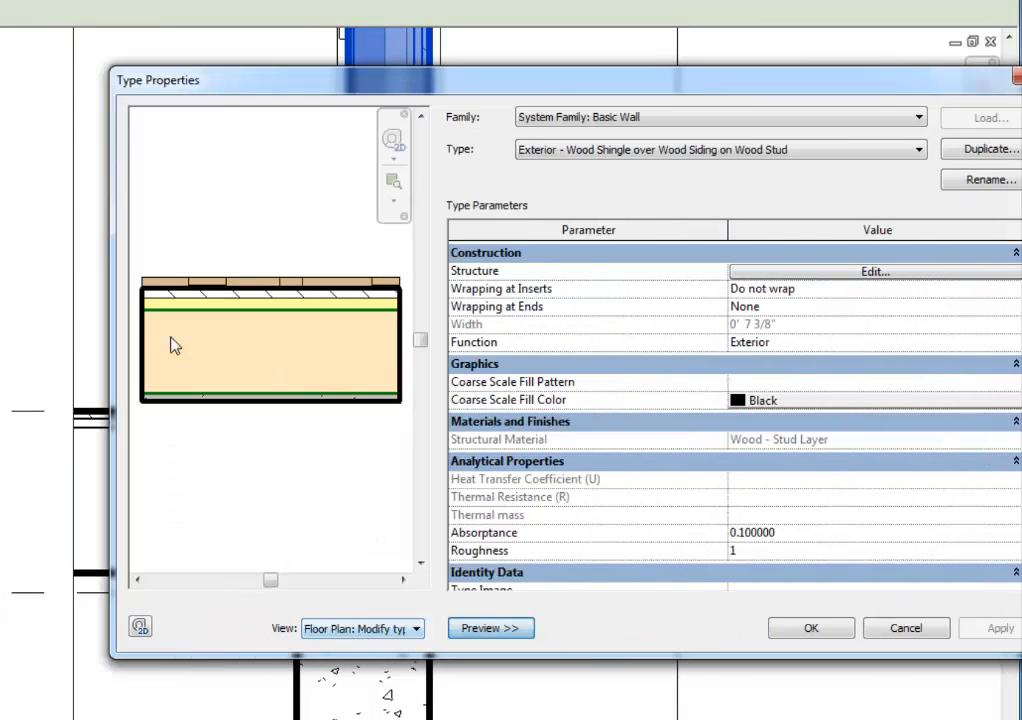
{"action": "mouse_move", "coordinate": [408, 637]}
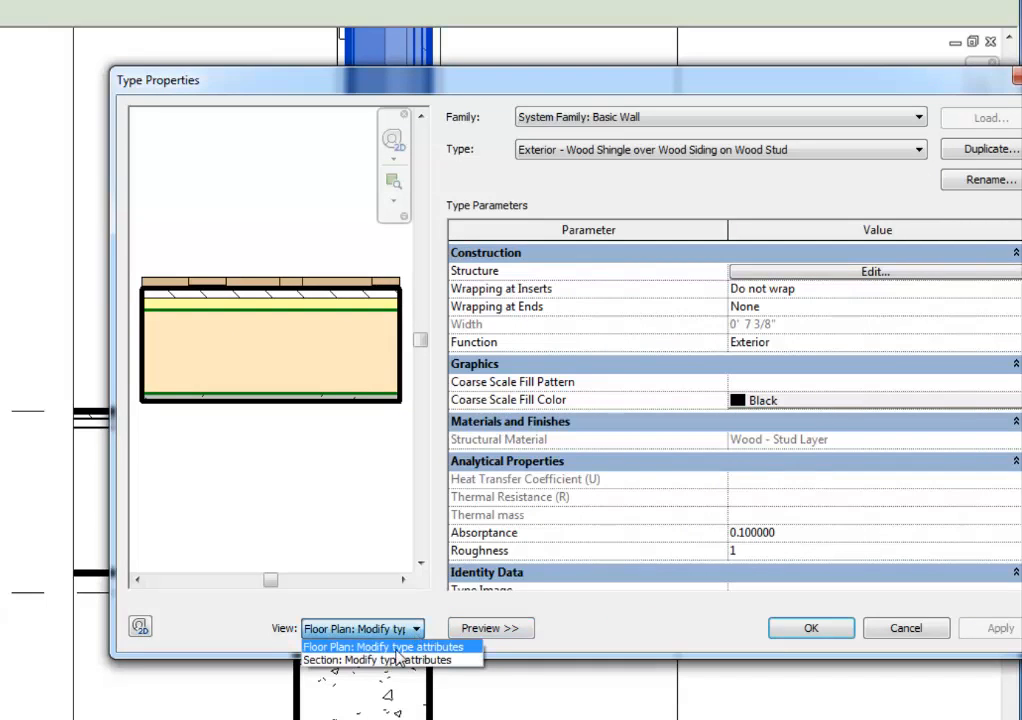
Preview the wood-shingle wall type in section and open its structure layers
{"action": "left_click", "coordinate": [390, 659]}
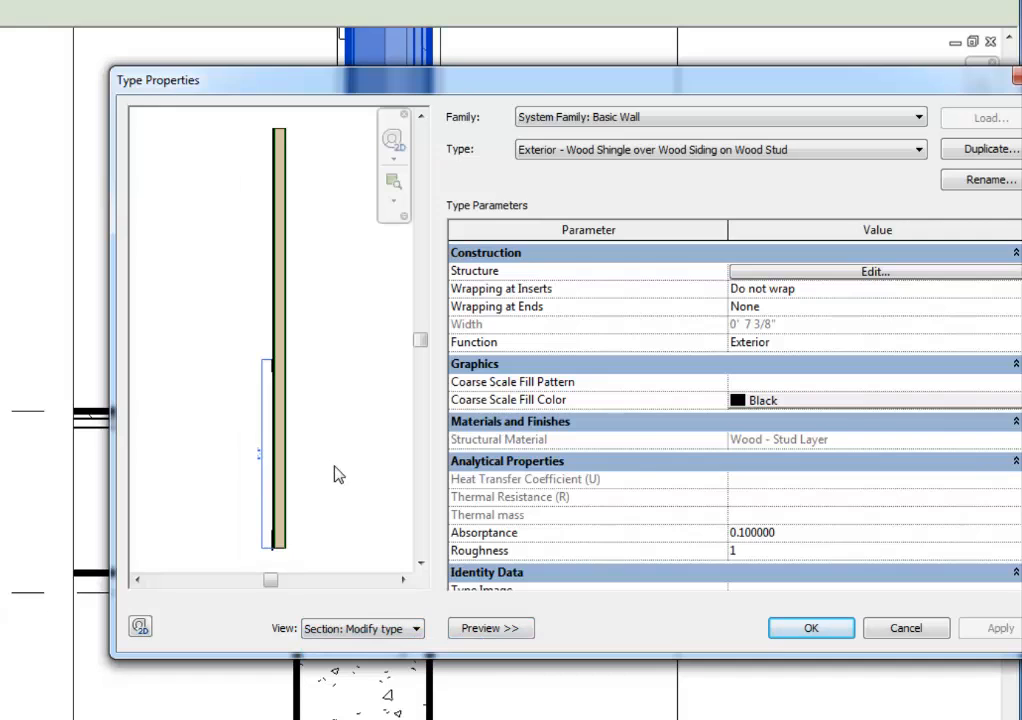
{"action": "mouse_move", "coordinate": [305, 563]}
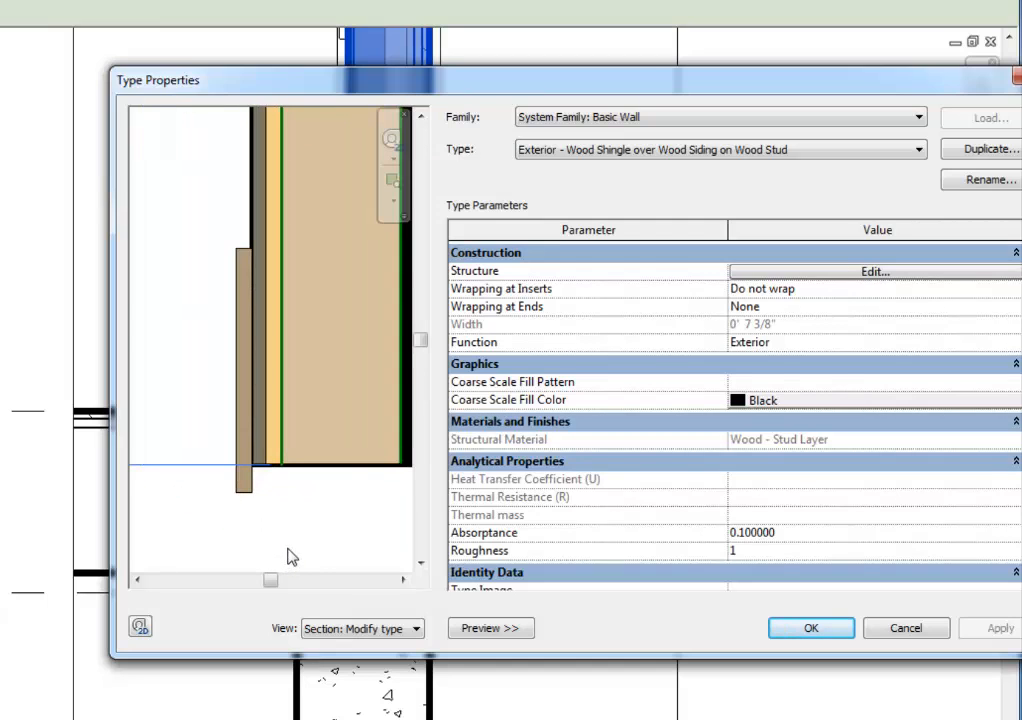
{"action": "mouse_move", "coordinate": [875, 273]}
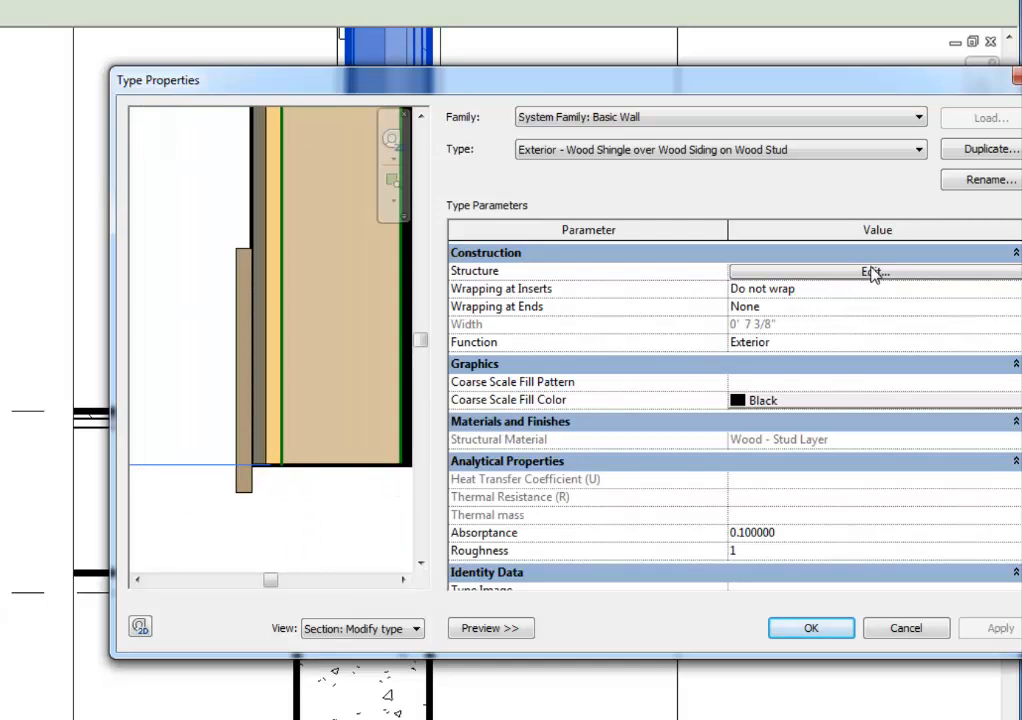
{"action": "mouse_move", "coordinate": [910, 278]}
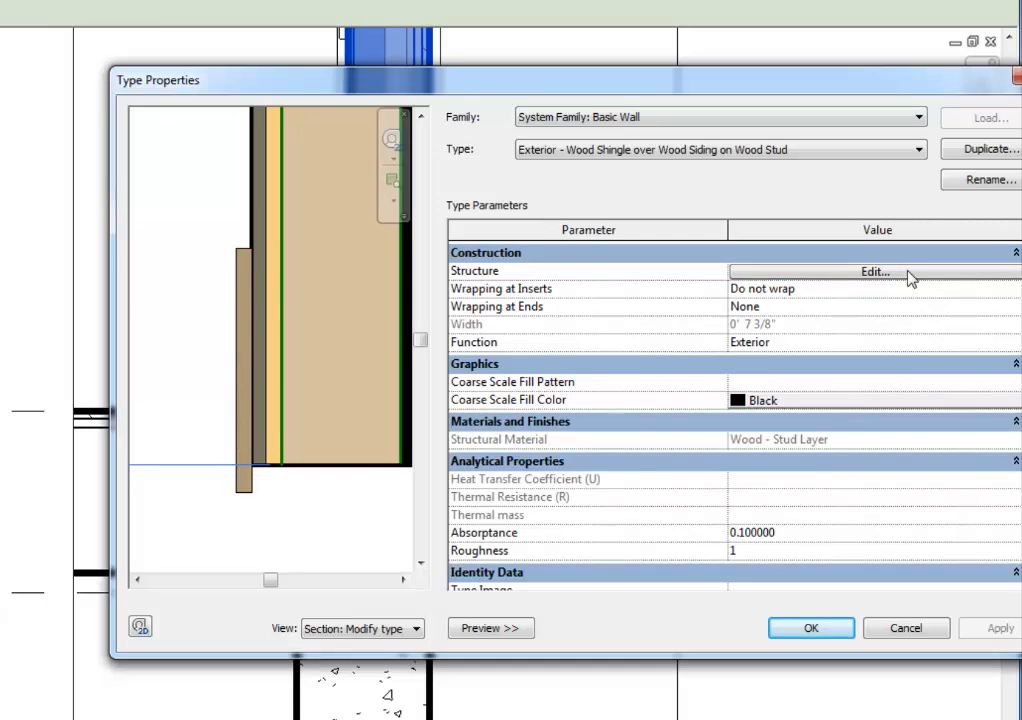
{"action": "left_click", "coordinate": [873, 271]}
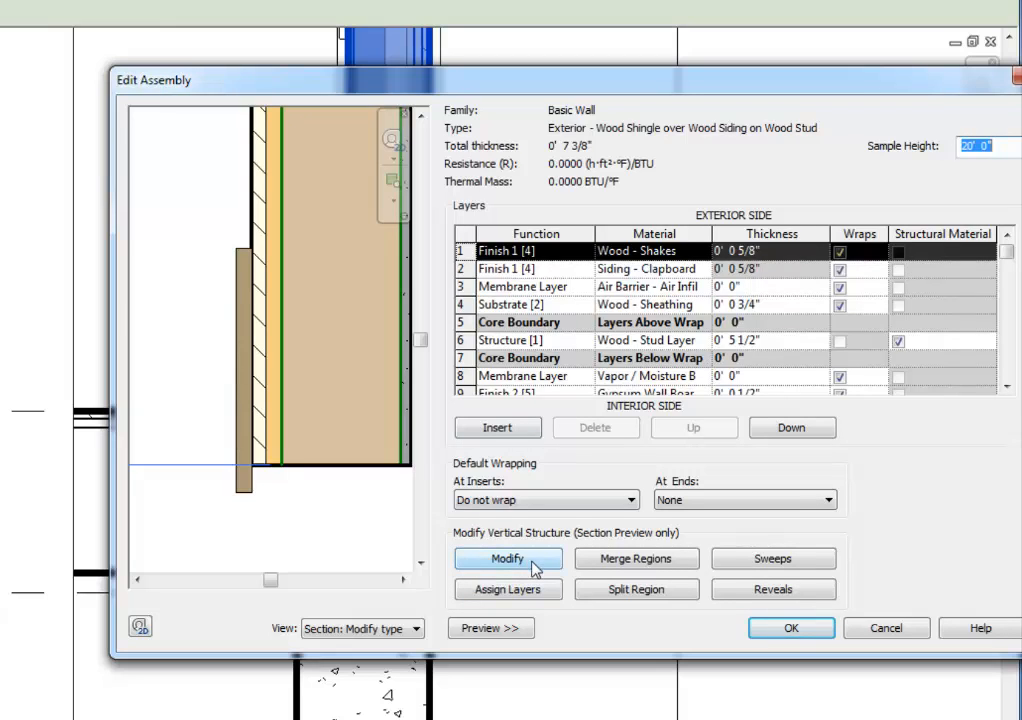
Unlock the siding layer's bottom edge and confirm both wall type dialogs
{"action": "left_click", "coordinate": [507, 558]}
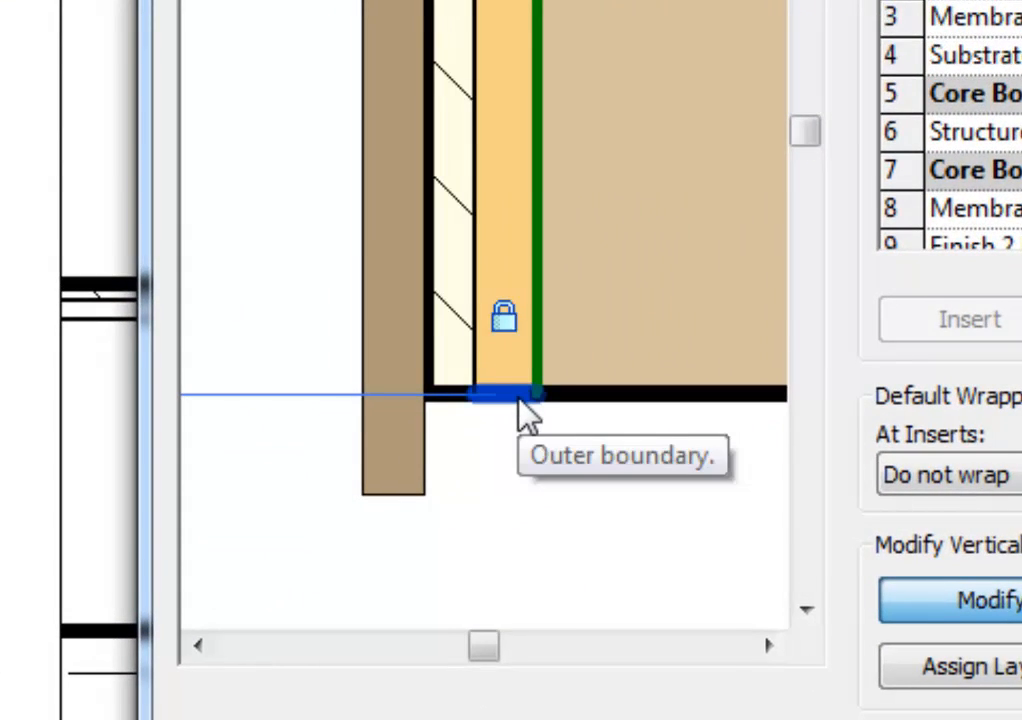
{"action": "mouse_move", "coordinate": [517, 325]}
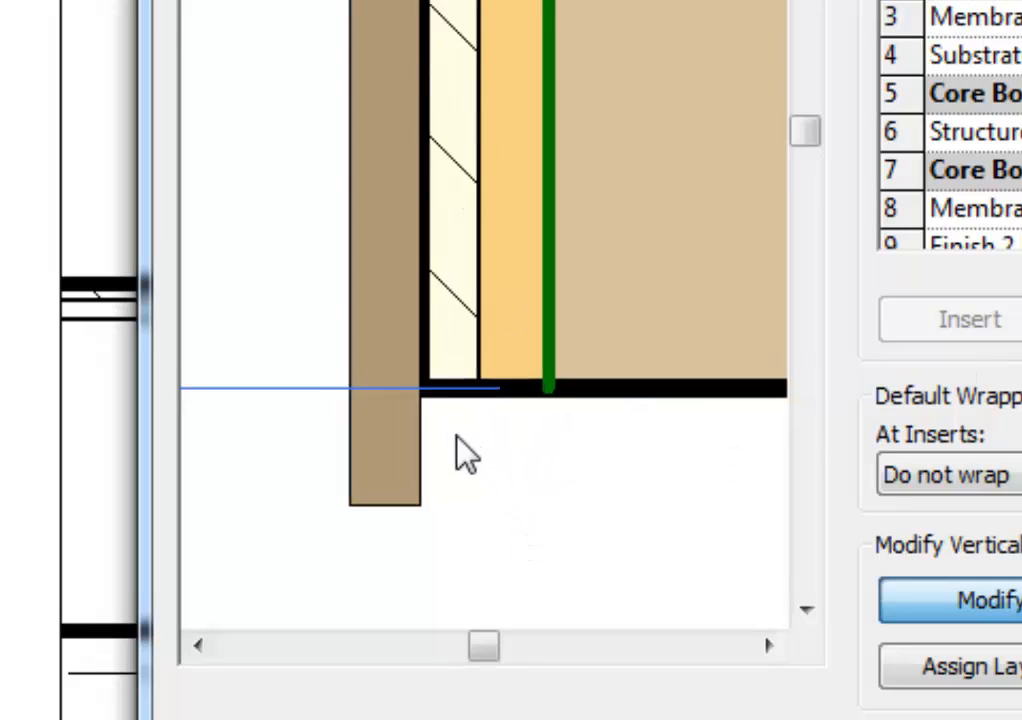
{"action": "left_click", "coordinate": [450, 383]}
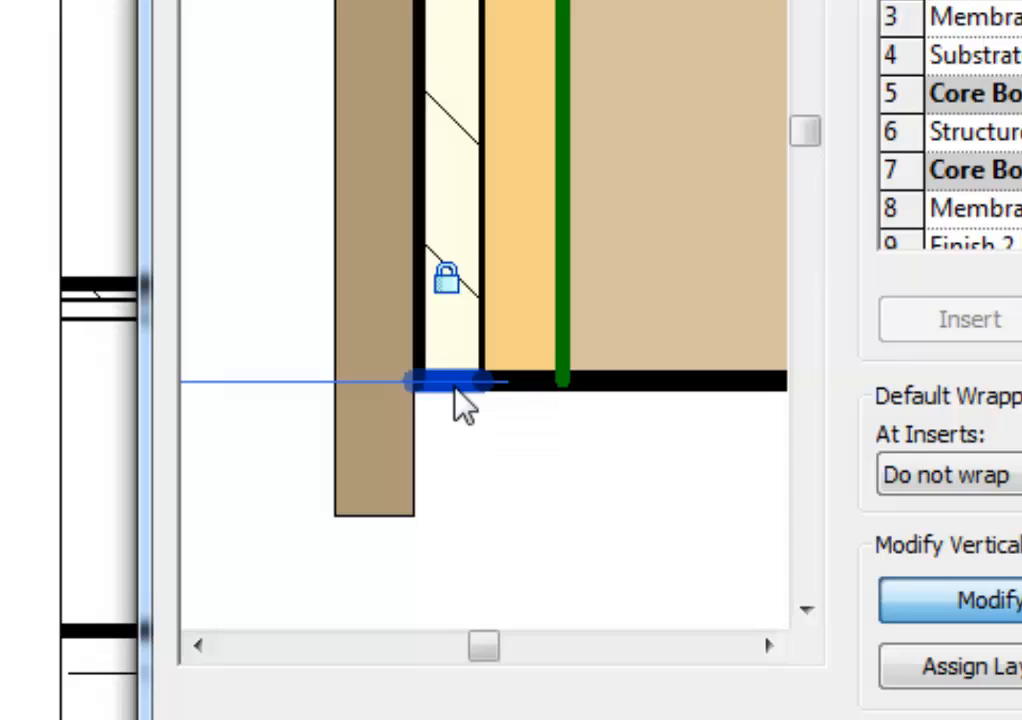
{"action": "mouse_move", "coordinate": [450, 290]}
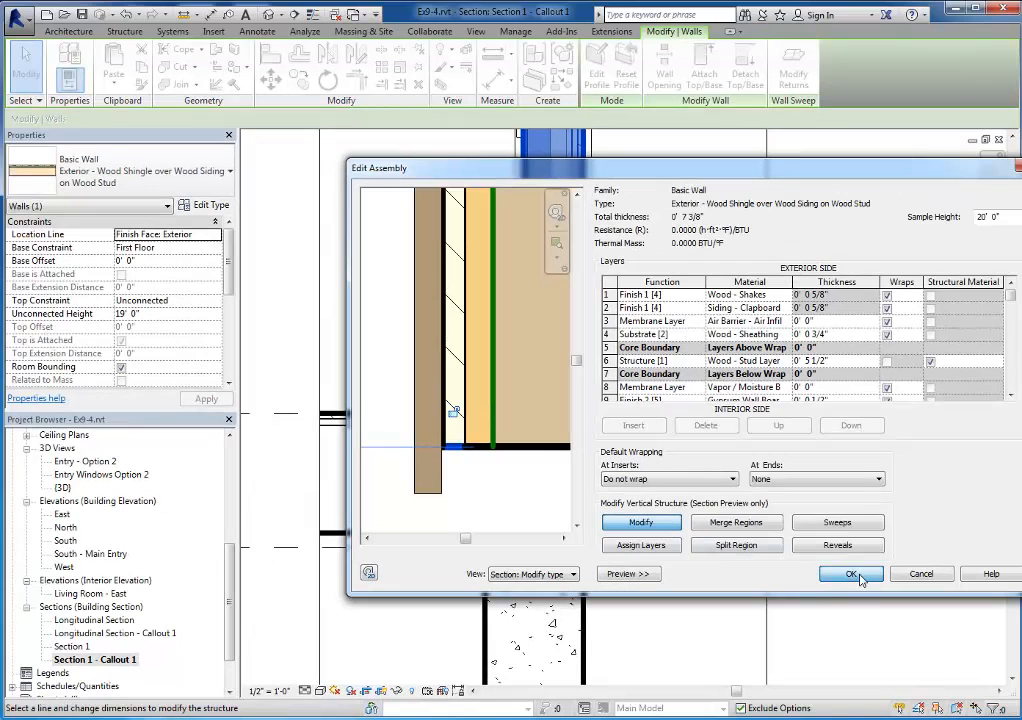
{"action": "left_click", "coordinate": [851, 573]}
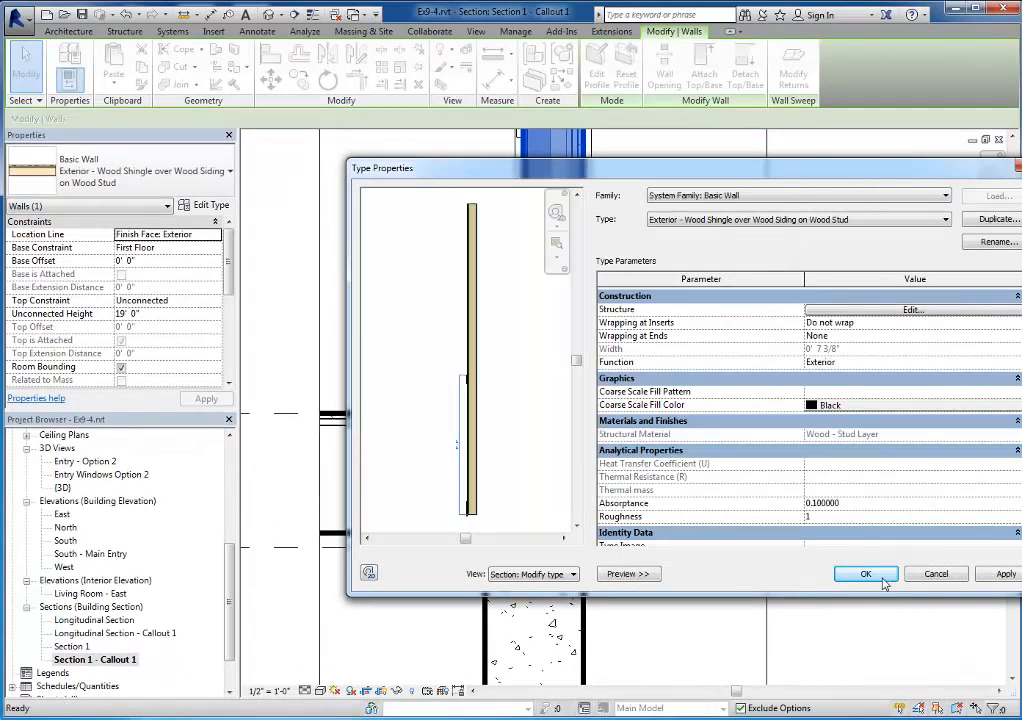
{"action": "left_click", "coordinate": [866, 573]}
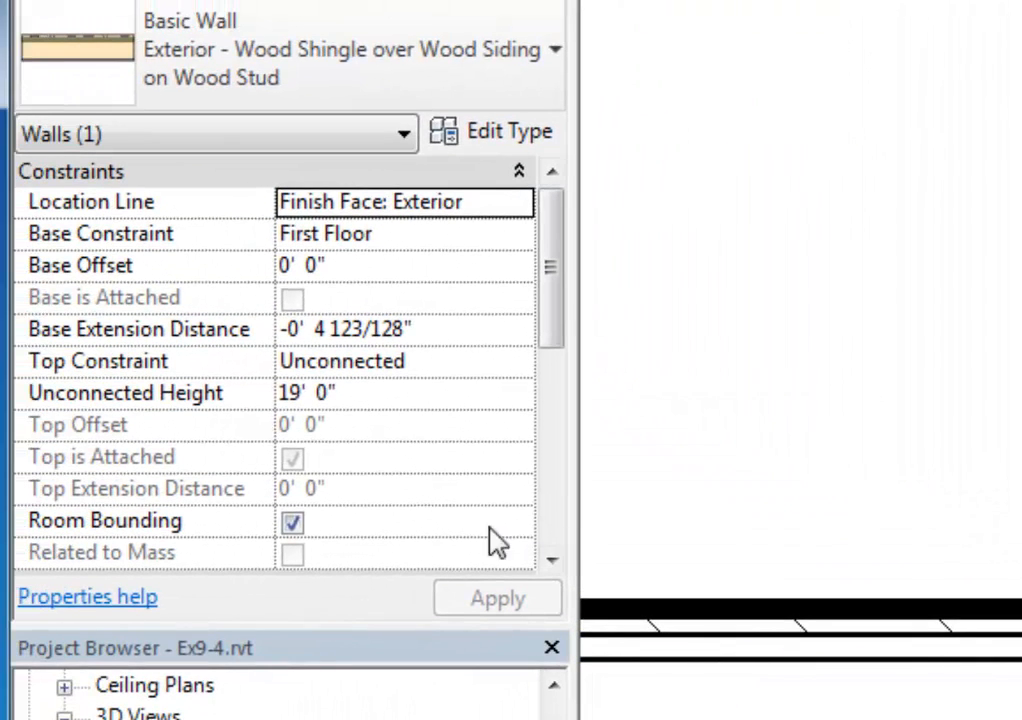
{"action": "mouse_move", "coordinate": [180, 329]}
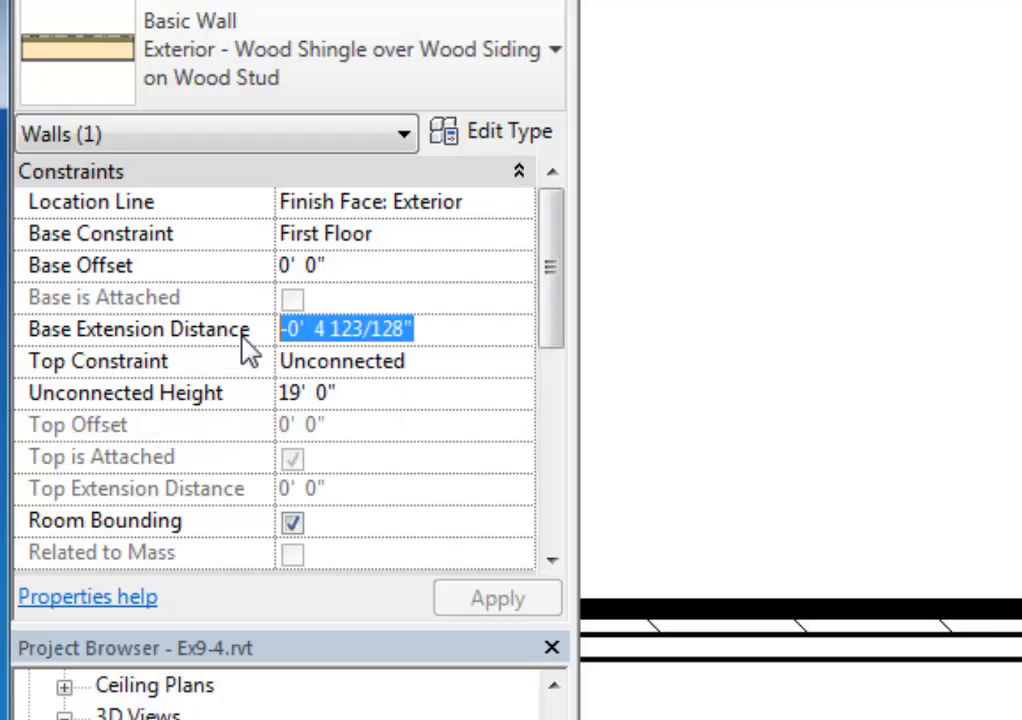
Enter -1 as the wall's Base Extension Distance
{"action": "type", "text": "-1"}
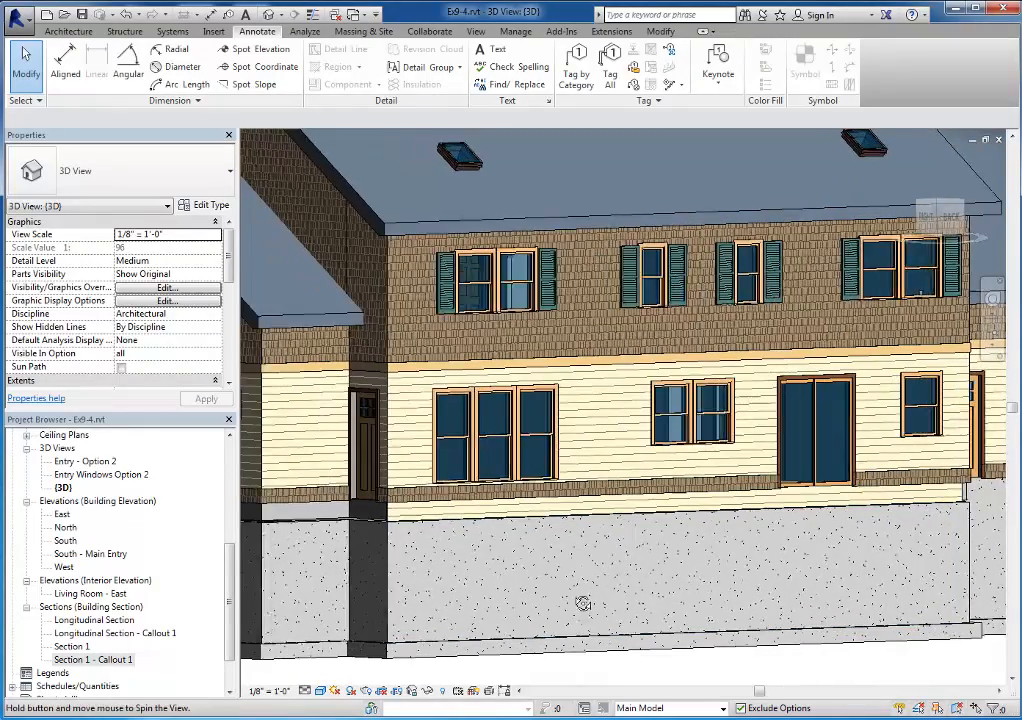
Orbit to the front walls and enter -1 as their Base Extension Distance
{"action": "left_click_drag", "start_coordinate": [700, 400], "coordinate": [580, 370]}
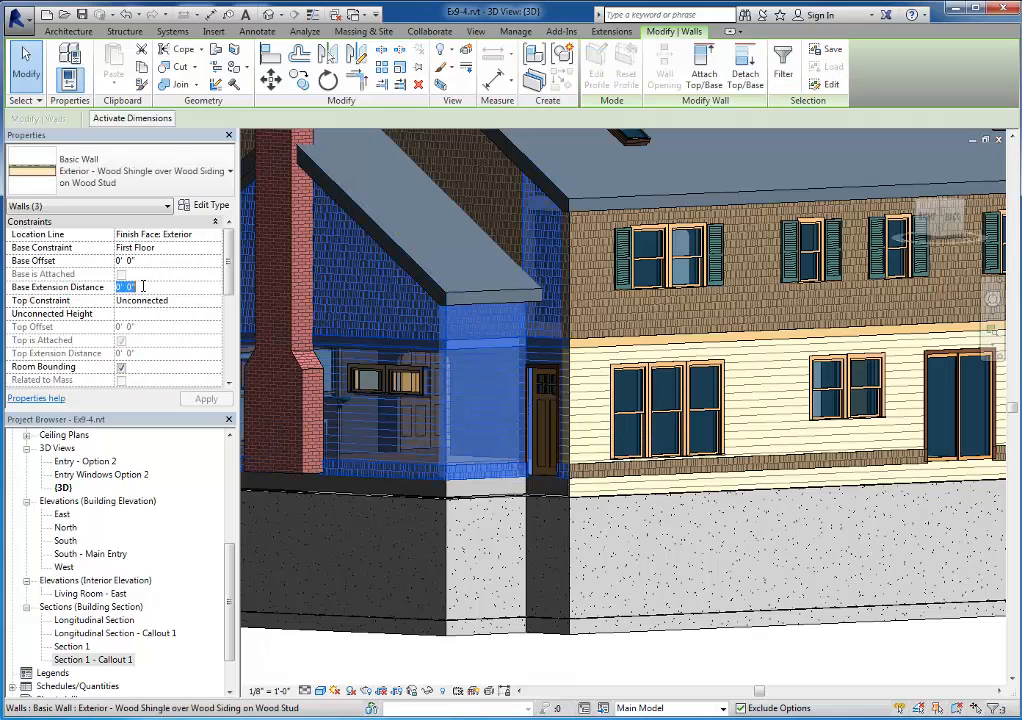
{"action": "type", "text": "-1"}
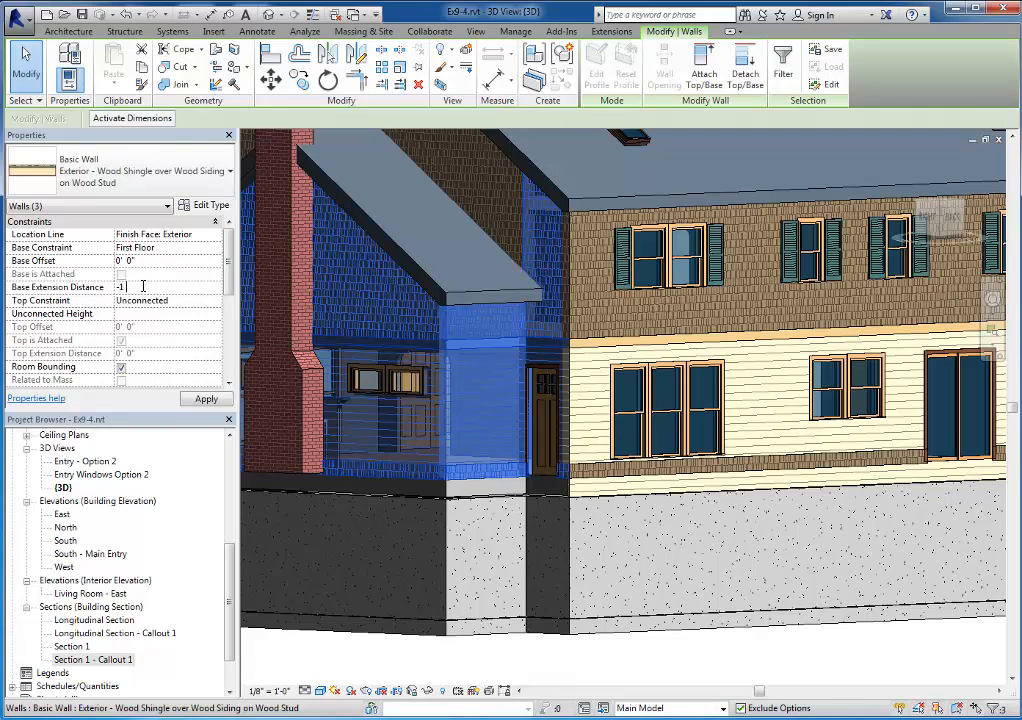